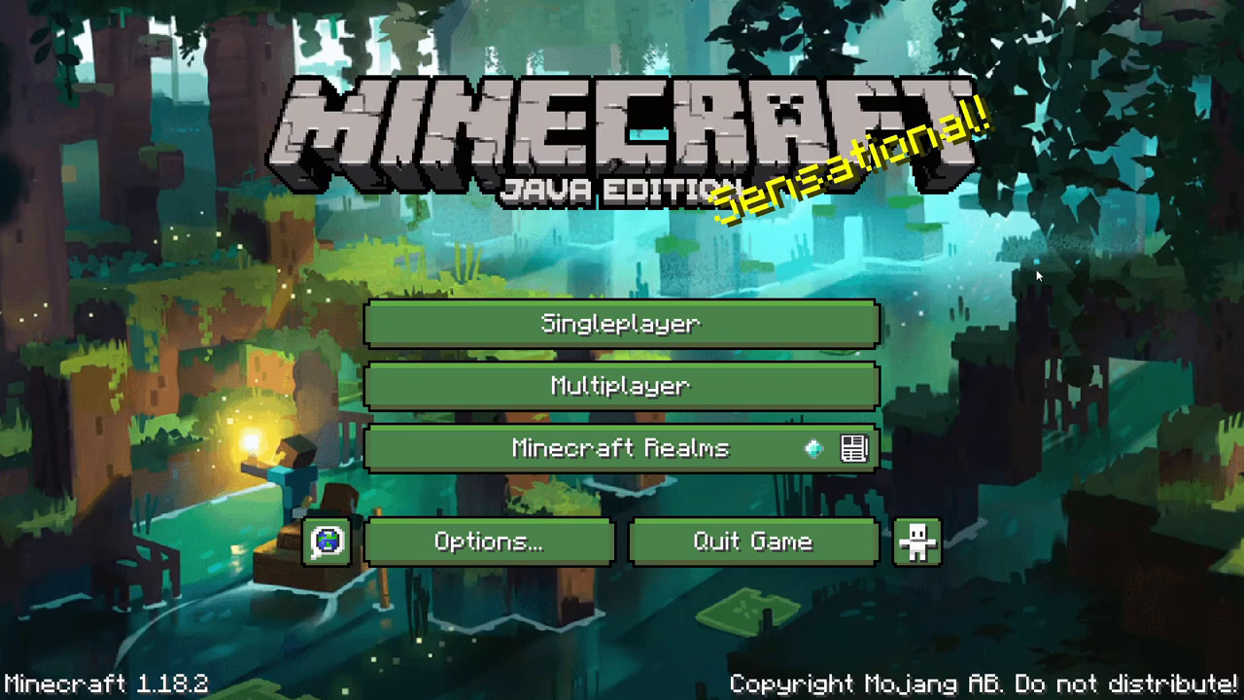
{"action": "mouse_move", "coordinate": [1073, 299]}
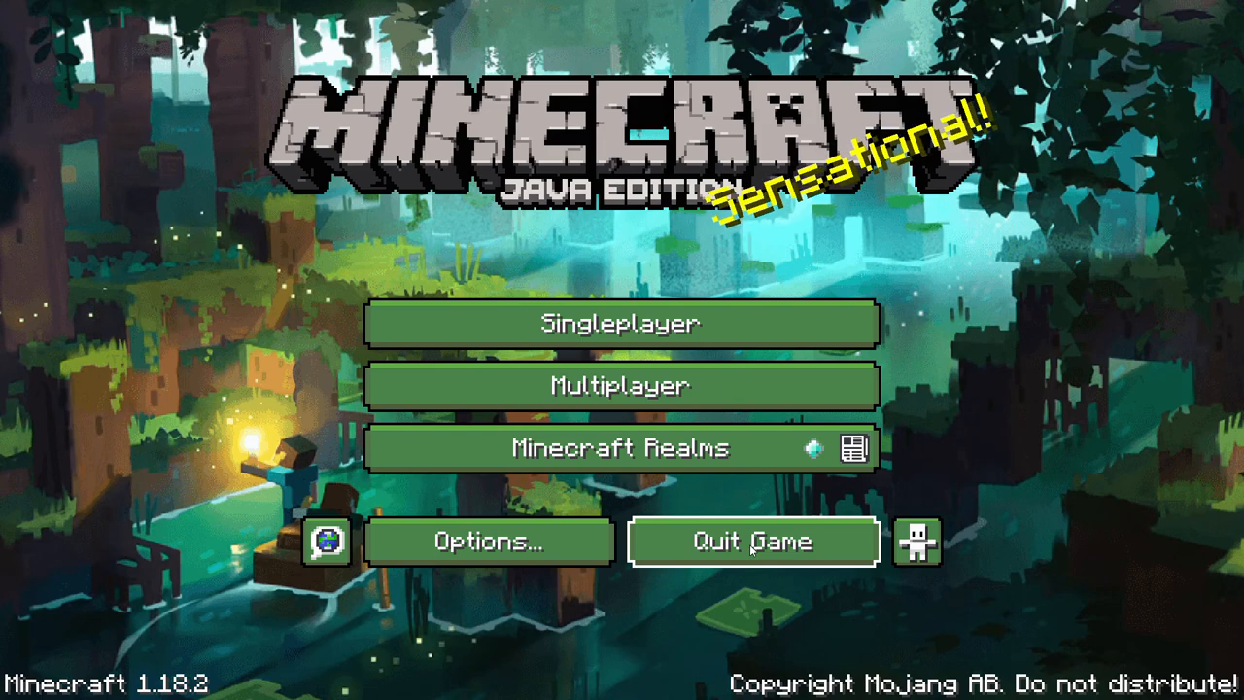
- Quit Minecraft and run %appdata% to reach the AppData Roaming folder
{"action": "left_click", "coordinate": [752, 541]}
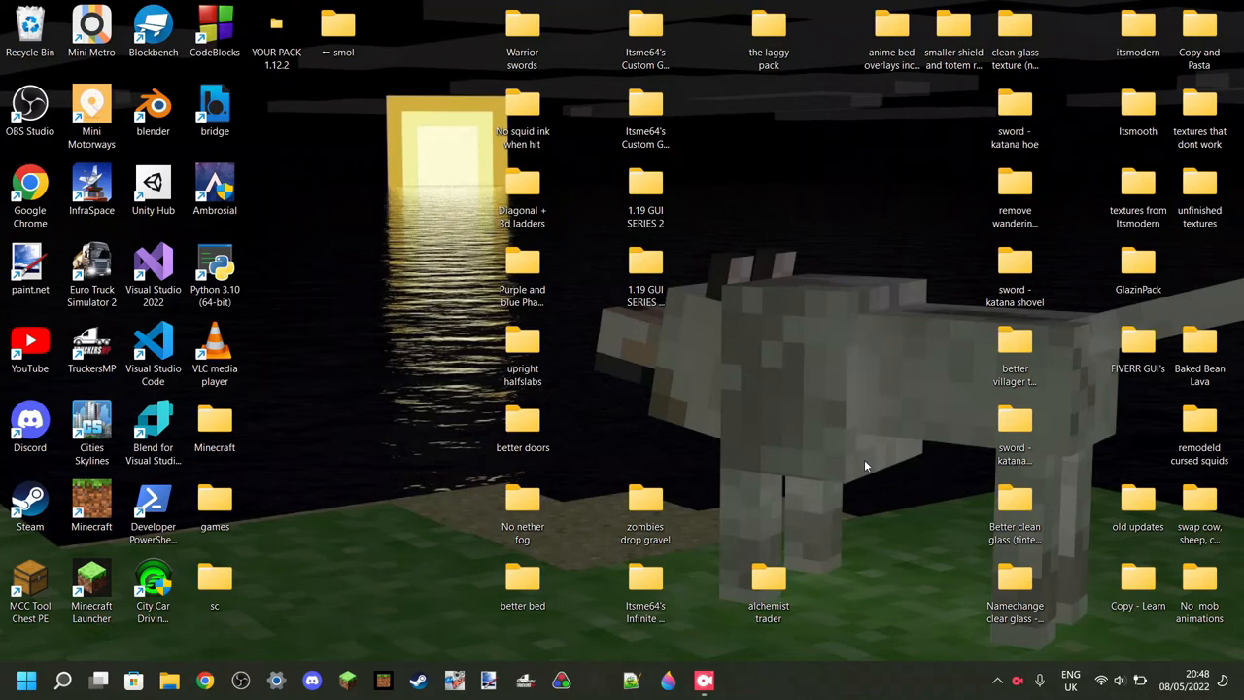
{"action": "mouse_move", "coordinate": [801, 435]}
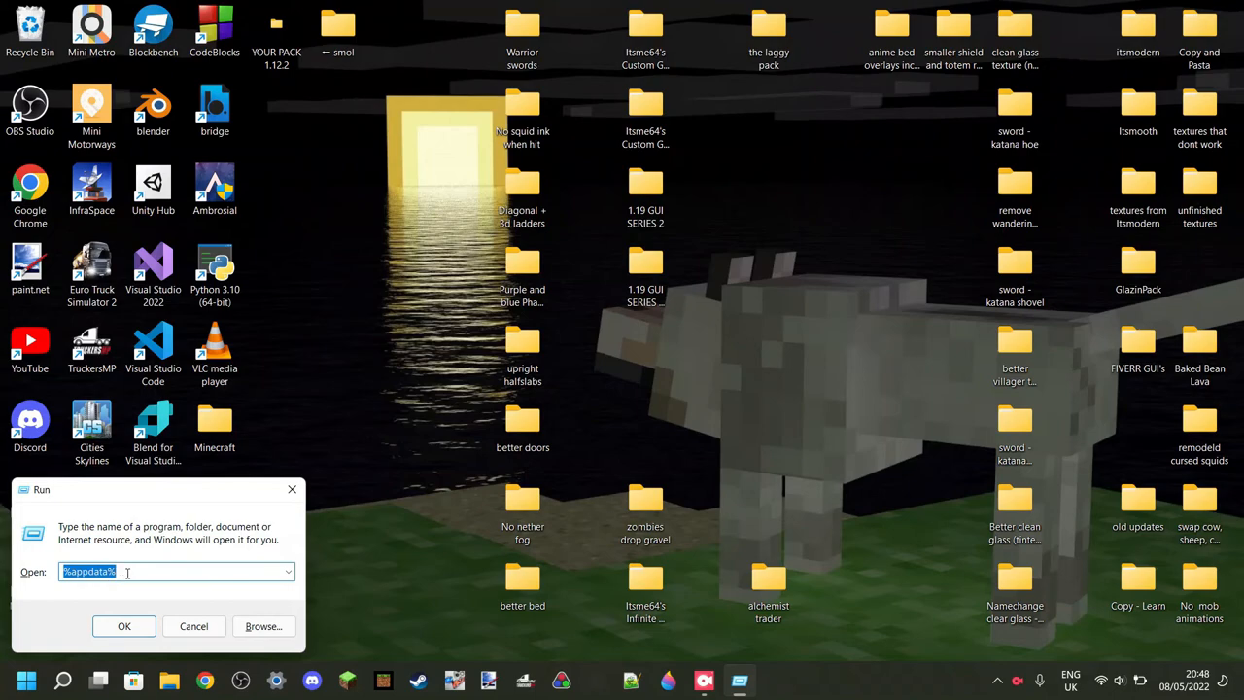
{"action": "left_click", "coordinate": [125, 626]}
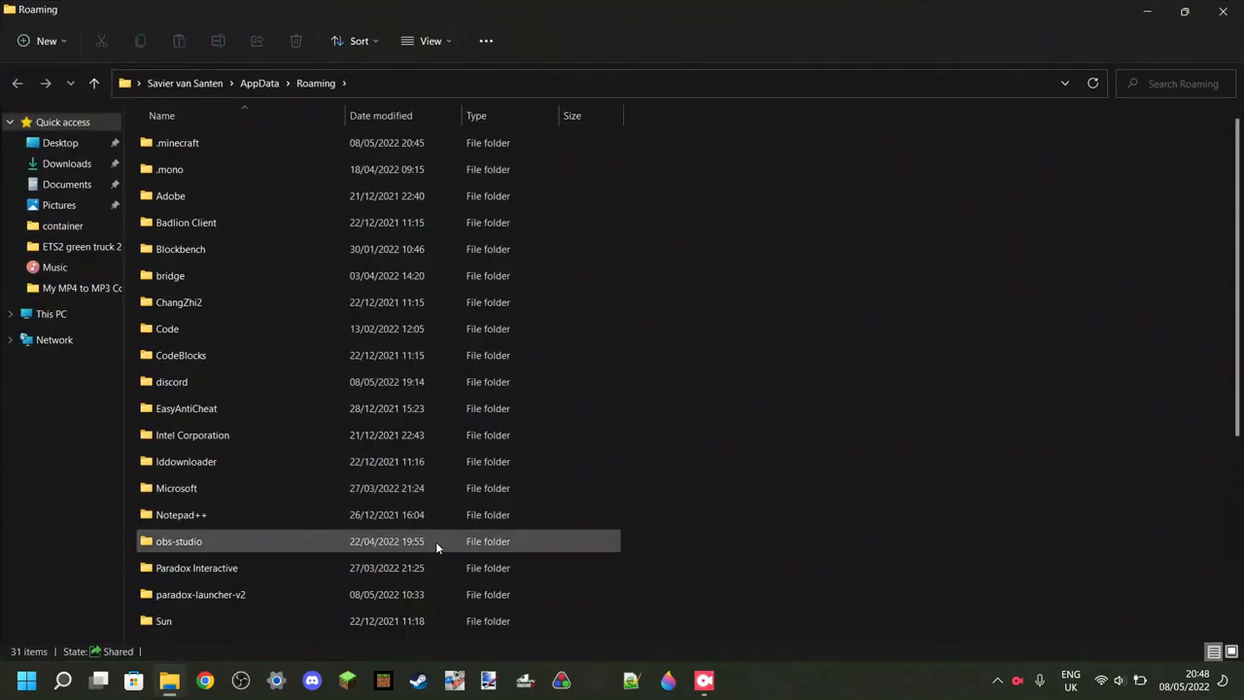
{"action": "mouse_move", "coordinate": [288, 131]}
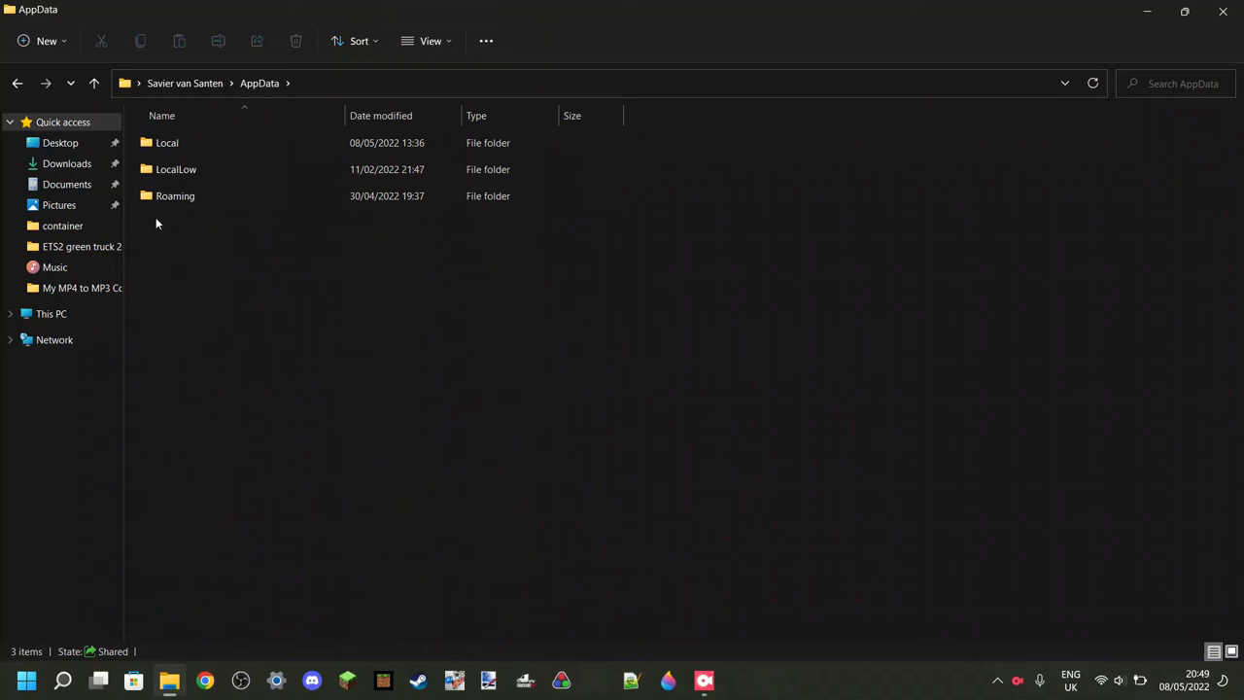
- Navigate from Roaming into the .minecraft folder and look through its contents
{"action": "double_click", "coordinate": [175, 194]}
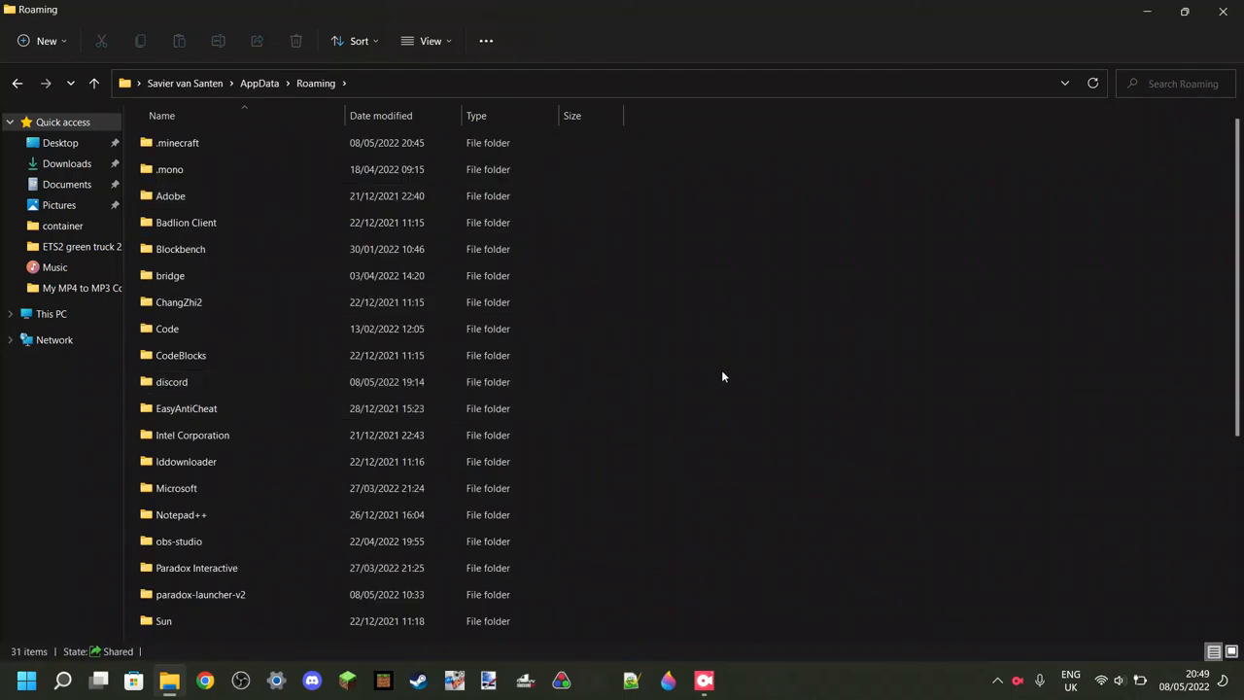
{"action": "left_click", "coordinate": [179, 303]}
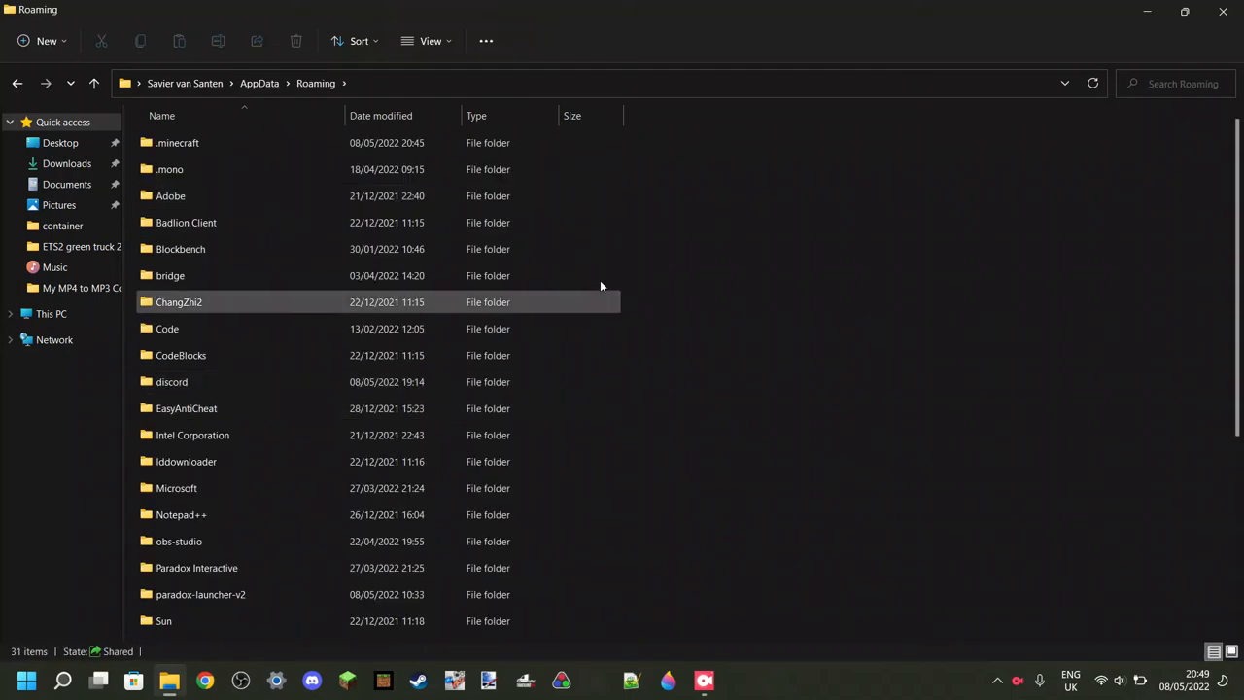
{"action": "left_click", "coordinate": [177, 142]}
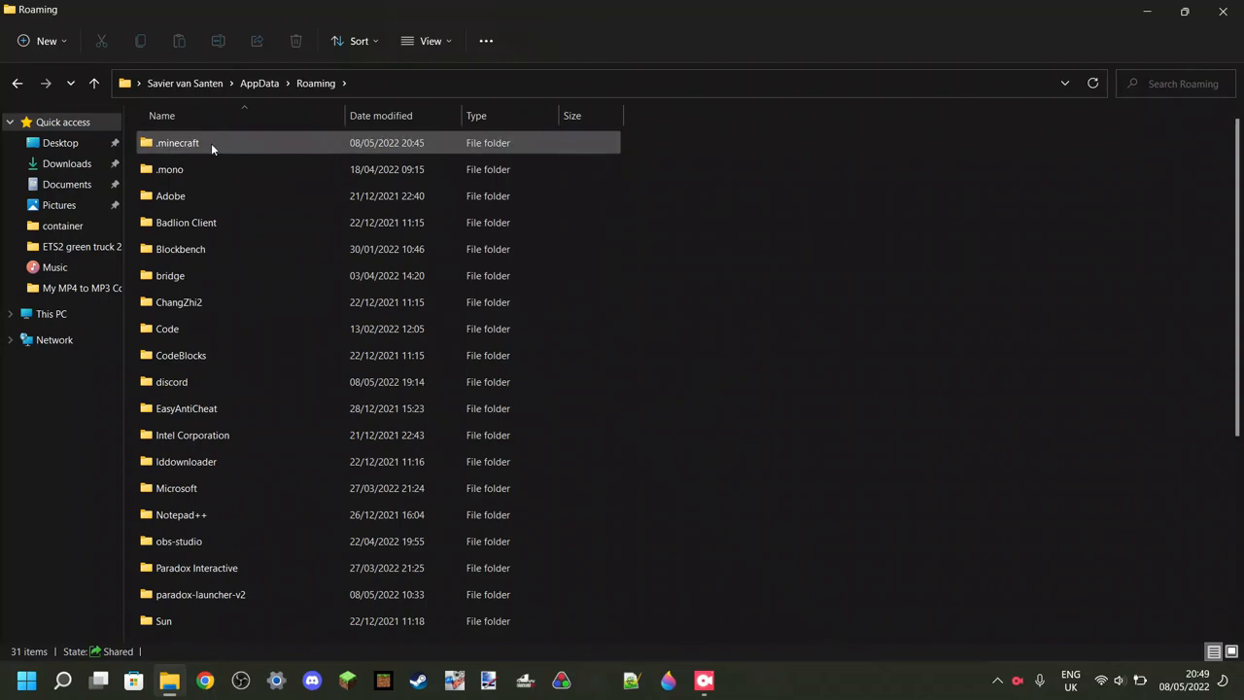
{"action": "mouse_move", "coordinate": [190, 144]}
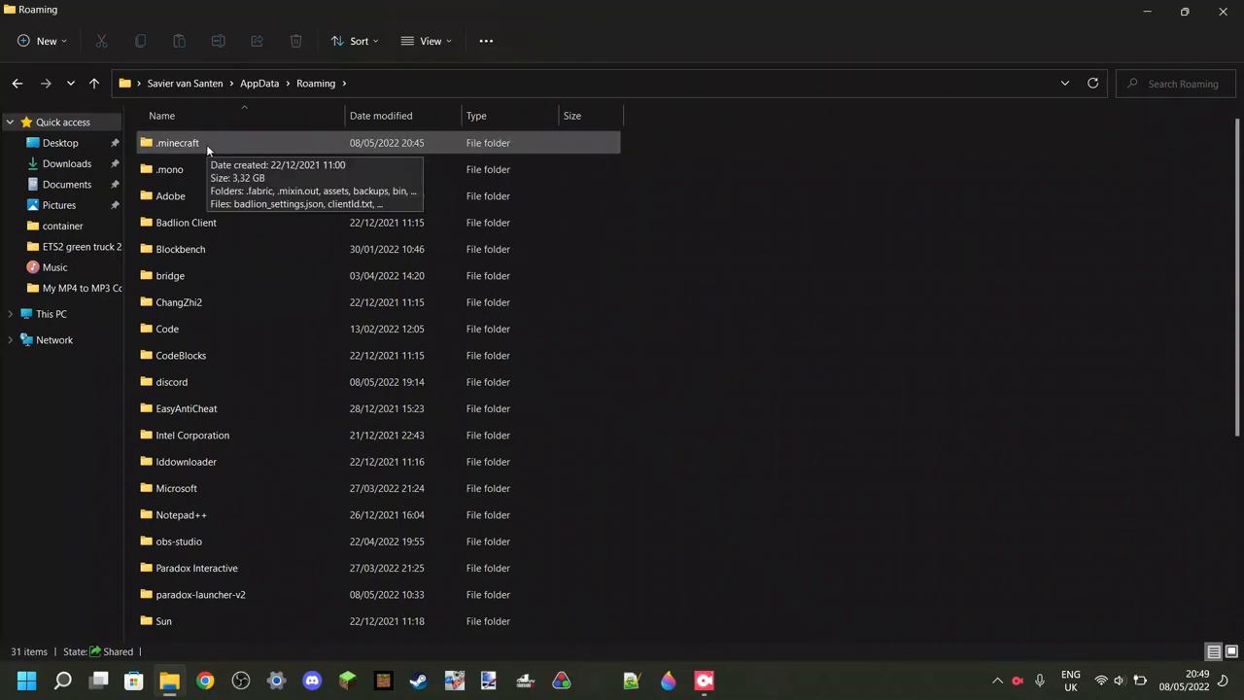
{"action": "double_click", "coordinate": [177, 144]}
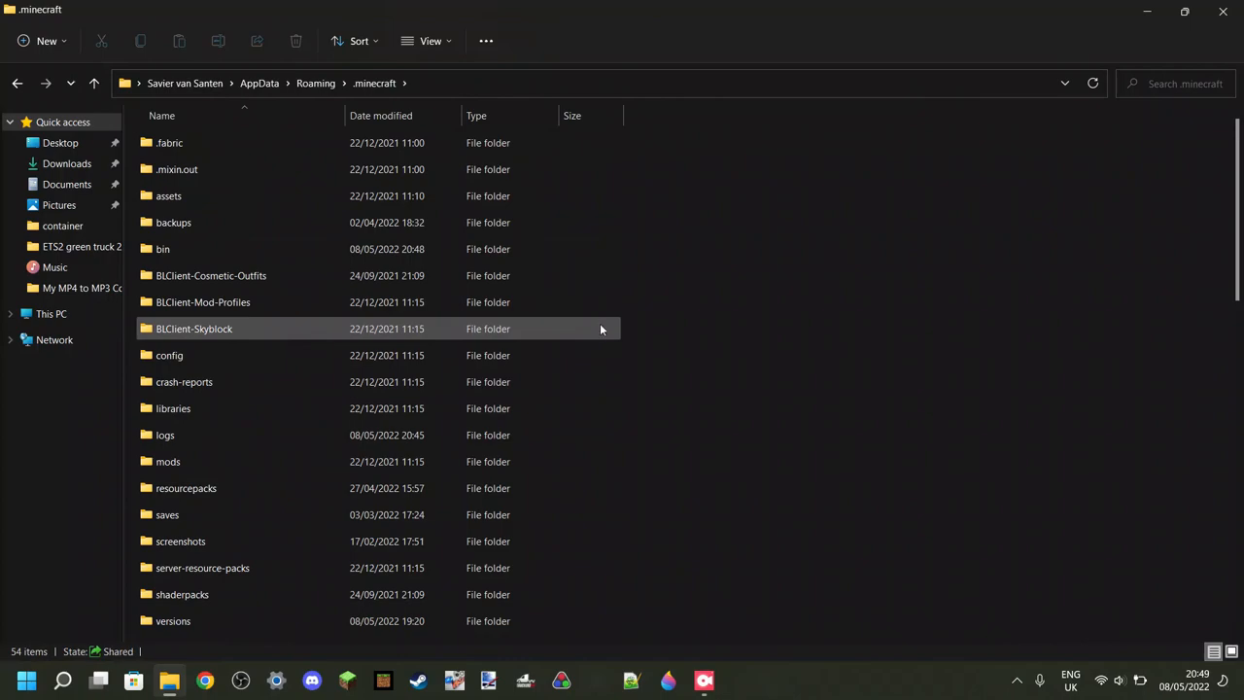
{"action": "scroll", "scroll_direction": "down", "scroll_amount": 3}
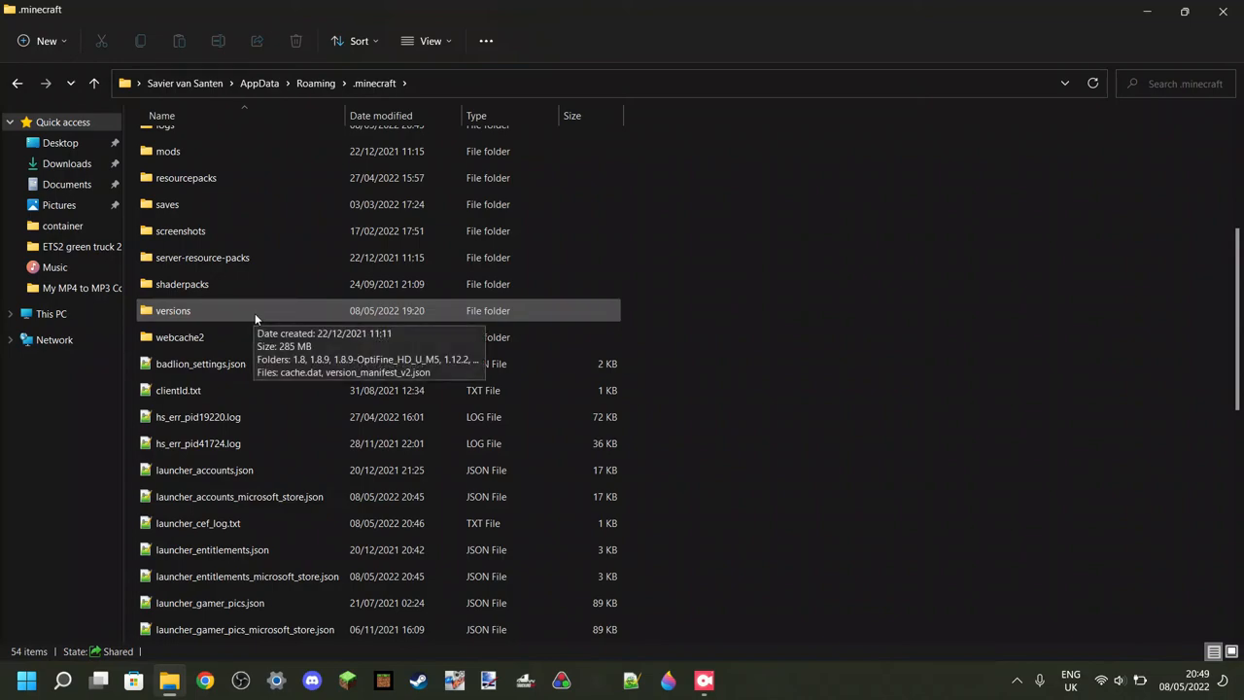
- Navigate into versions and then the 1.18.2 folder holding 1.18.2.jar and 1.18.2.json
{"action": "double_click", "coordinate": [173, 311]}
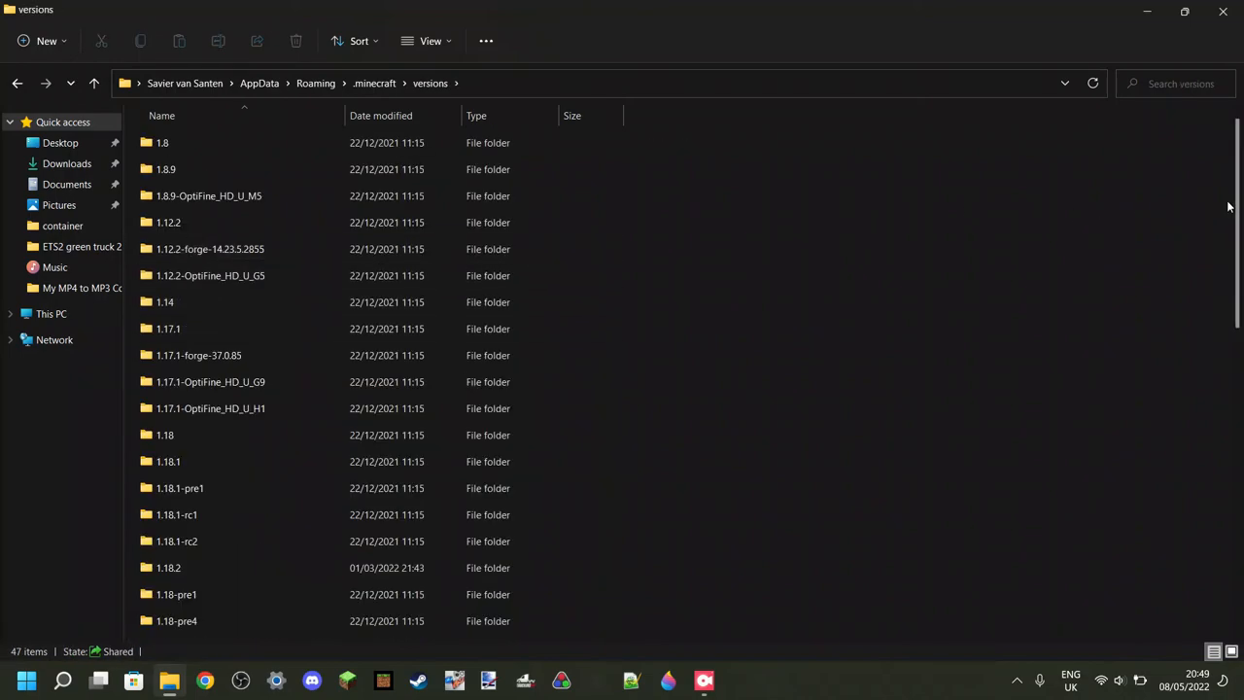
{"action": "scroll", "scroll_direction": "down", "scroll_amount": 3}
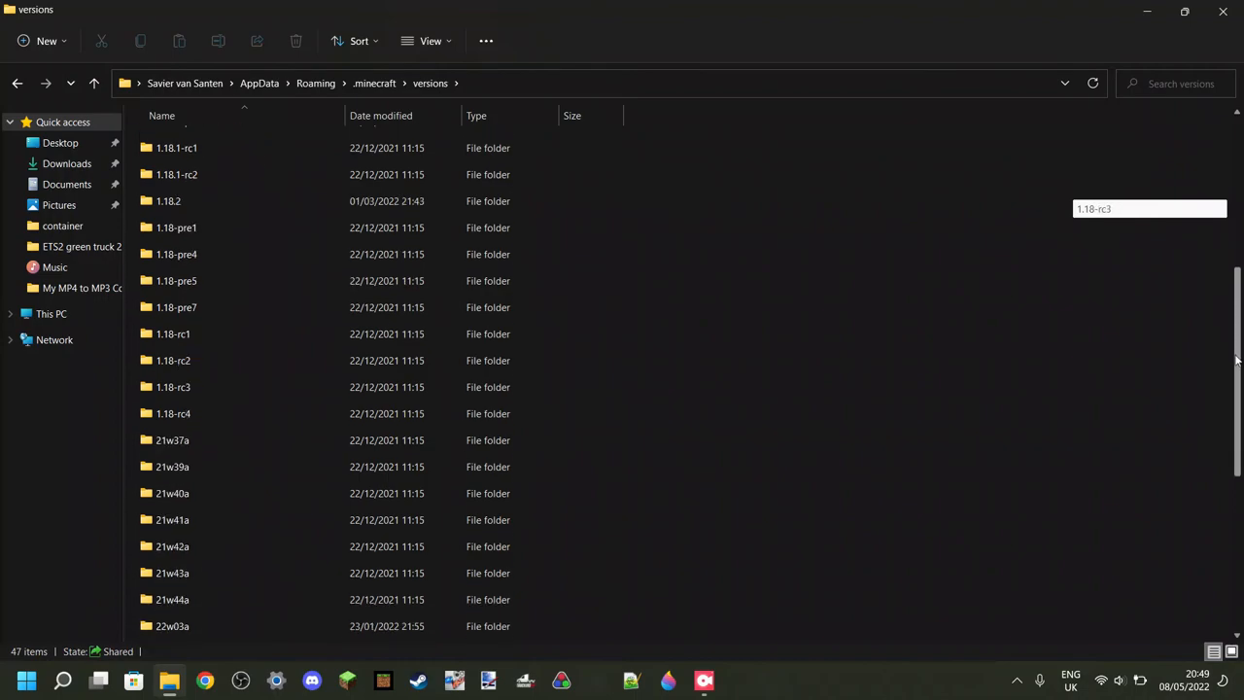
{"action": "scroll", "scroll_direction": "down", "scroll_amount": 3}
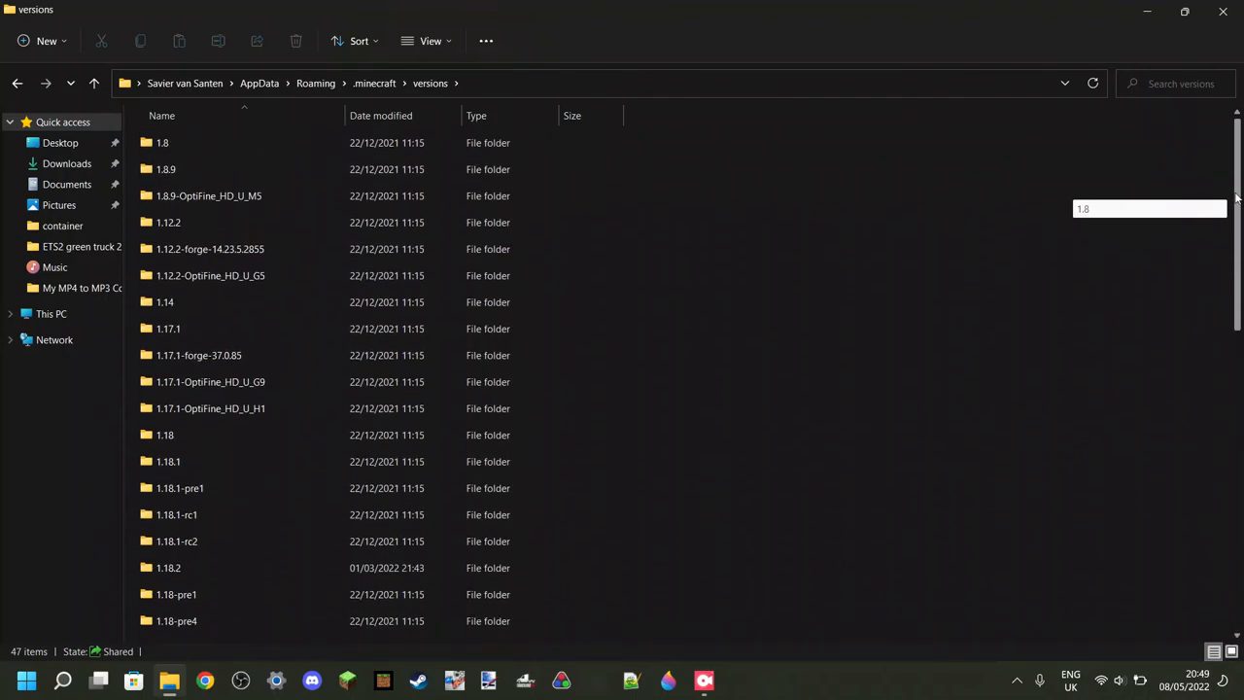
{"action": "mouse_move", "coordinate": [614, 453]}
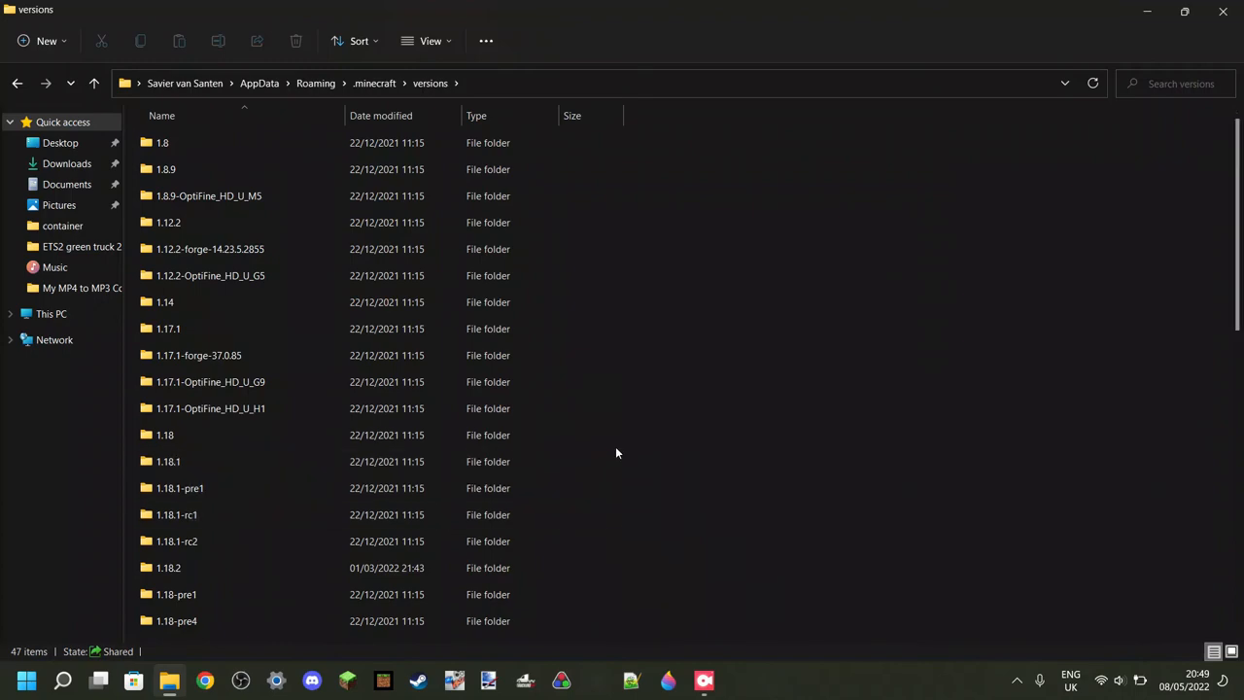
{"action": "left_click", "coordinate": [163, 435]}
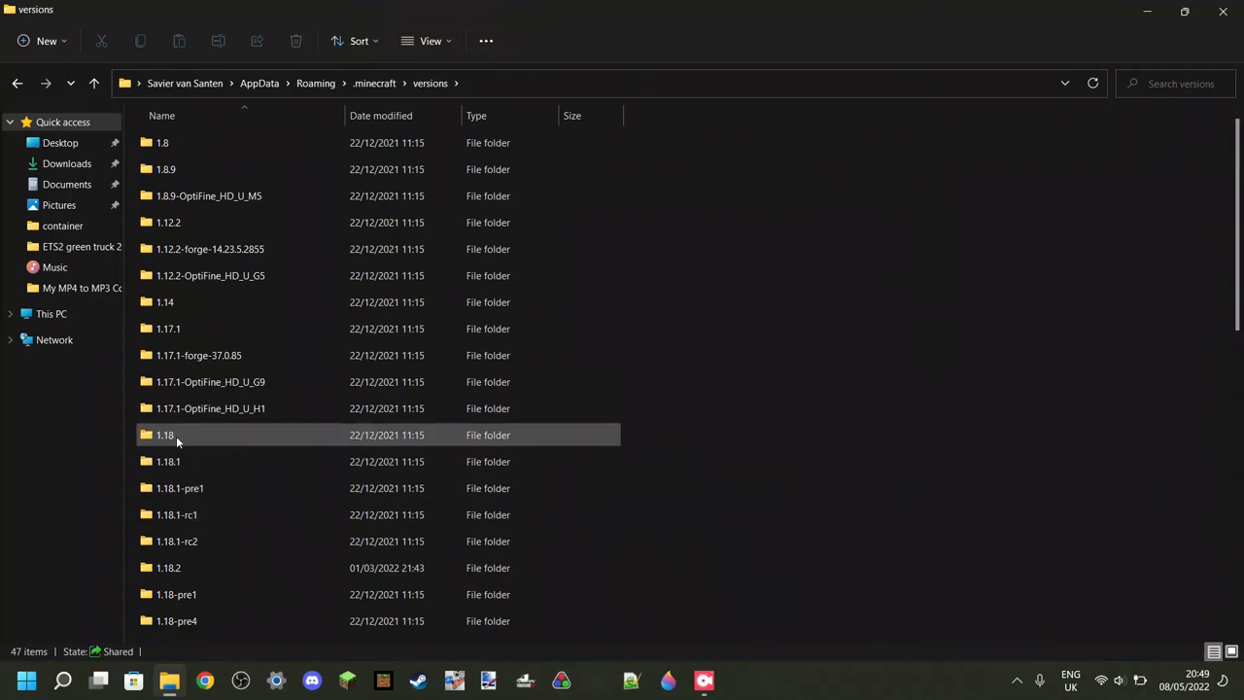
{"action": "double_click", "coordinate": [167, 568]}
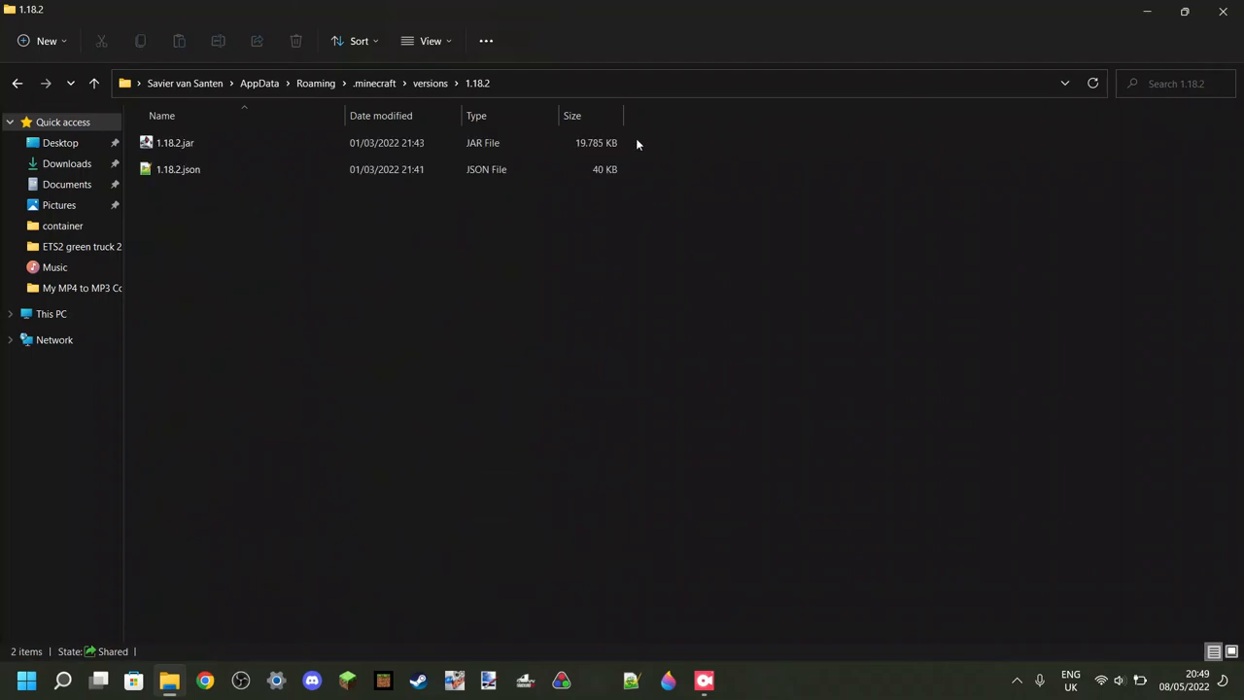
{"action": "mouse_move", "coordinate": [364, 259]}
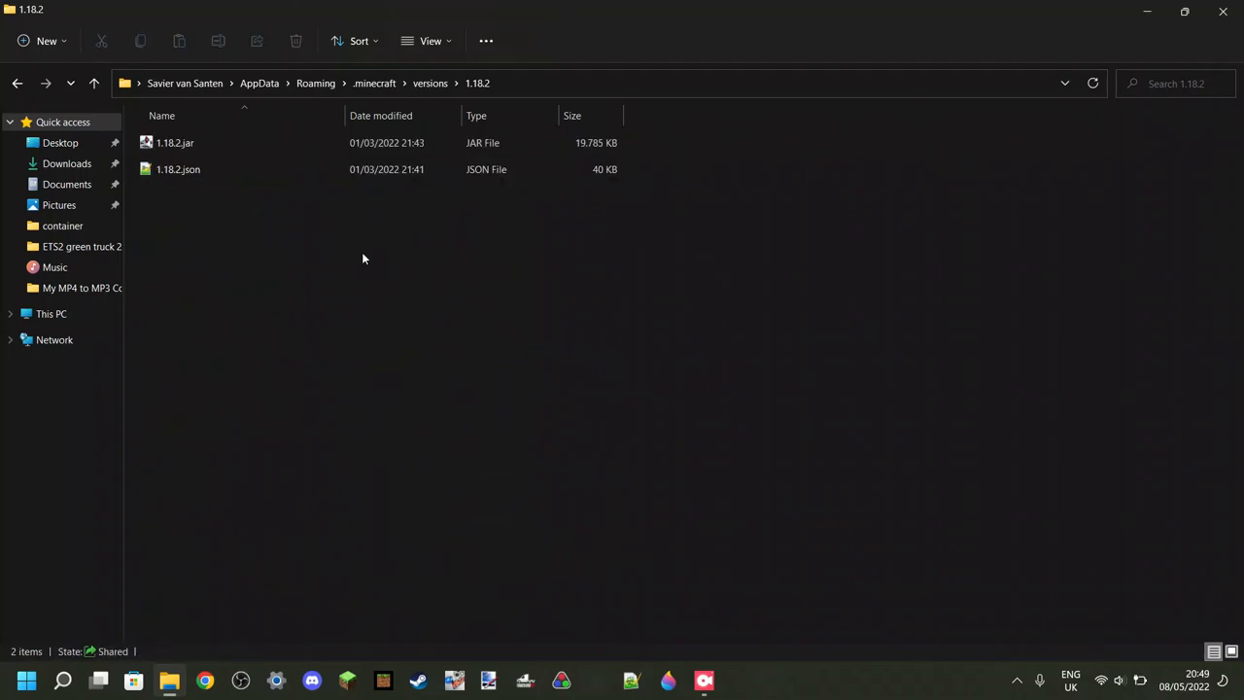
{"action": "mouse_move", "coordinate": [175, 143]}
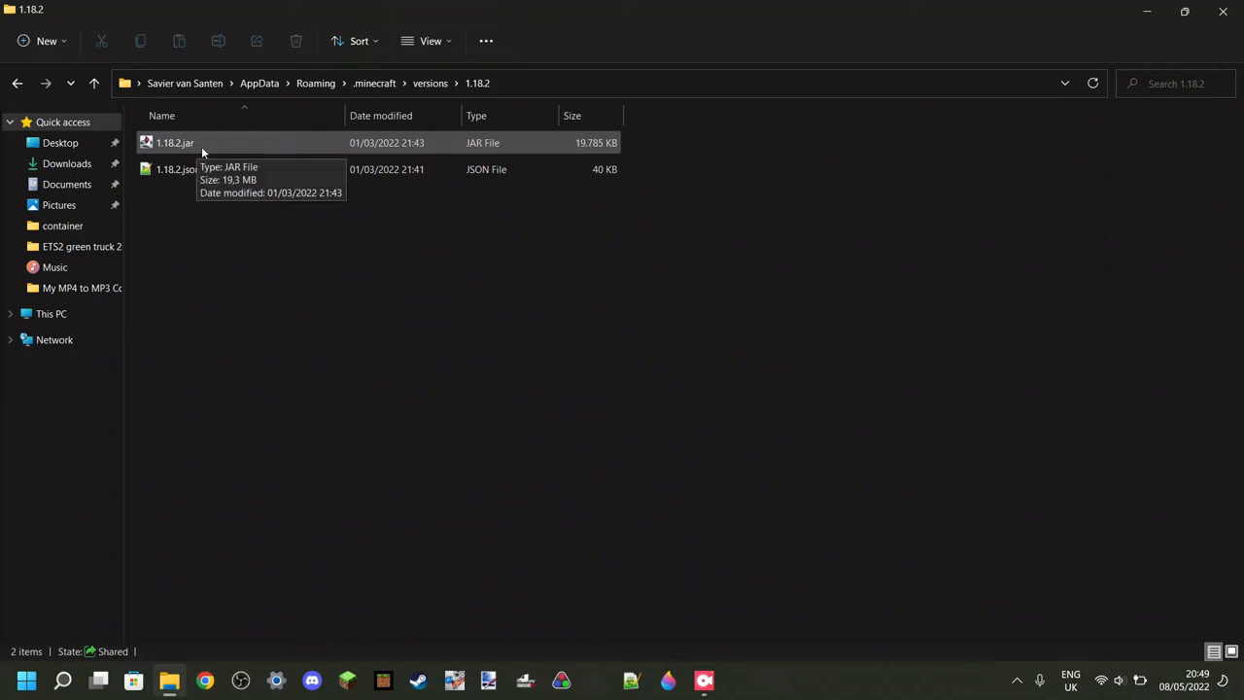
{"action": "mouse_move", "coordinate": [215, 247]}
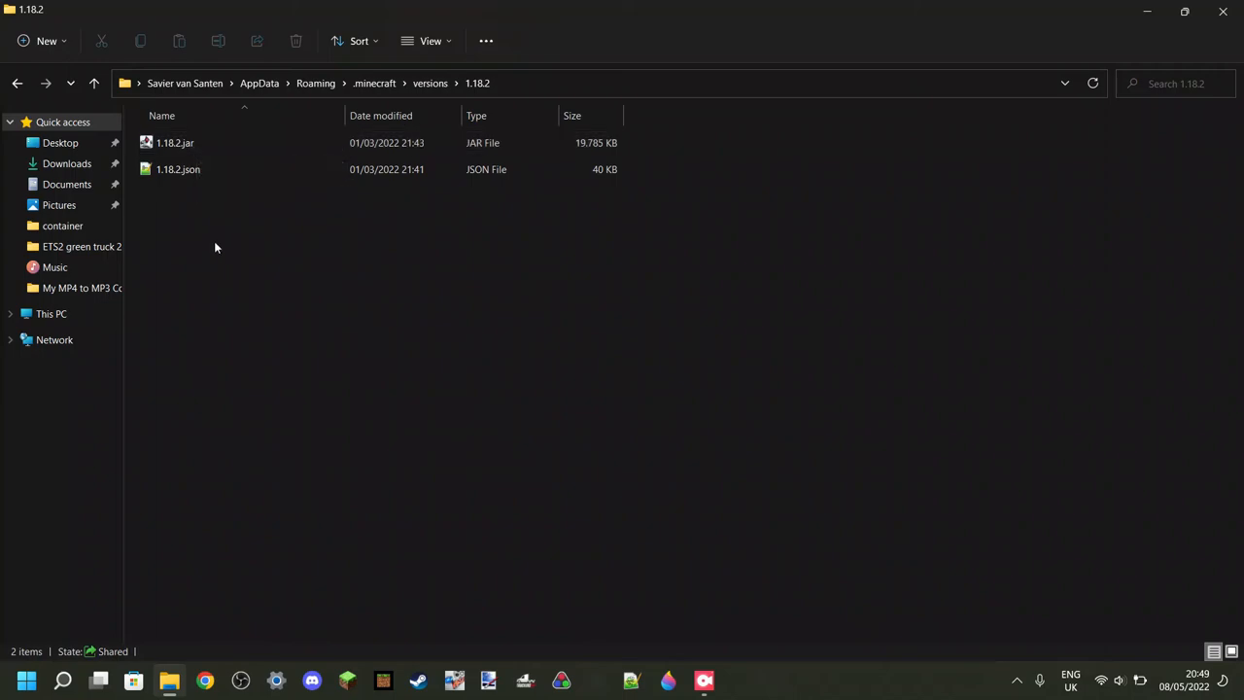
{"action": "mouse_move", "coordinate": [163, 194]}
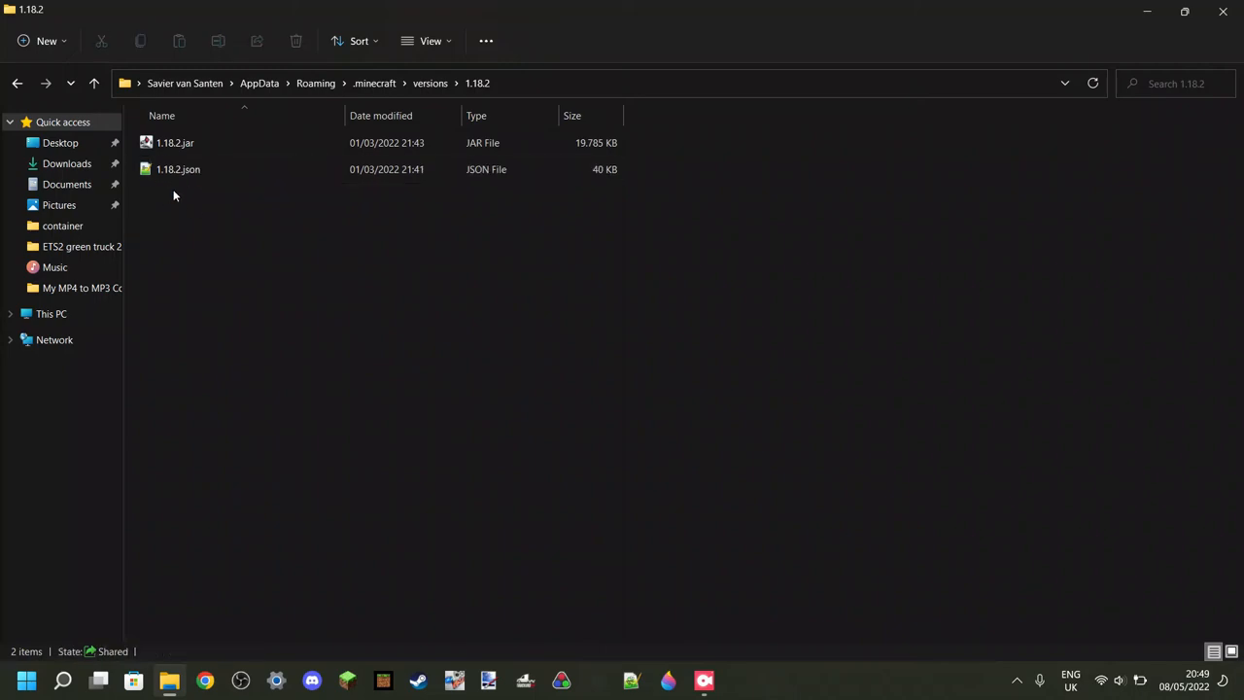
{"action": "left_click", "coordinate": [179, 169]}
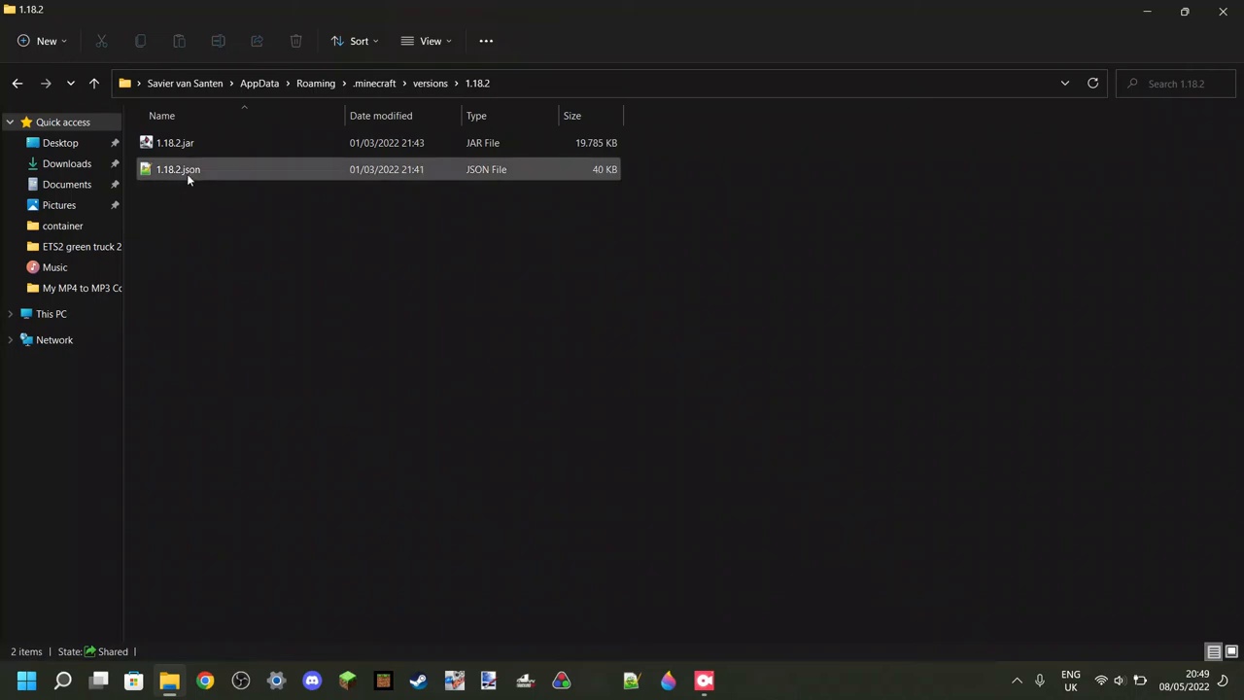
{"action": "left_click", "coordinate": [489, 218]}
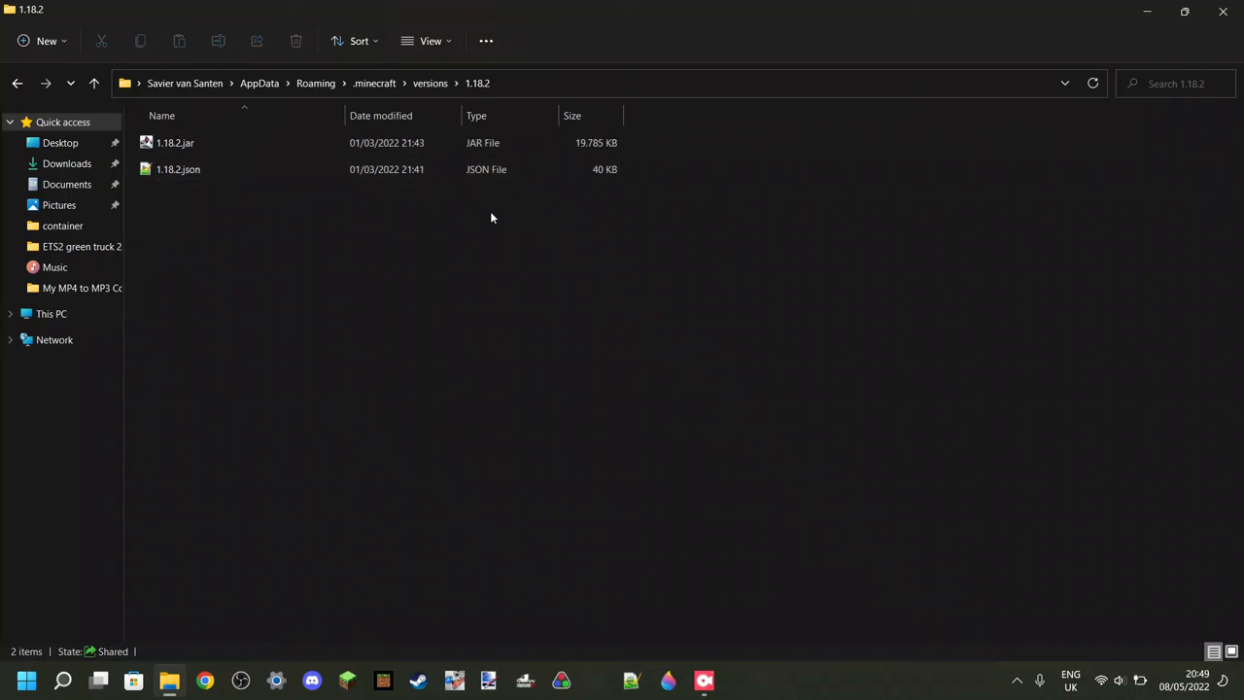
{"action": "mouse_move", "coordinate": [431, 41]}
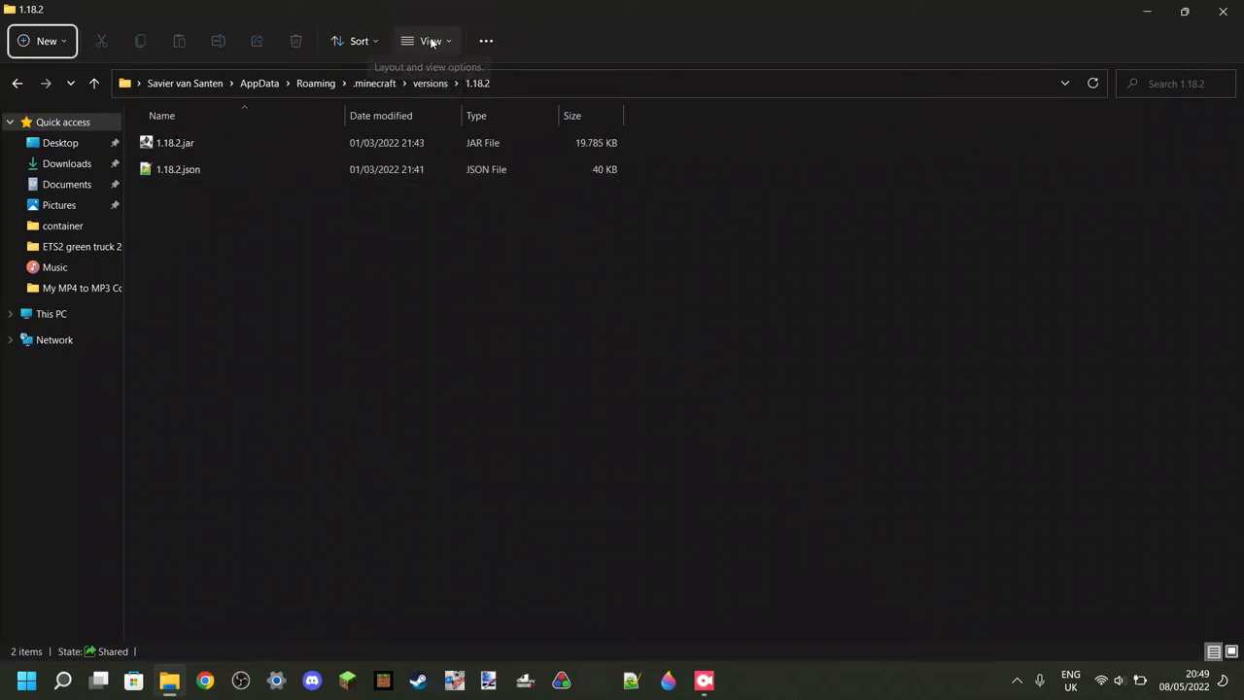
{"action": "left_click", "coordinate": [432, 41]}
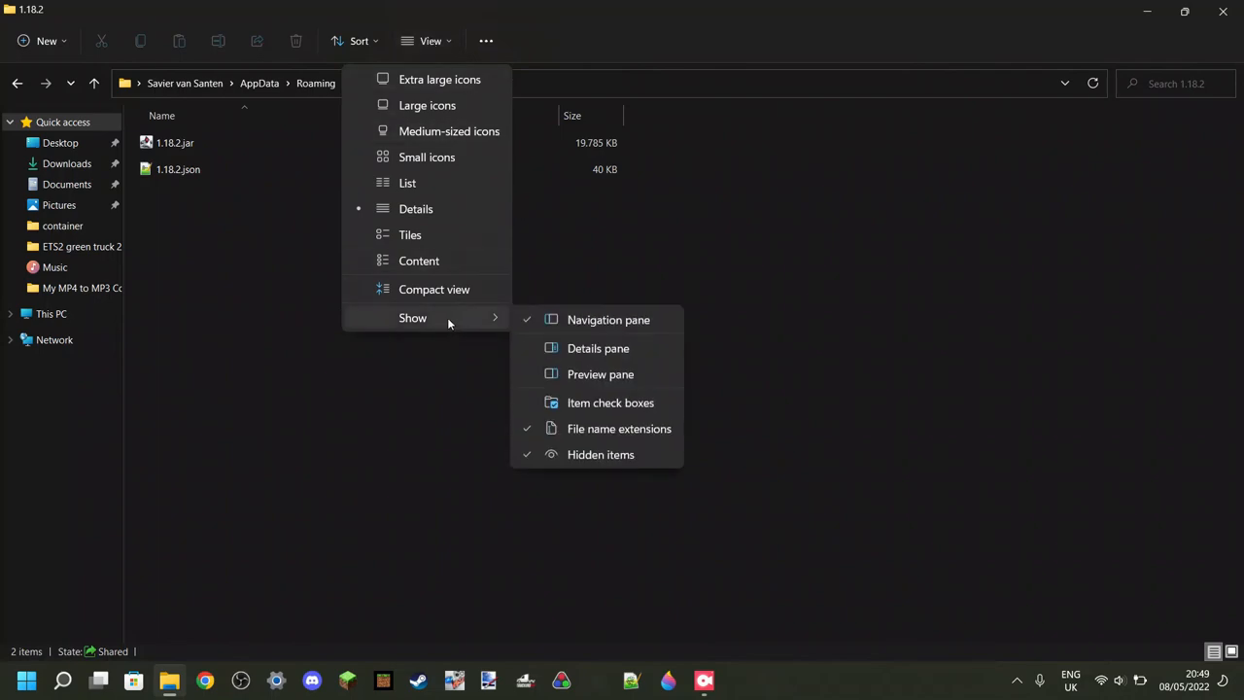
{"action": "mouse_move", "coordinate": [618, 430]}
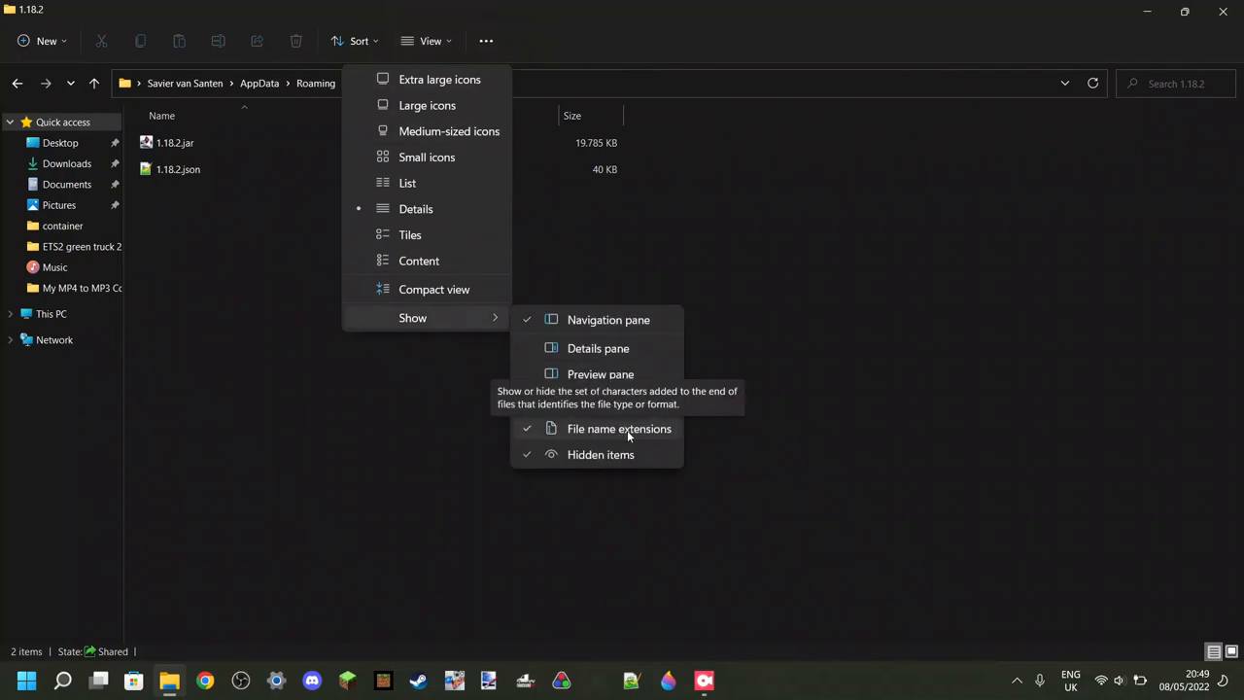
{"action": "mouse_move", "coordinate": [708, 437]}
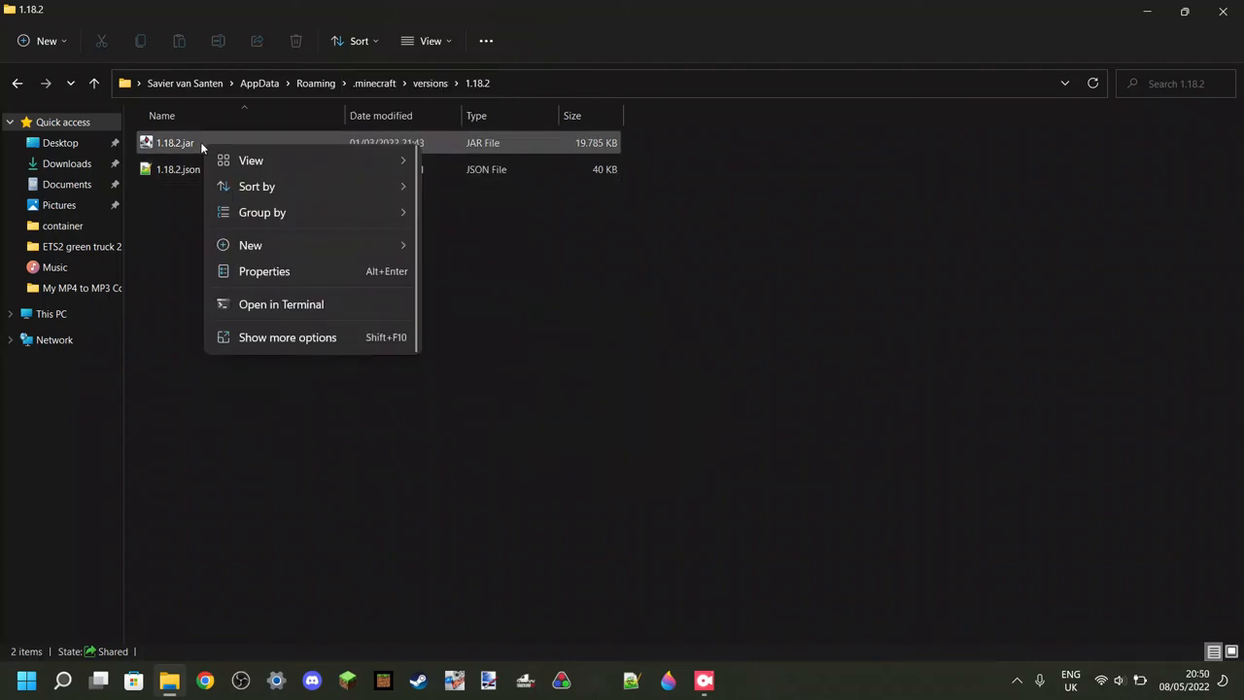
- Copy 1.18.2.jar to the clipboard from its context menu
{"action": "left_click", "coordinate": [175, 143]}
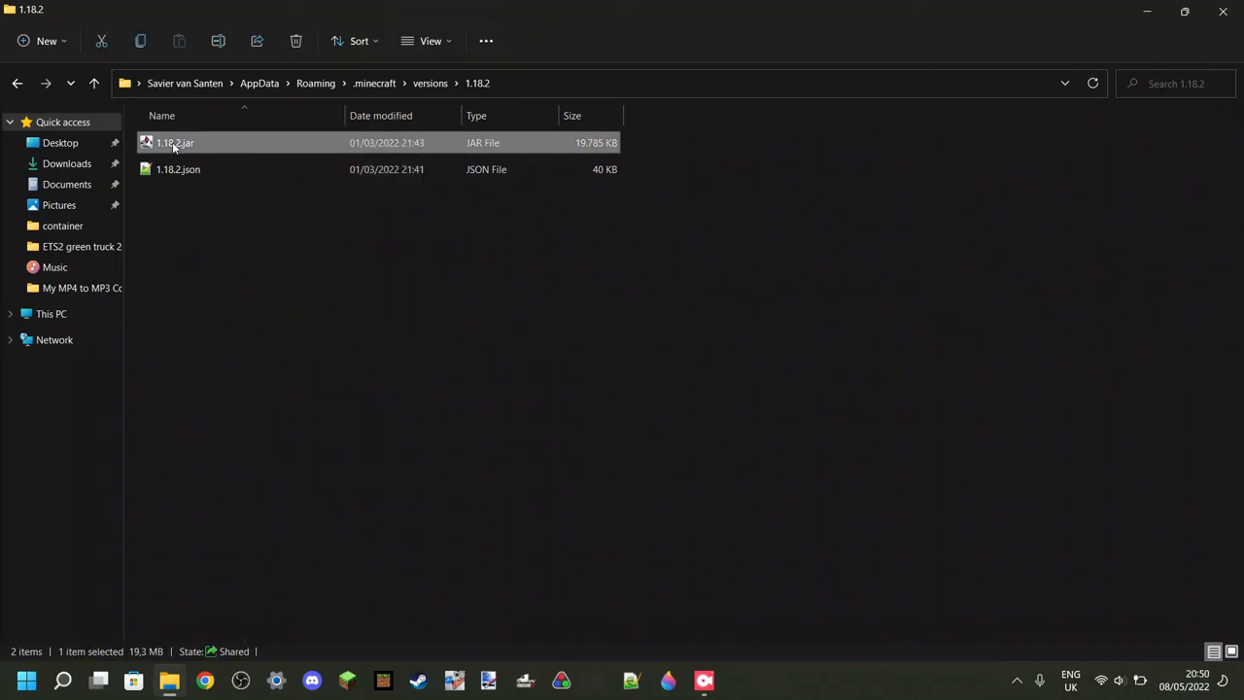
{"action": "right_click", "coordinate": [175, 143]}
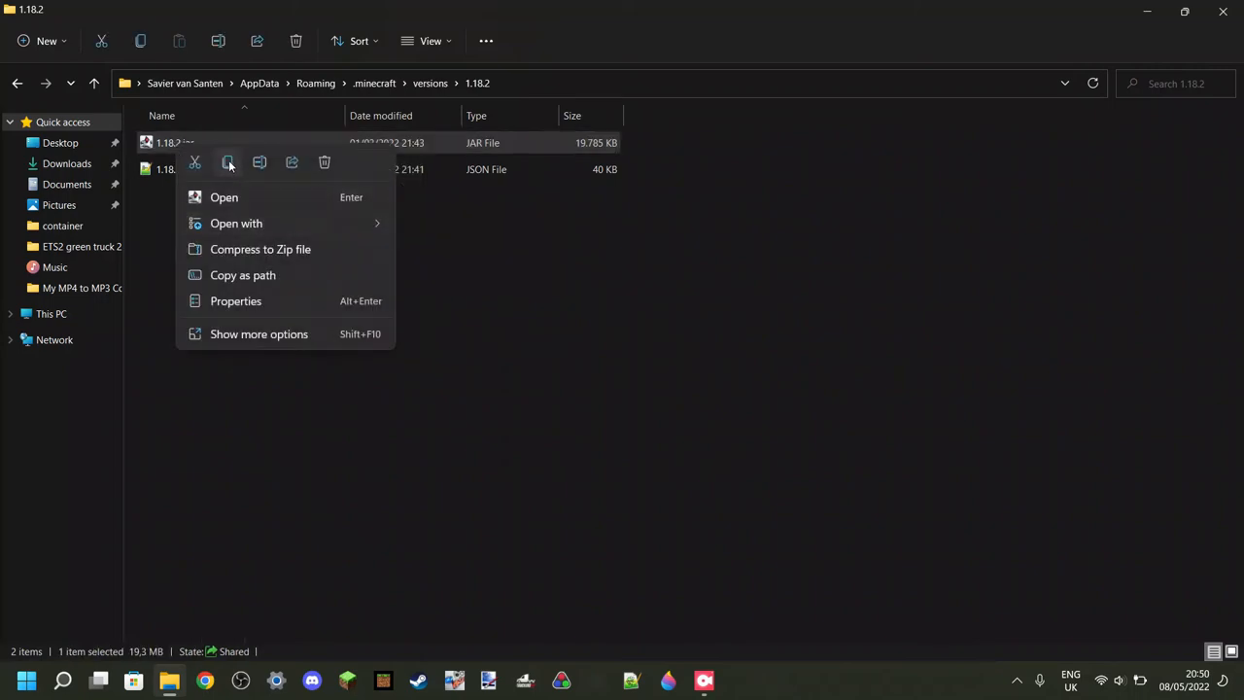
{"action": "left_click", "coordinate": [680, 388]}
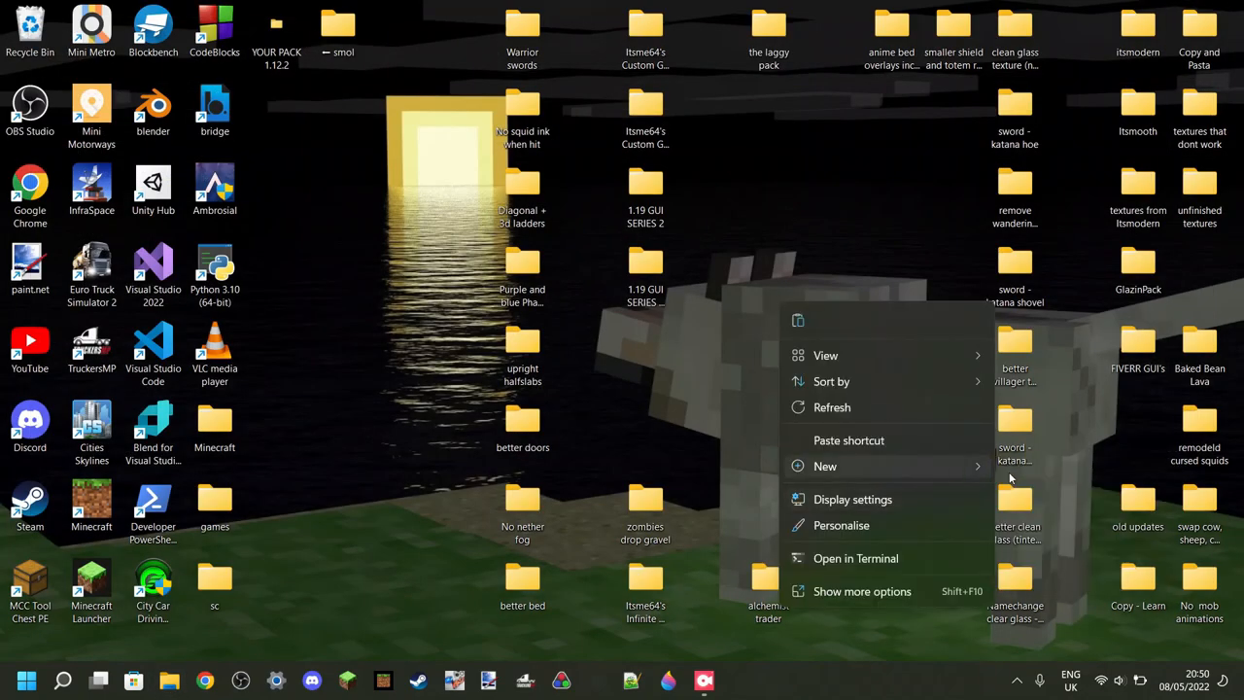
- Create a New folder on the desktop and paste the 1.18.2.jar copy into it
{"action": "left_click", "coordinate": [824, 466]}
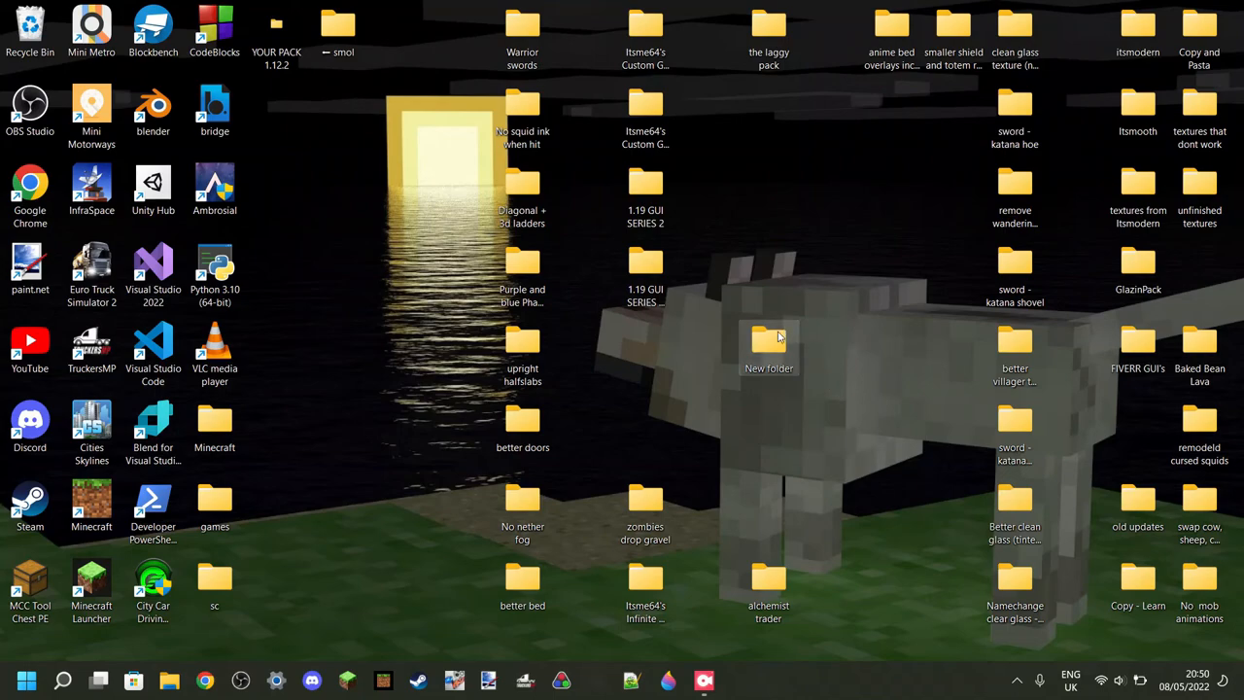
{"action": "double_click", "coordinate": [768, 346]}
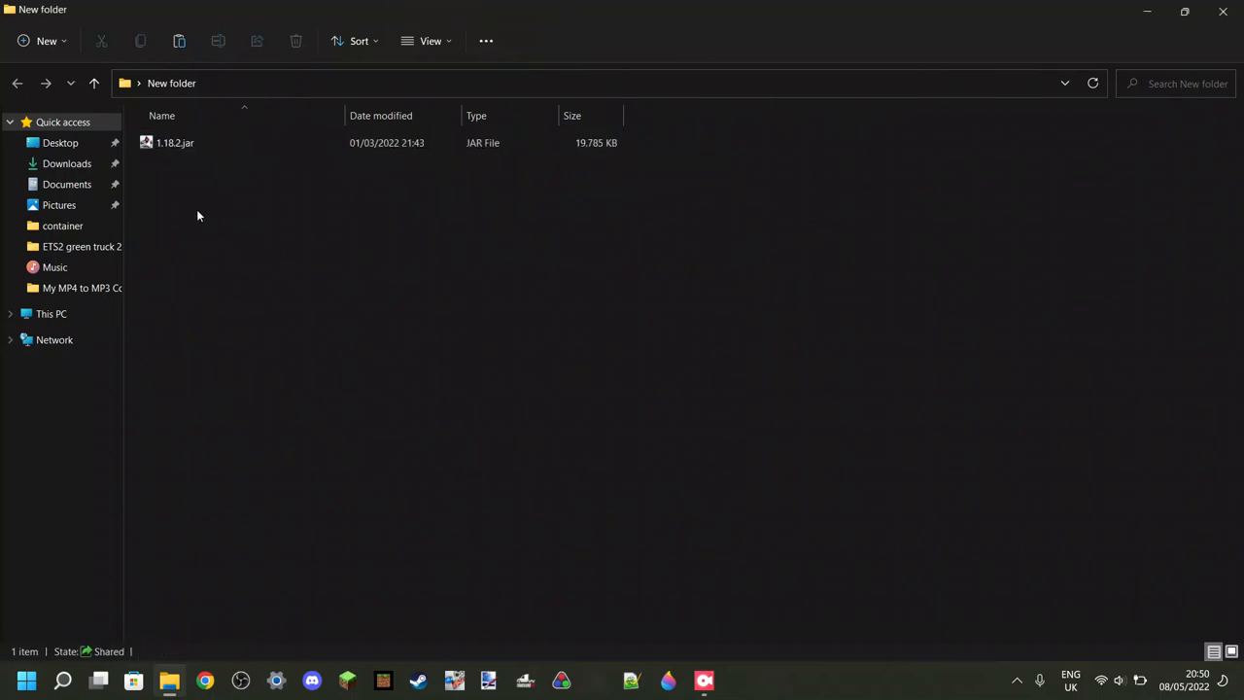
- Rename the copied 1.18.2.jar to 1.18.2.zip and confirm the extension change
{"action": "left_click", "coordinate": [175, 144]}
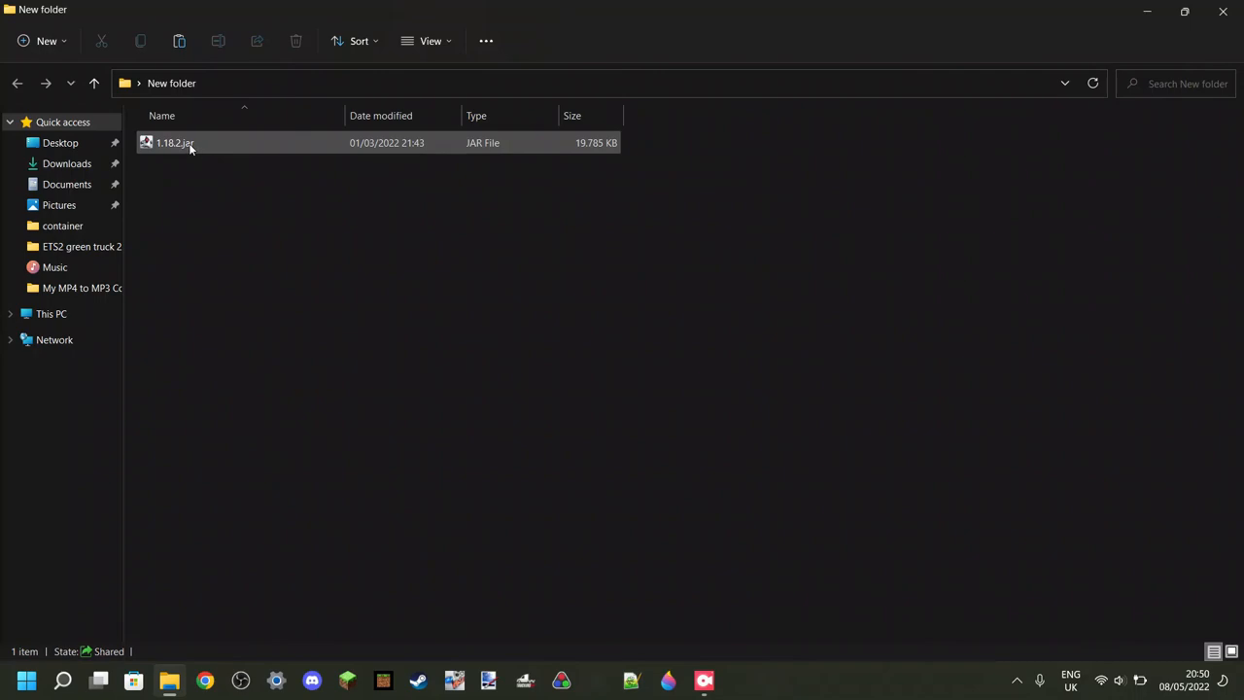
{"action": "right_click", "coordinate": [175, 144]}
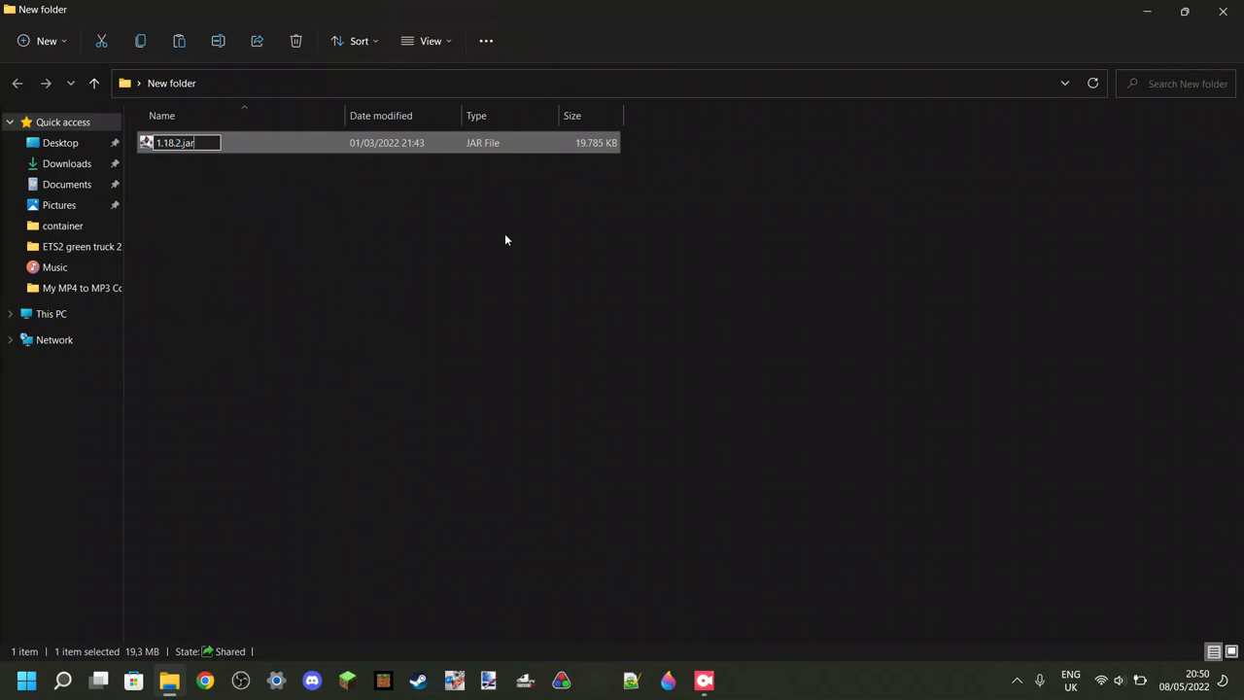
{"action": "key", "text": "Backspace"}
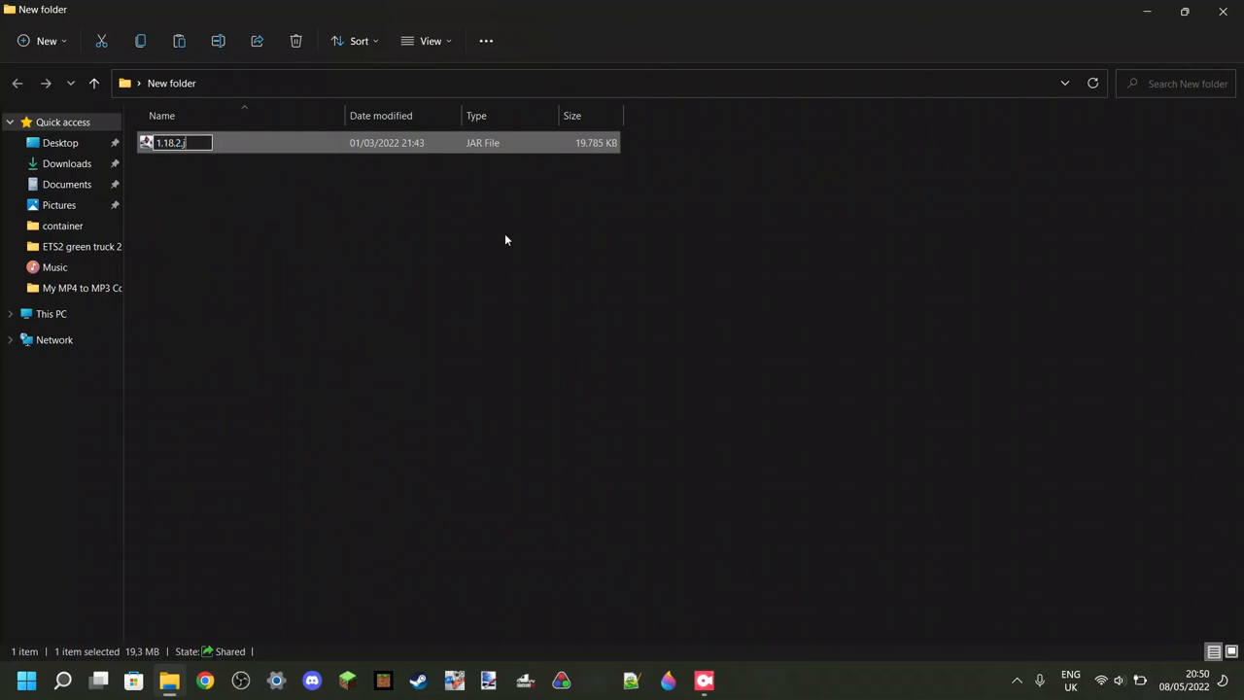
{"action": "key", "text": "Backspace"}
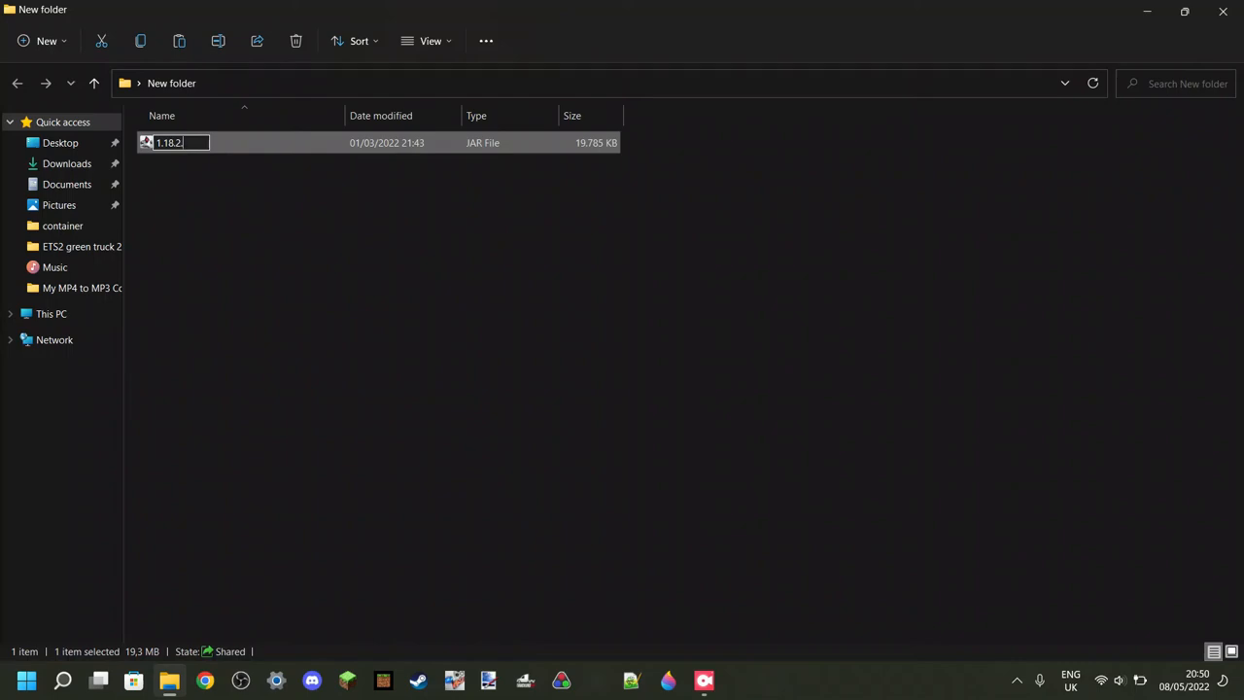
{"action": "type", "text": "zip"}
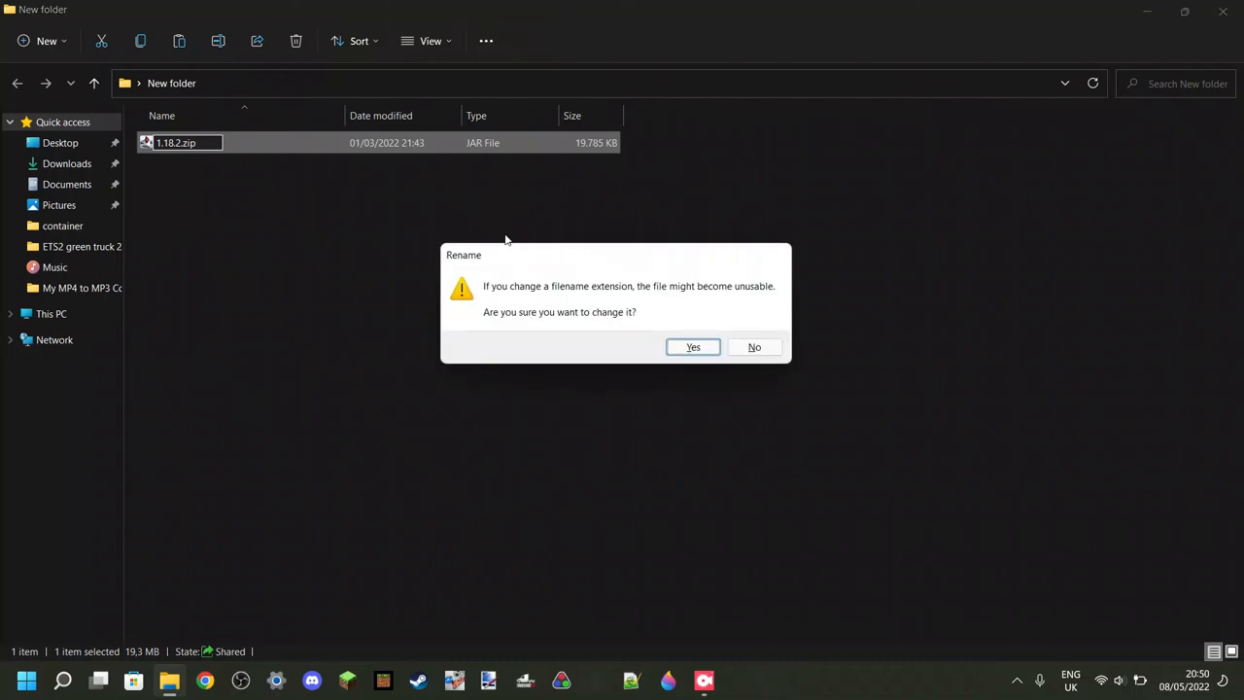
{"action": "mouse_move", "coordinate": [595, 318]}
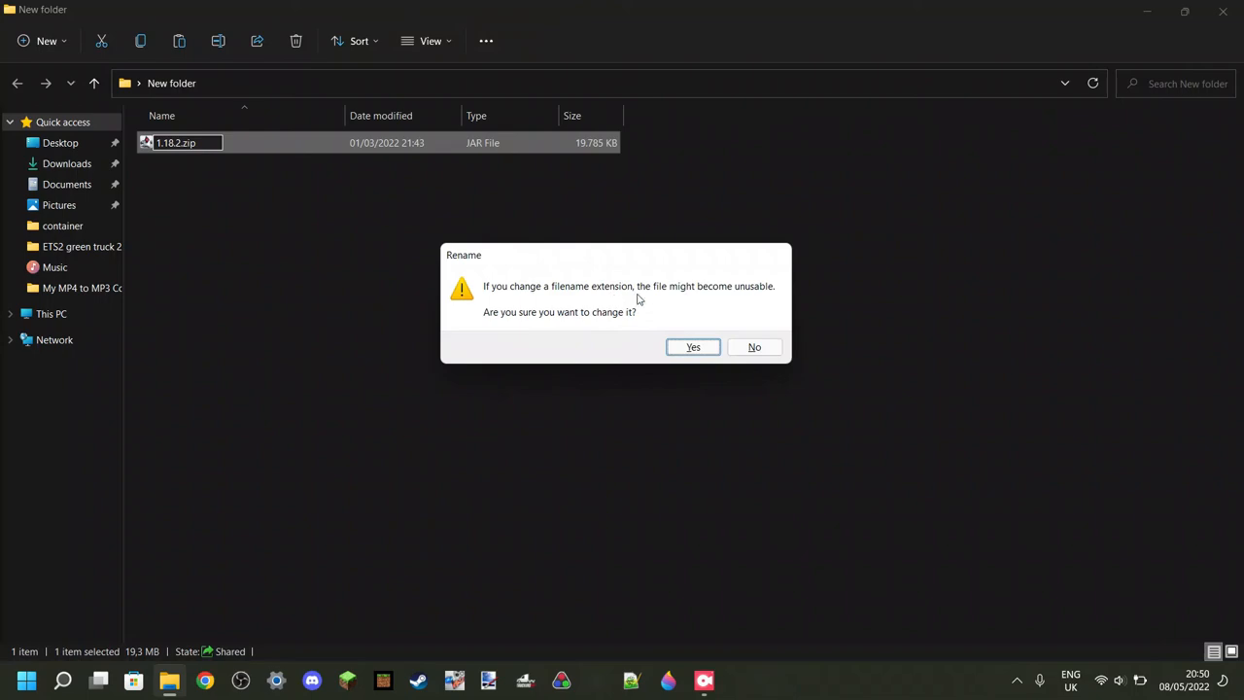
{"action": "mouse_move", "coordinate": [709, 335]}
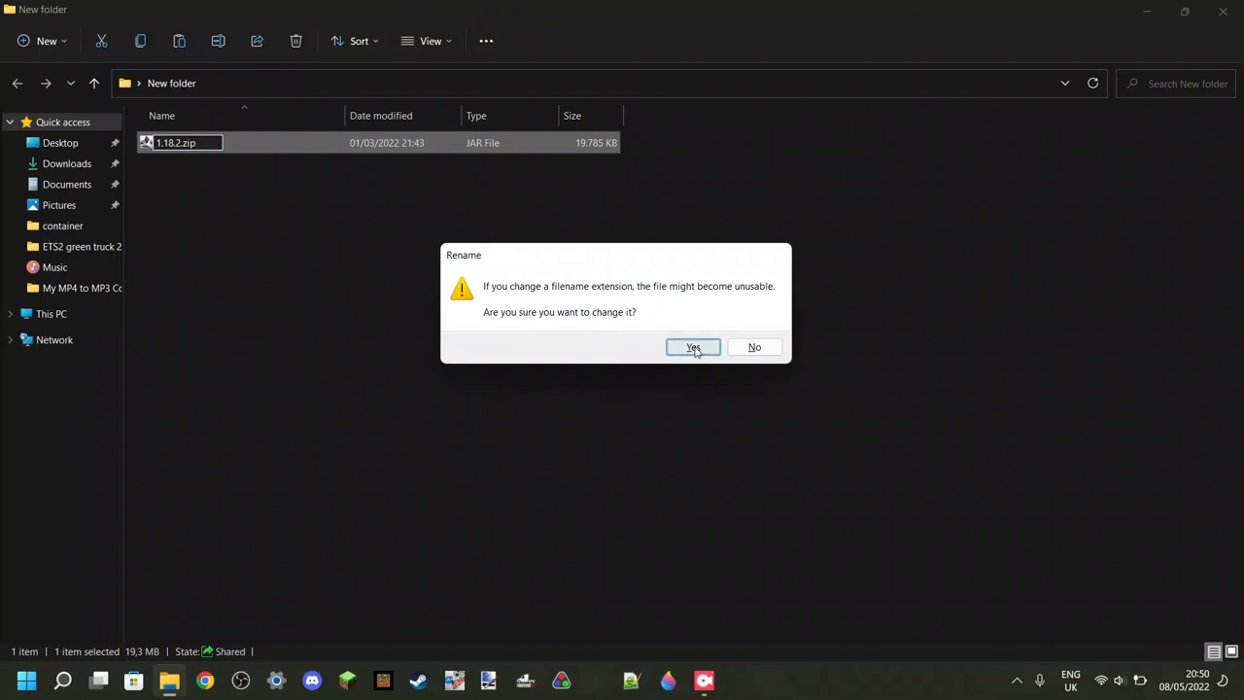
{"action": "left_click", "coordinate": [692, 346]}
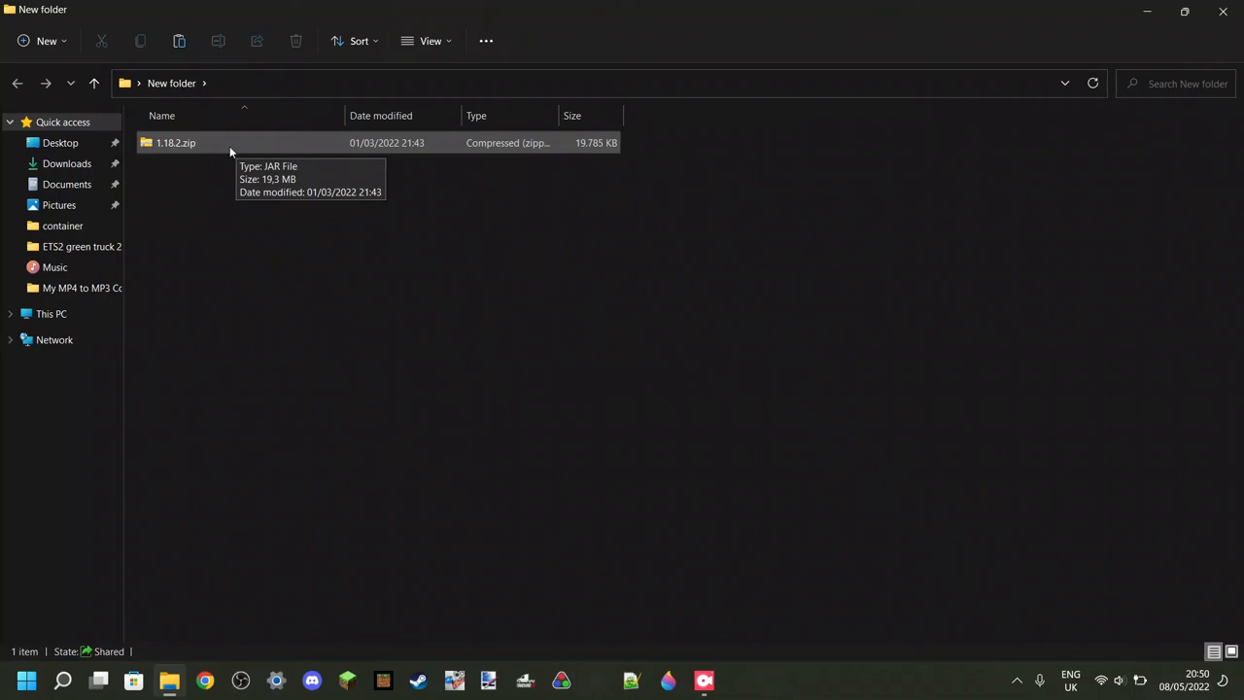
- Extract all of 1.18.2.zip into a 1.18.2 folder beside it
{"action": "right_click", "coordinate": [175, 144]}
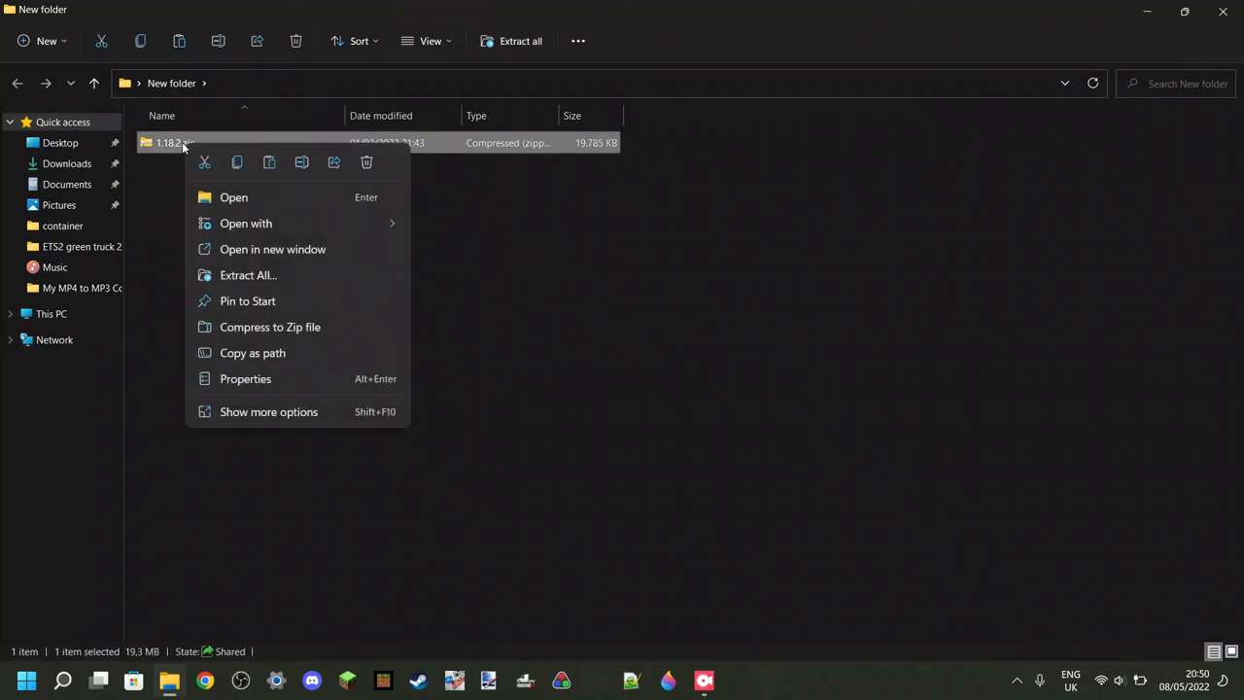
{"action": "mouse_move", "coordinate": [249, 276]}
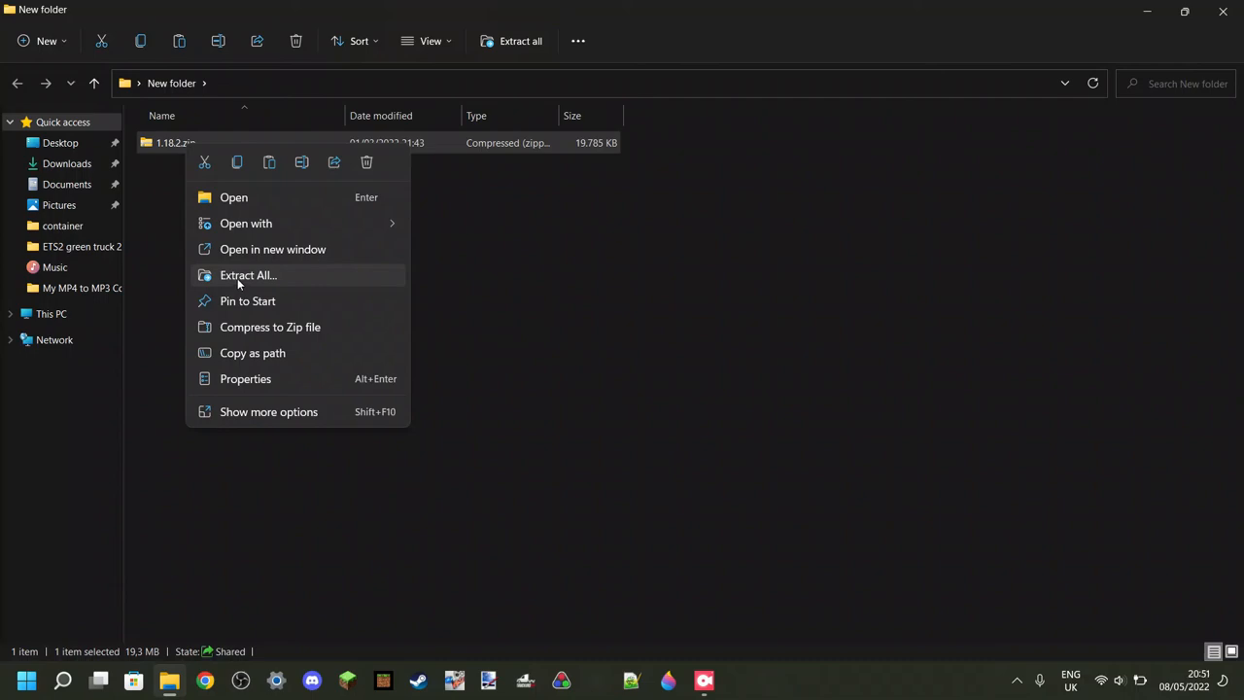
{"action": "mouse_move", "coordinate": [241, 284]}
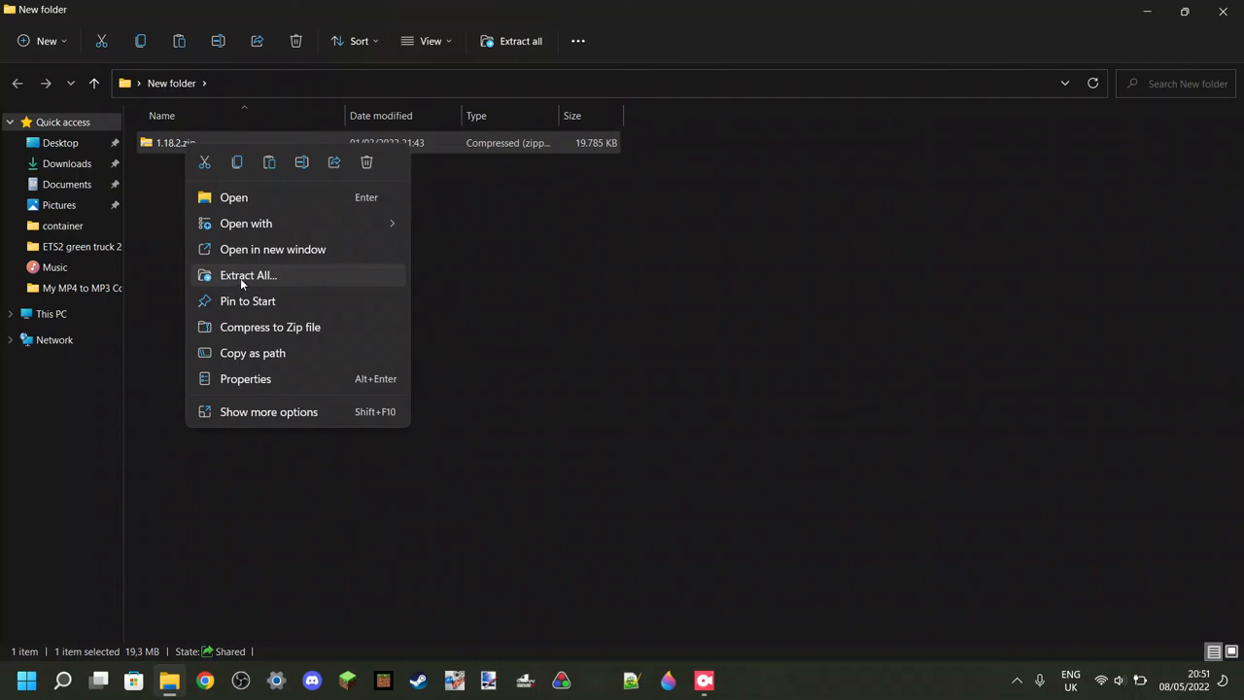
{"action": "mouse_move", "coordinate": [249, 288]}
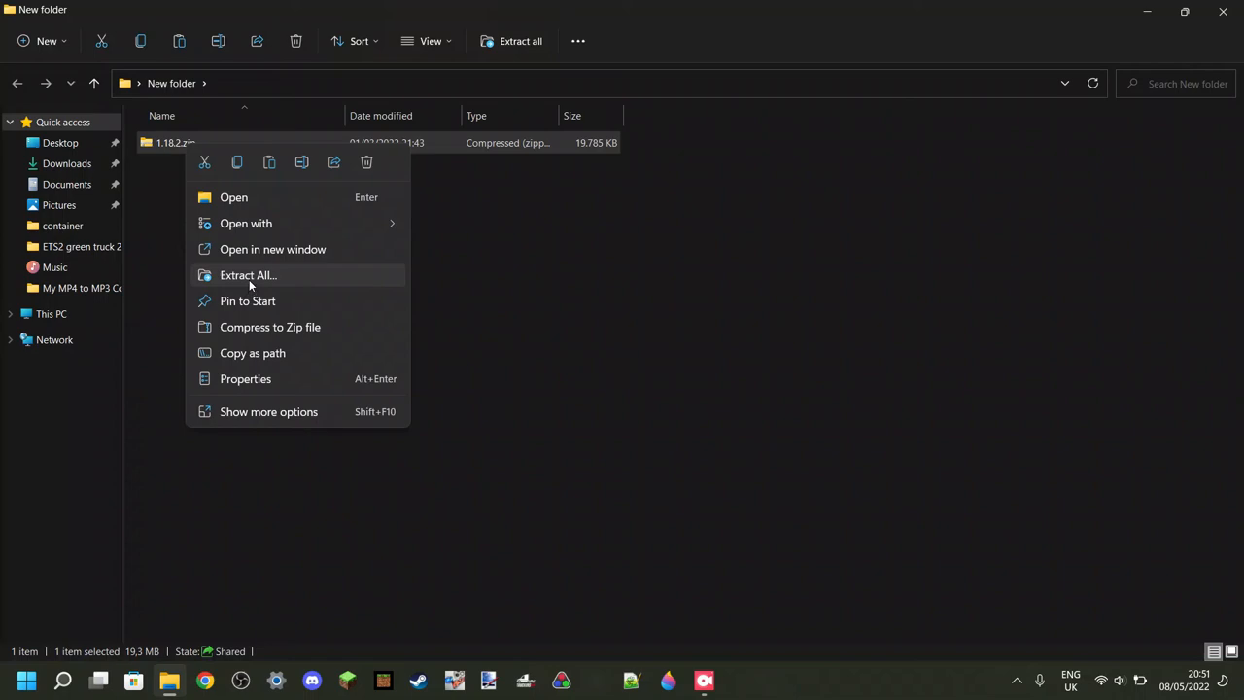
{"action": "mouse_move", "coordinate": [262, 282]}
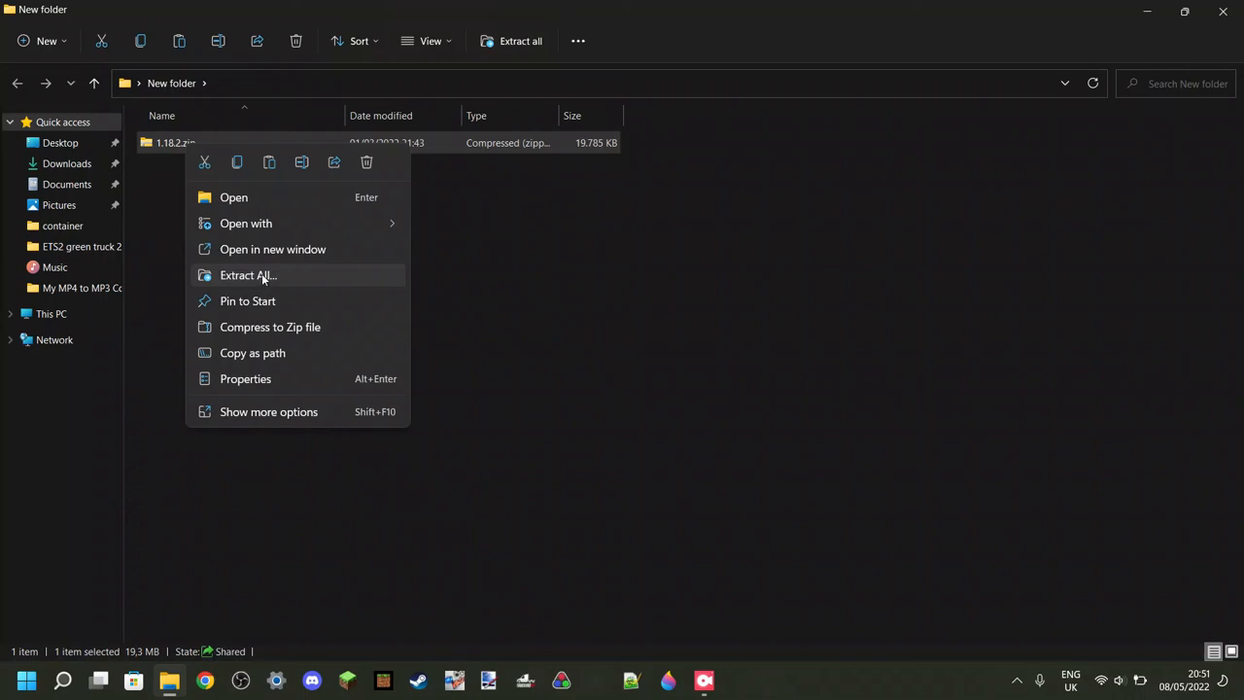
{"action": "left_click", "coordinate": [248, 276]}
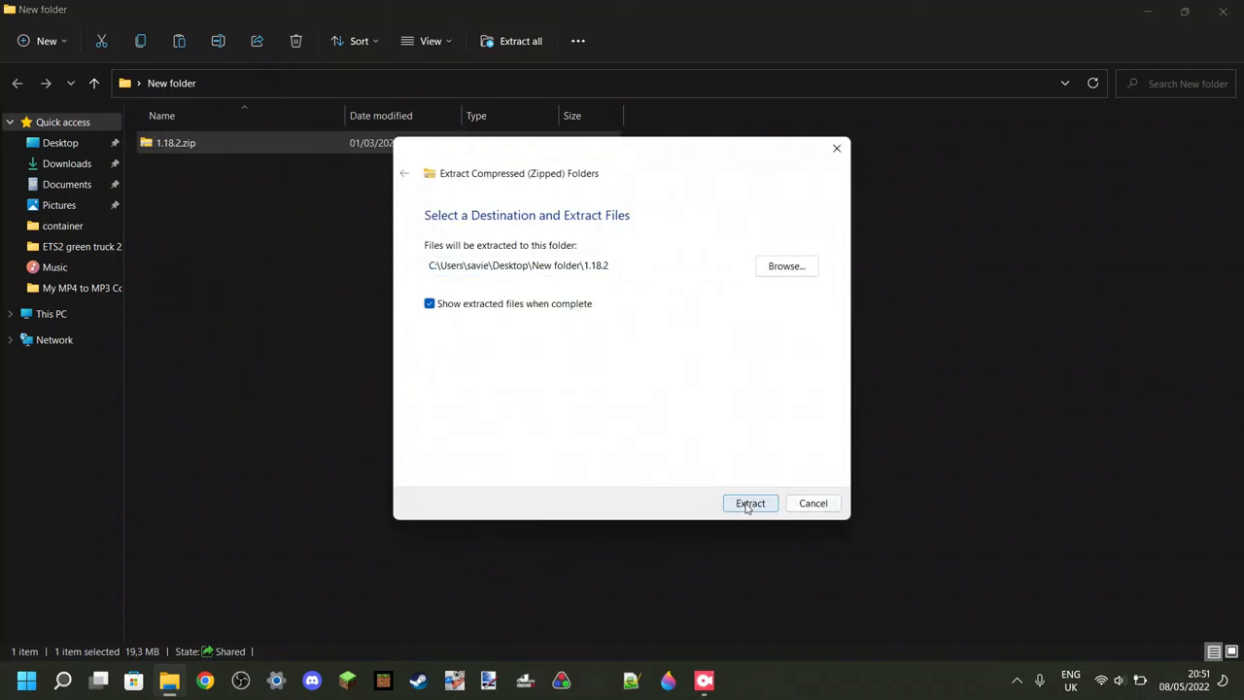
{"action": "left_click", "coordinate": [750, 502]}
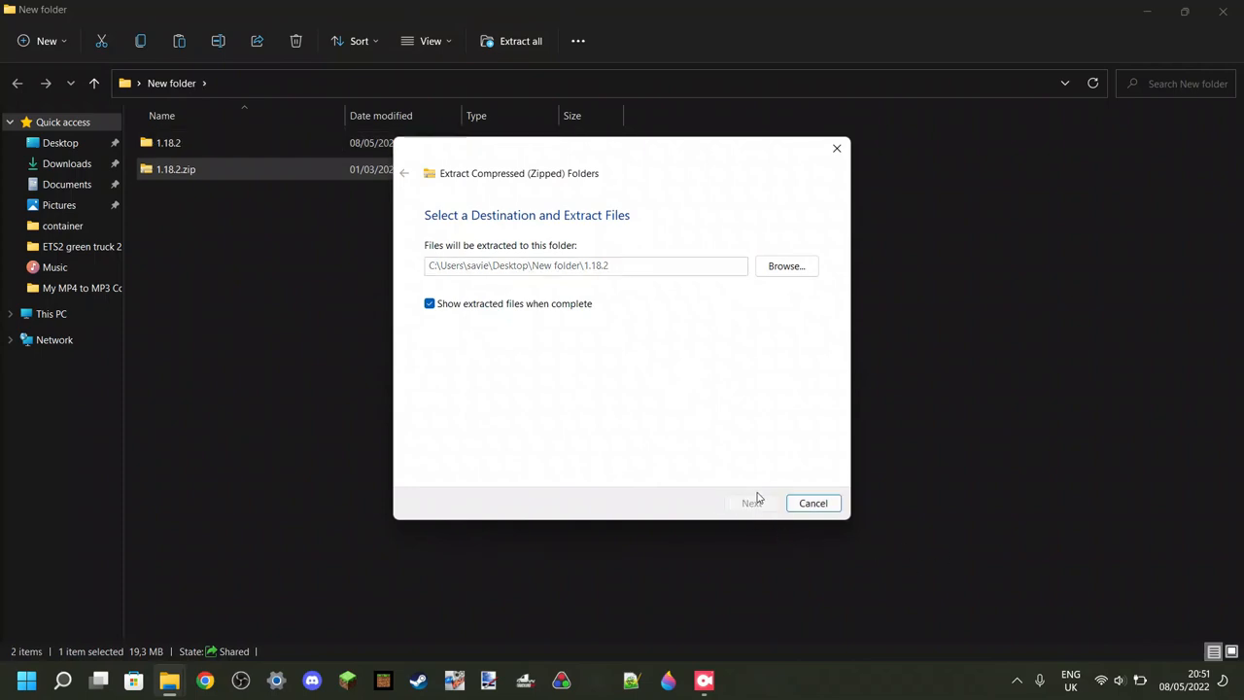
{"action": "left_click", "coordinate": [750, 502]}
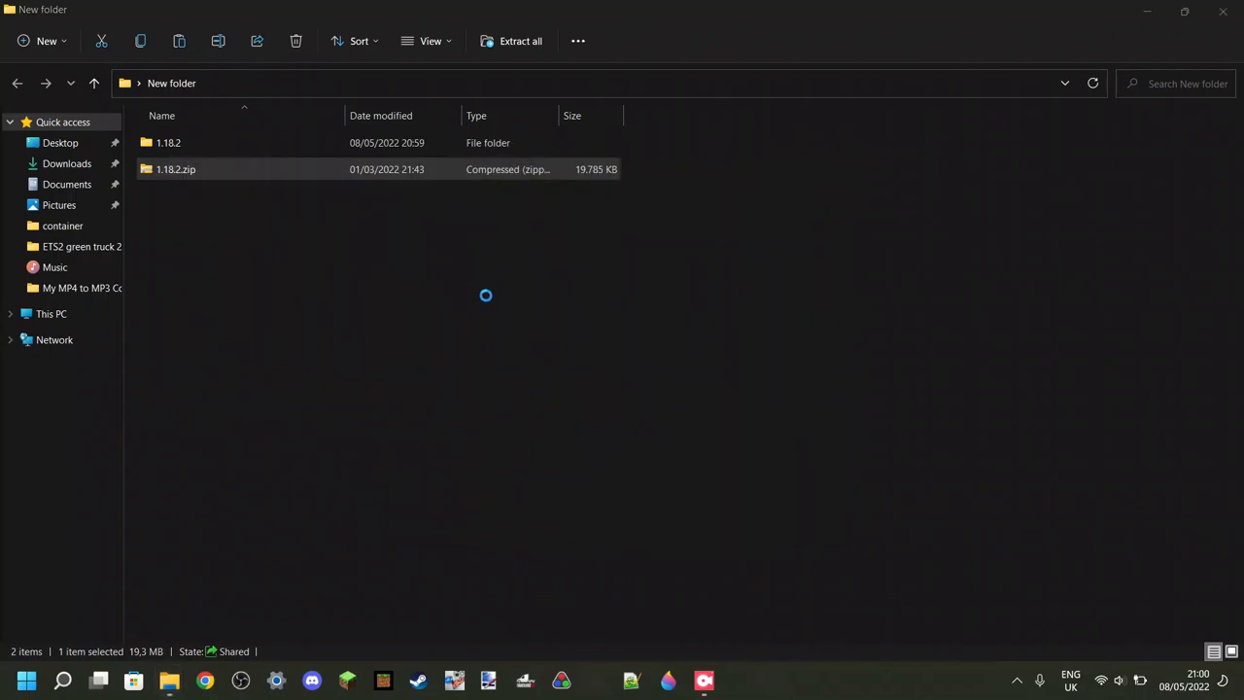
- Delete 1.18.2.zip to the Recycle Bin, leaving only the extracted 1.18.2 folder
{"action": "double_click", "coordinate": [167, 142]}
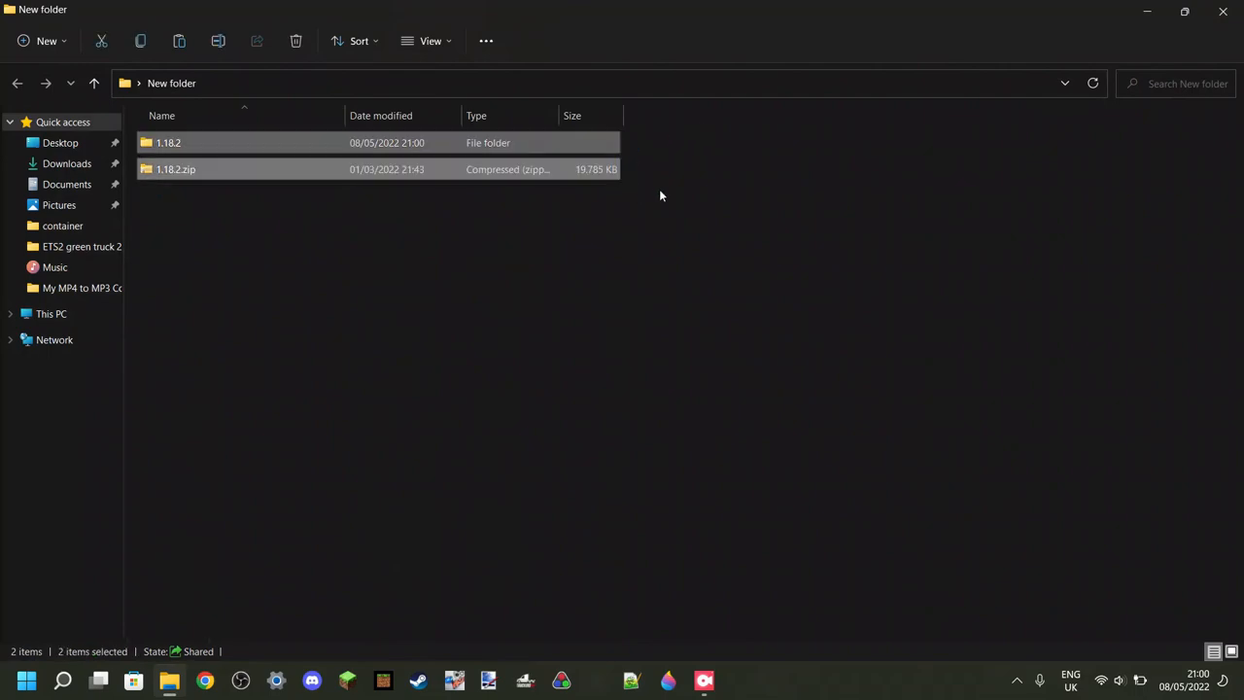
{"action": "left_click", "coordinate": [175, 169]}
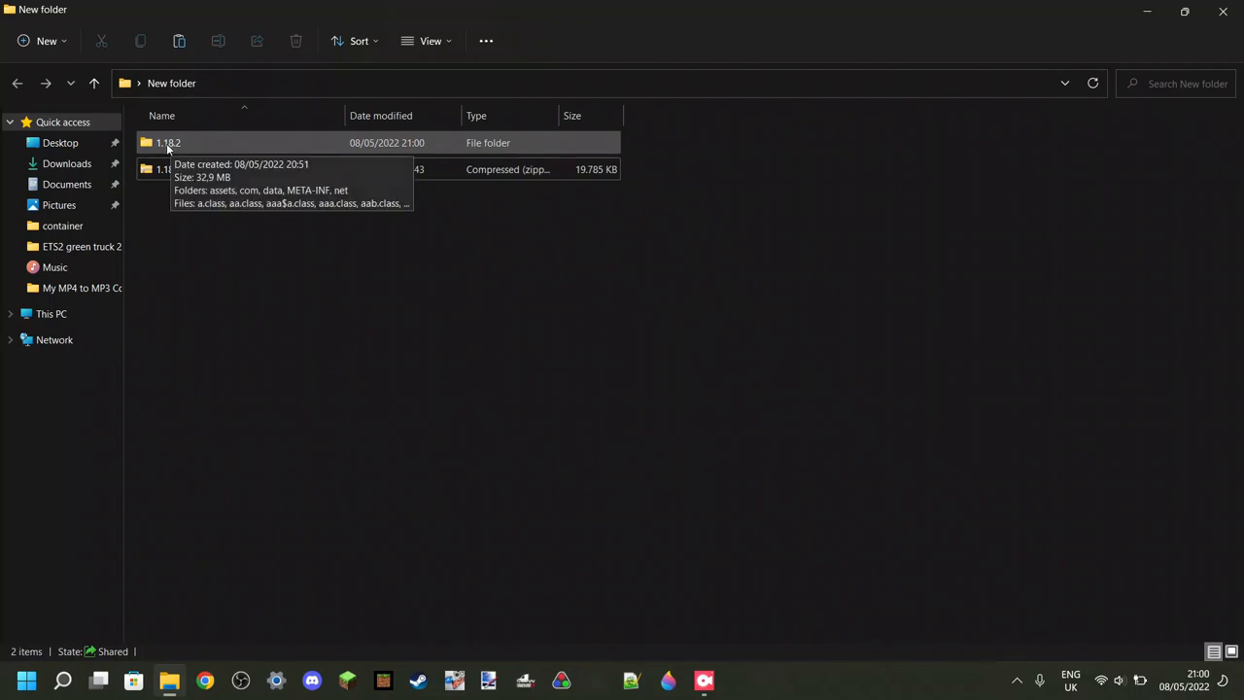
{"action": "right_click", "coordinate": [168, 170]}
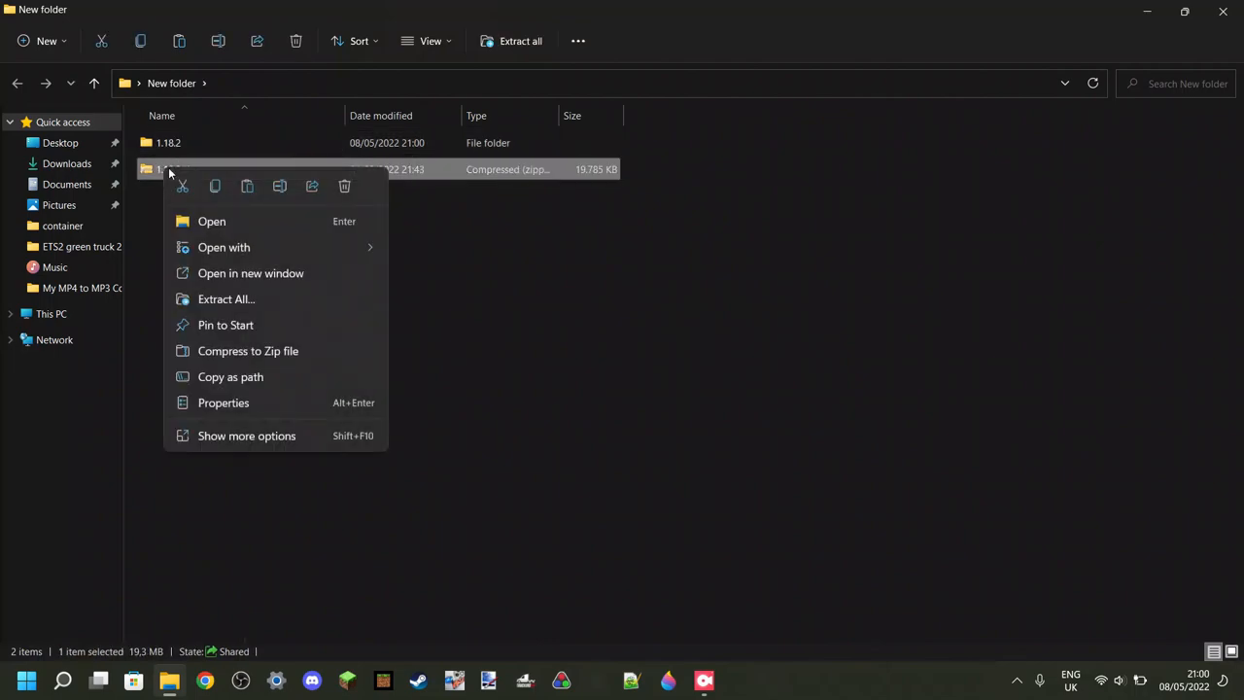
{"action": "left_click", "coordinate": [344, 186]}
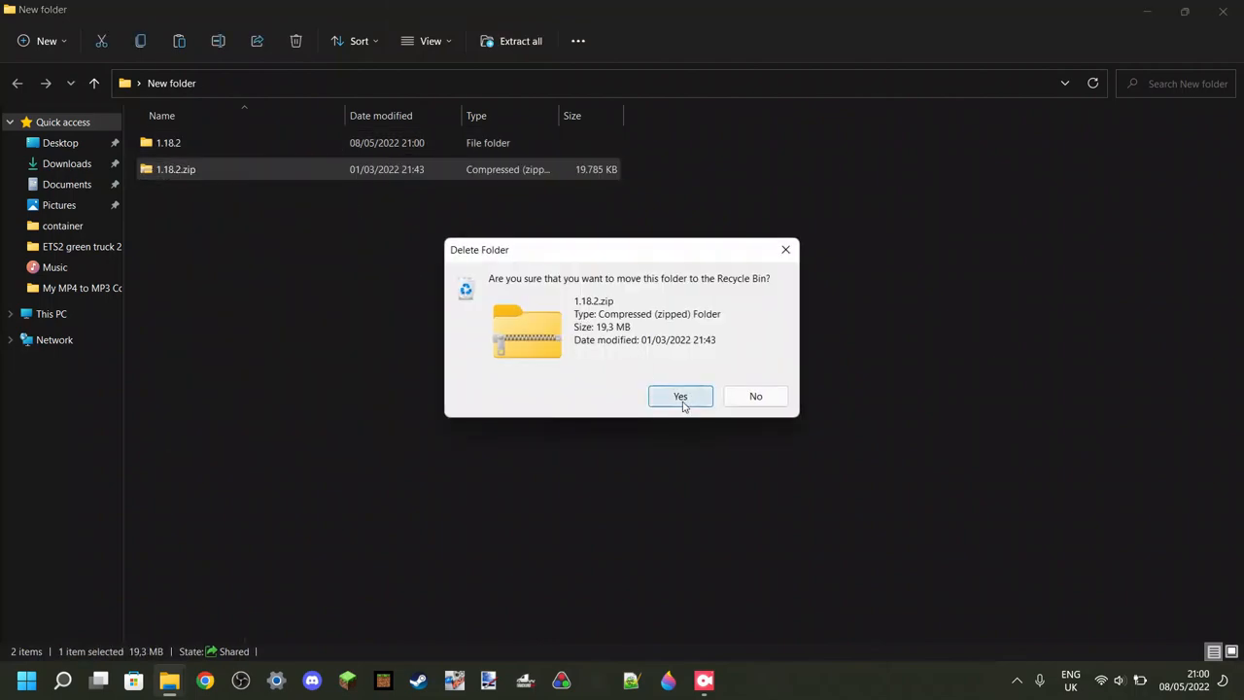
{"action": "left_click", "coordinate": [680, 396]}
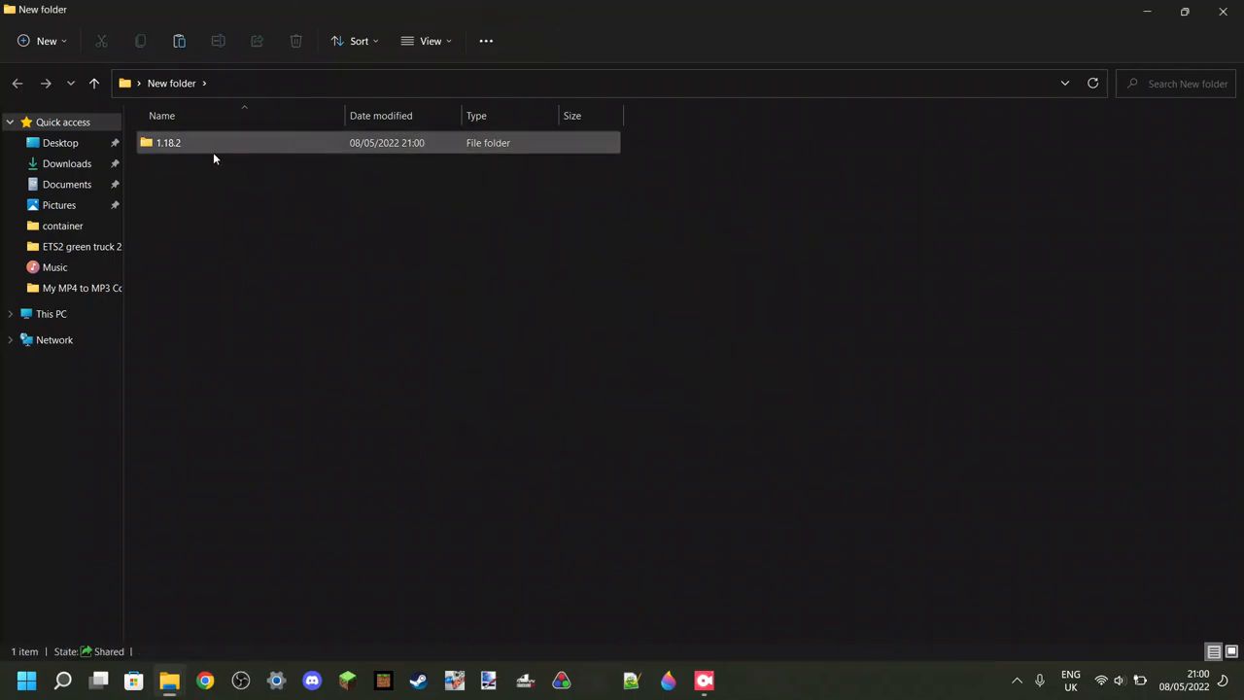
- Enter the extracted 1.18.2 folder and select com as the start of a range
{"action": "double_click", "coordinate": [167, 144]}
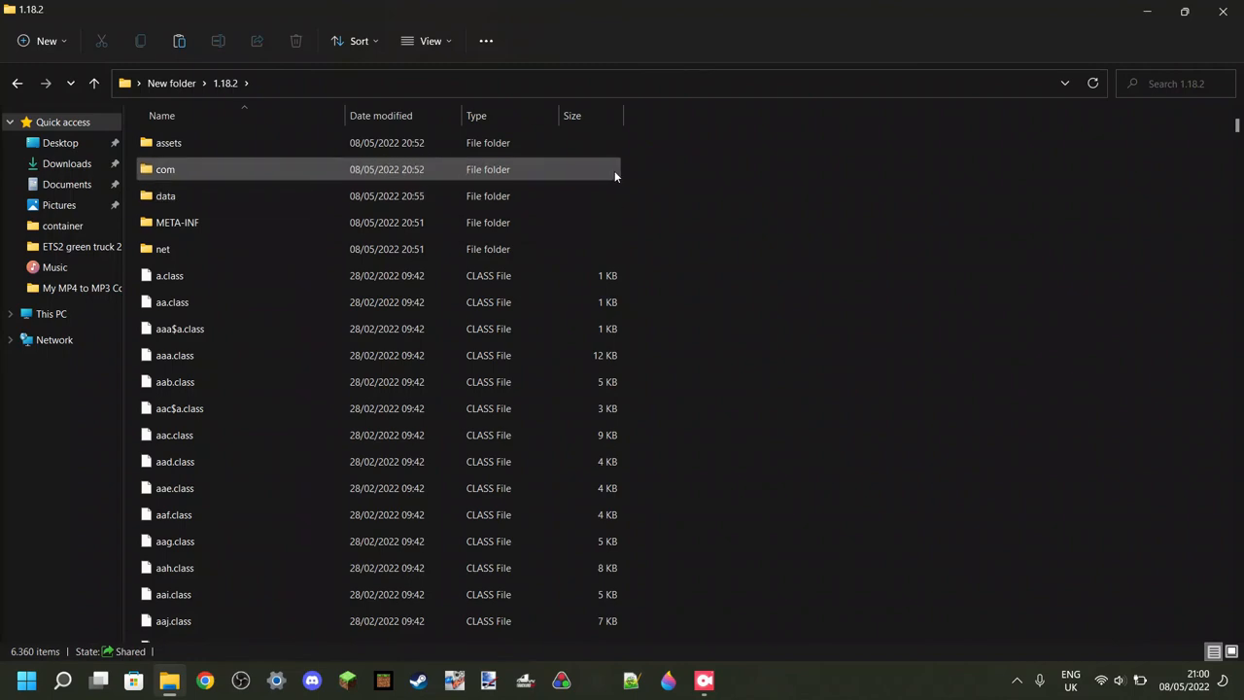
{"action": "left_click", "coordinate": [16, 81]}
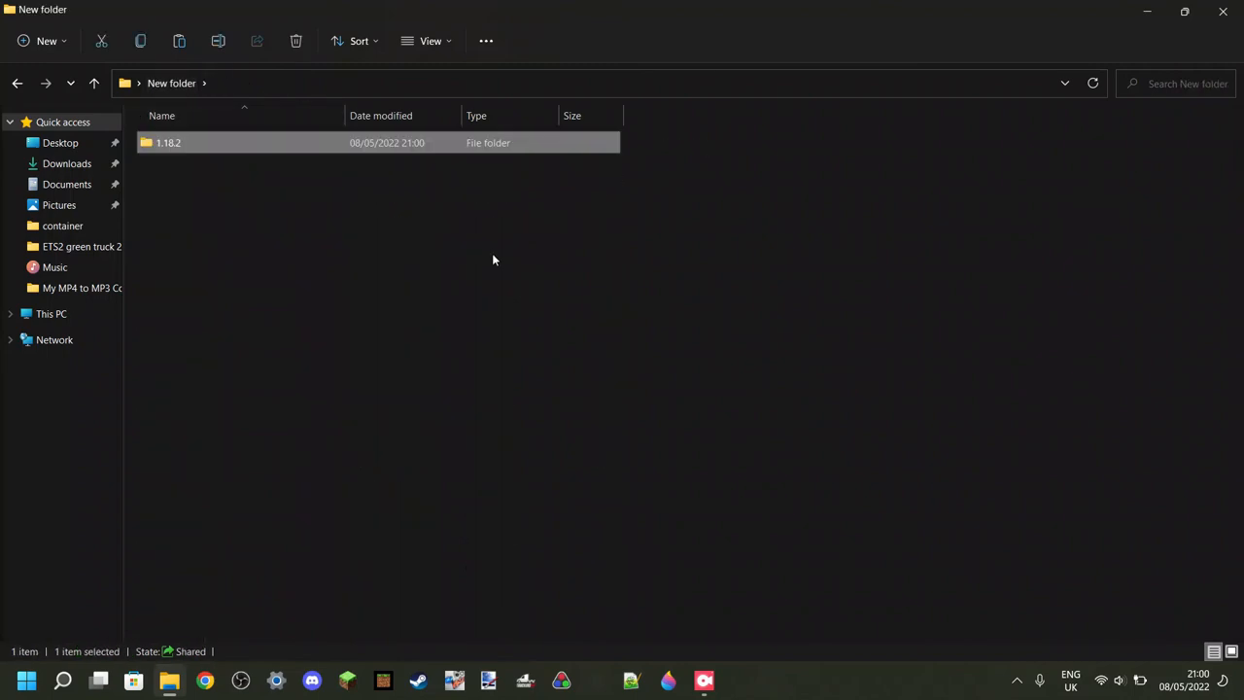
{"action": "mouse_move", "coordinate": [438, 218]}
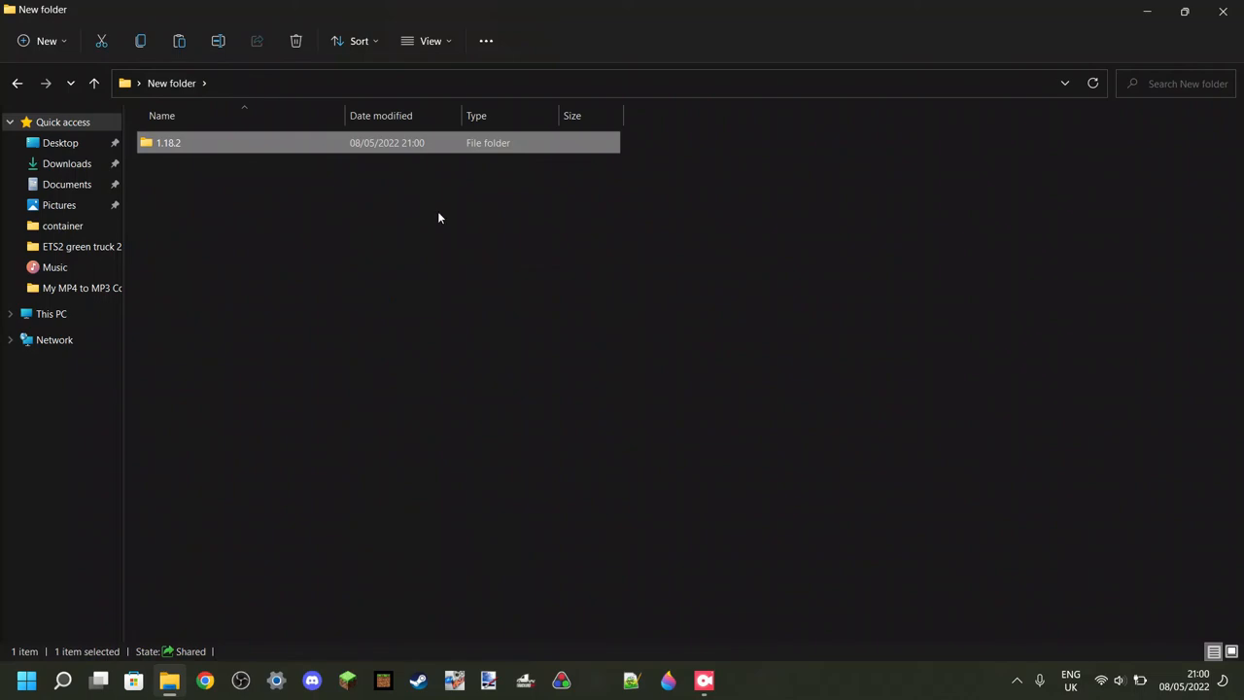
{"action": "double_click", "coordinate": [167, 142]}
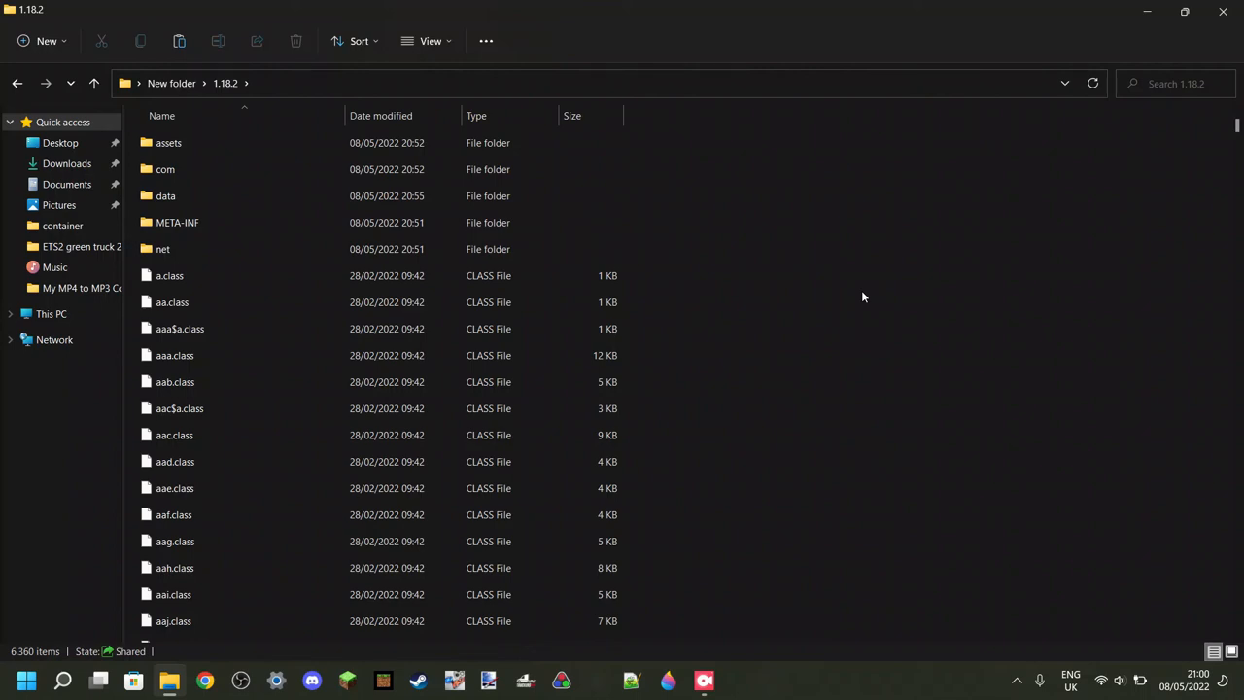
{"action": "left_click", "coordinate": [166, 169]}
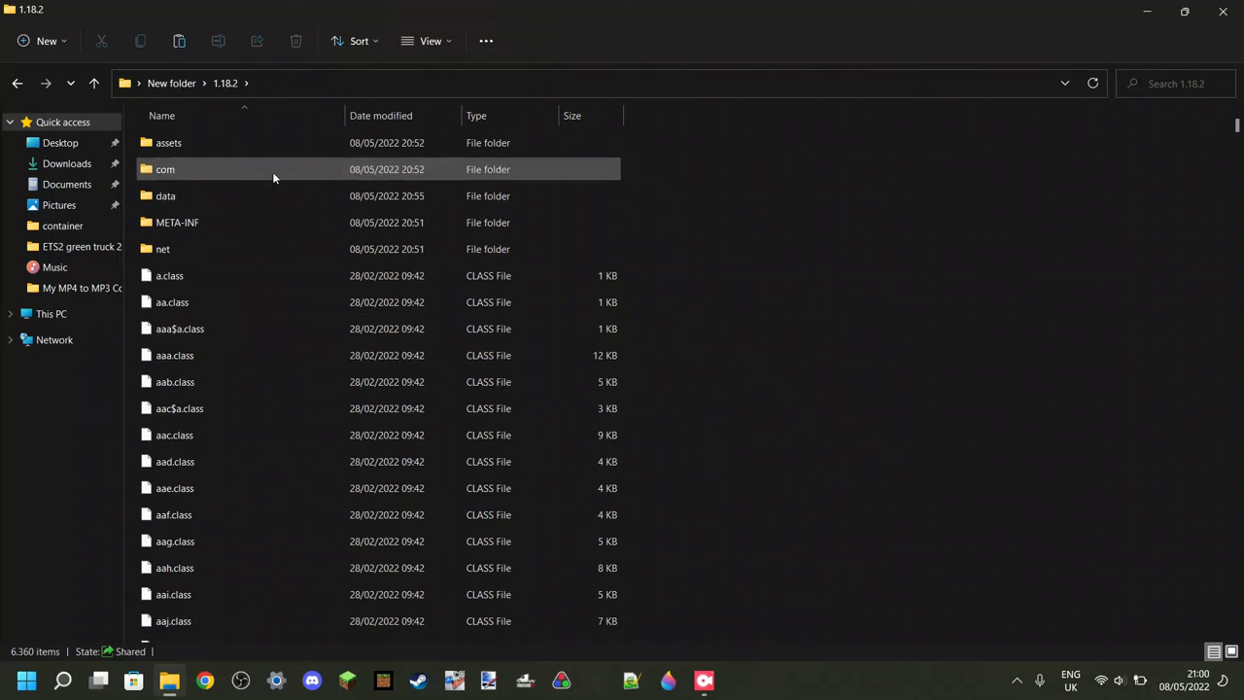
{"action": "left_click", "coordinate": [164, 167]}
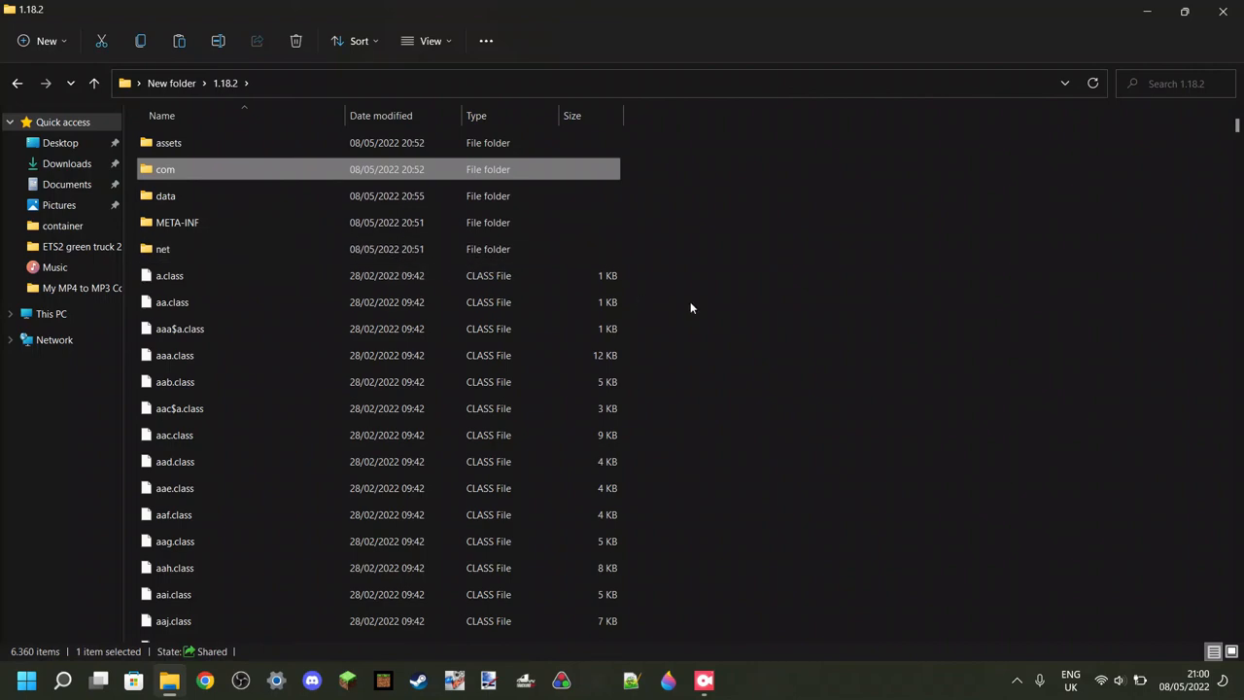
{"action": "mouse_move", "coordinate": [1034, 225]}
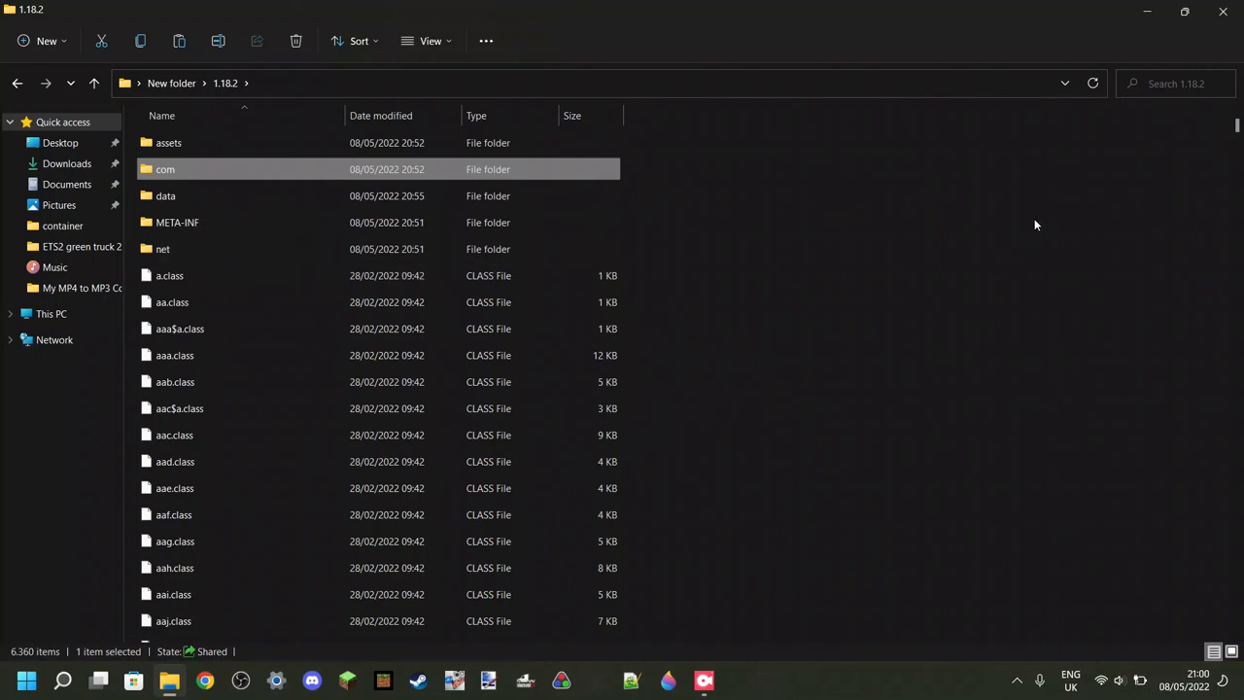
{"action": "mouse_move", "coordinate": [566, 179]}
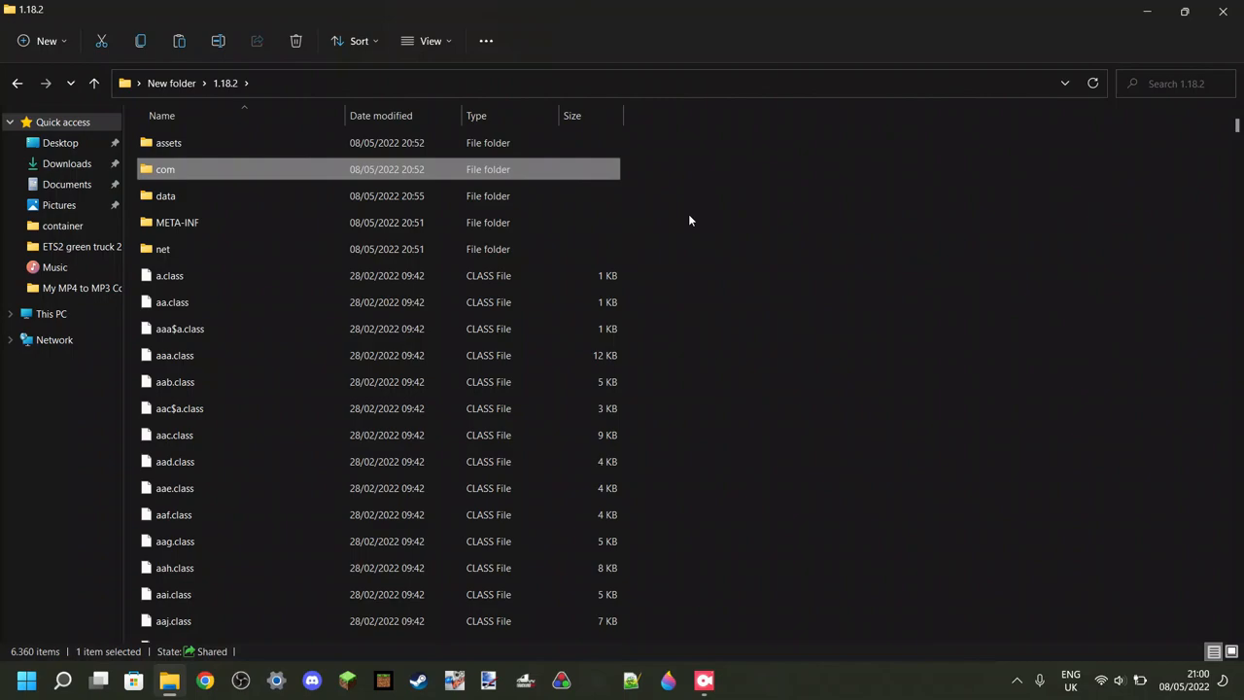
- Select all 6,359 items except assets and request their deletion
{"action": "scroll", "scroll_direction": "down", "scroll_amount": 3}
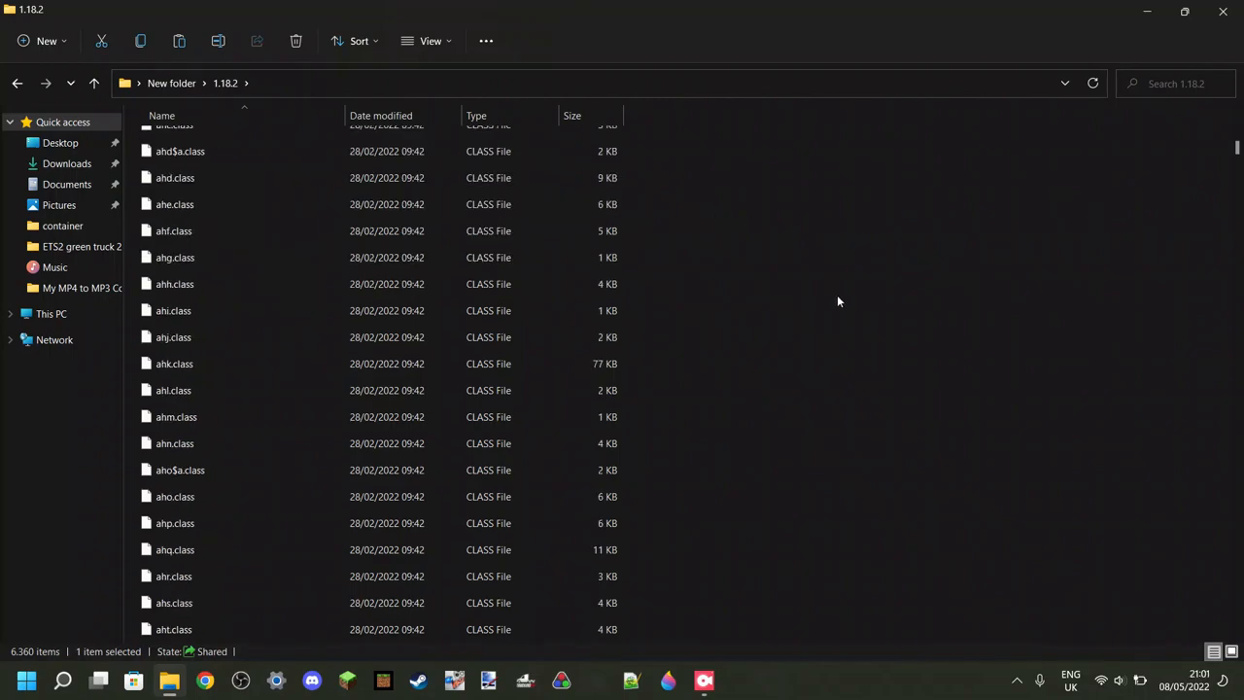
{"action": "scroll", "scroll_direction": "down", "scroll_amount": 3}
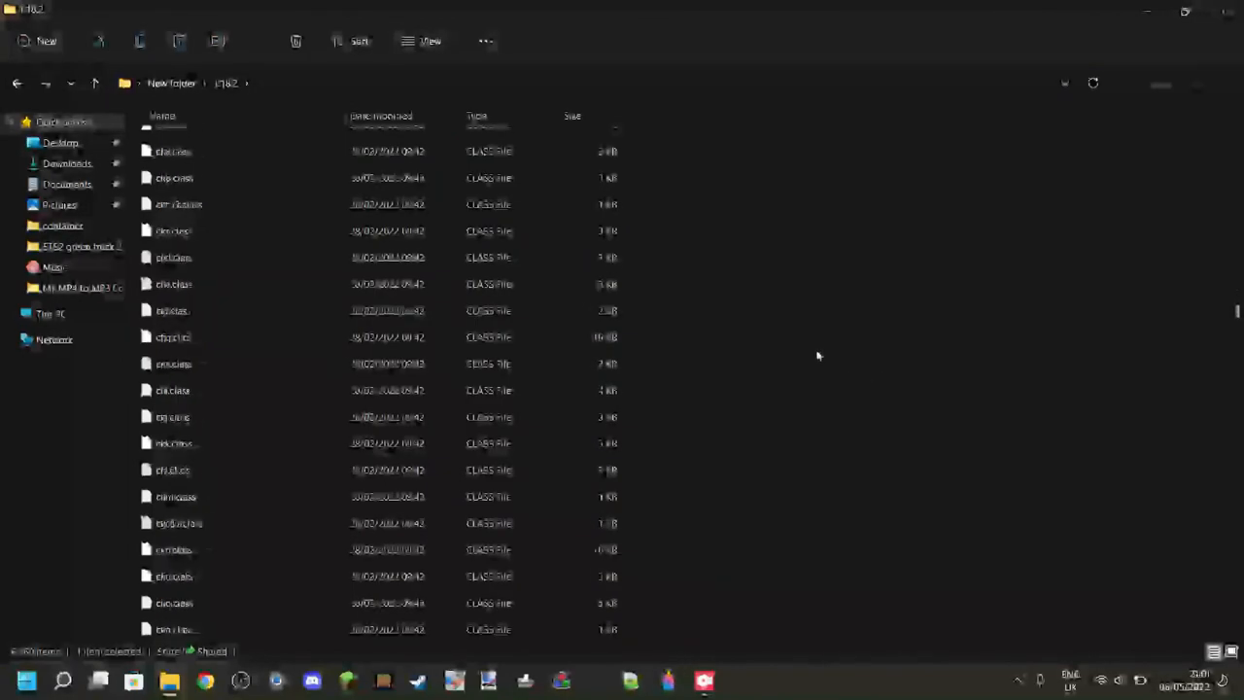
{"action": "scroll", "scroll_direction": "down", "scroll_amount": 3}
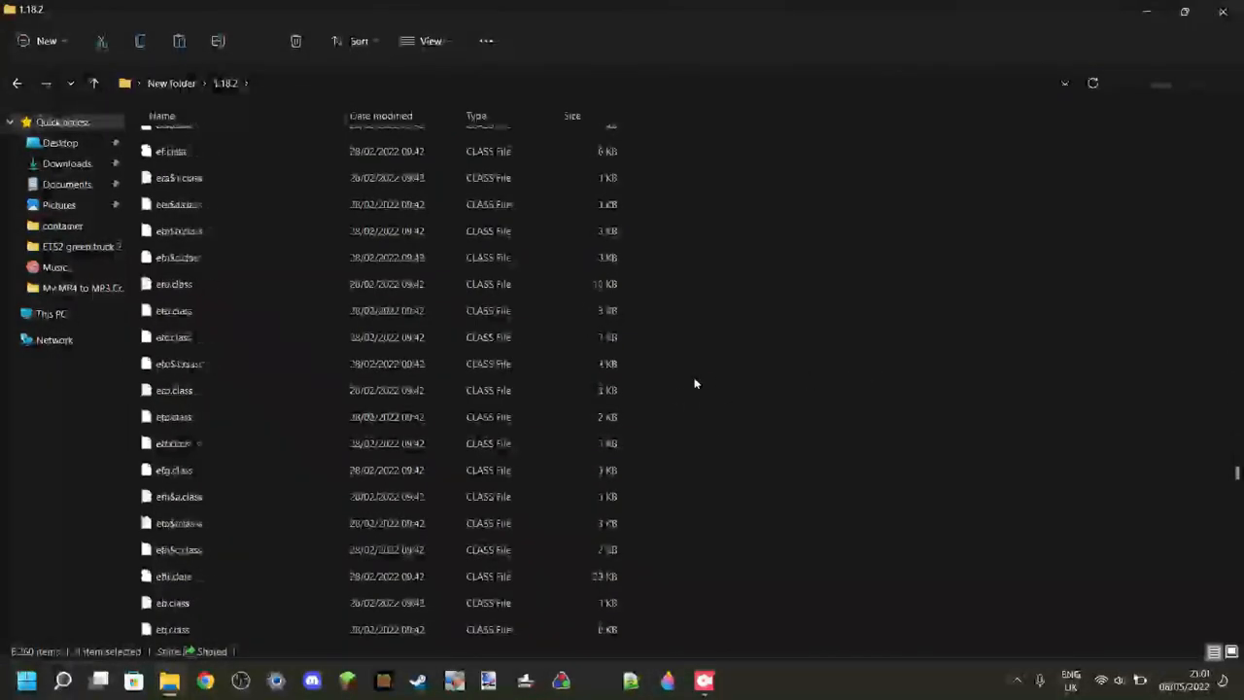
{"action": "scroll", "scroll_direction": "down", "scroll_amount": 3}
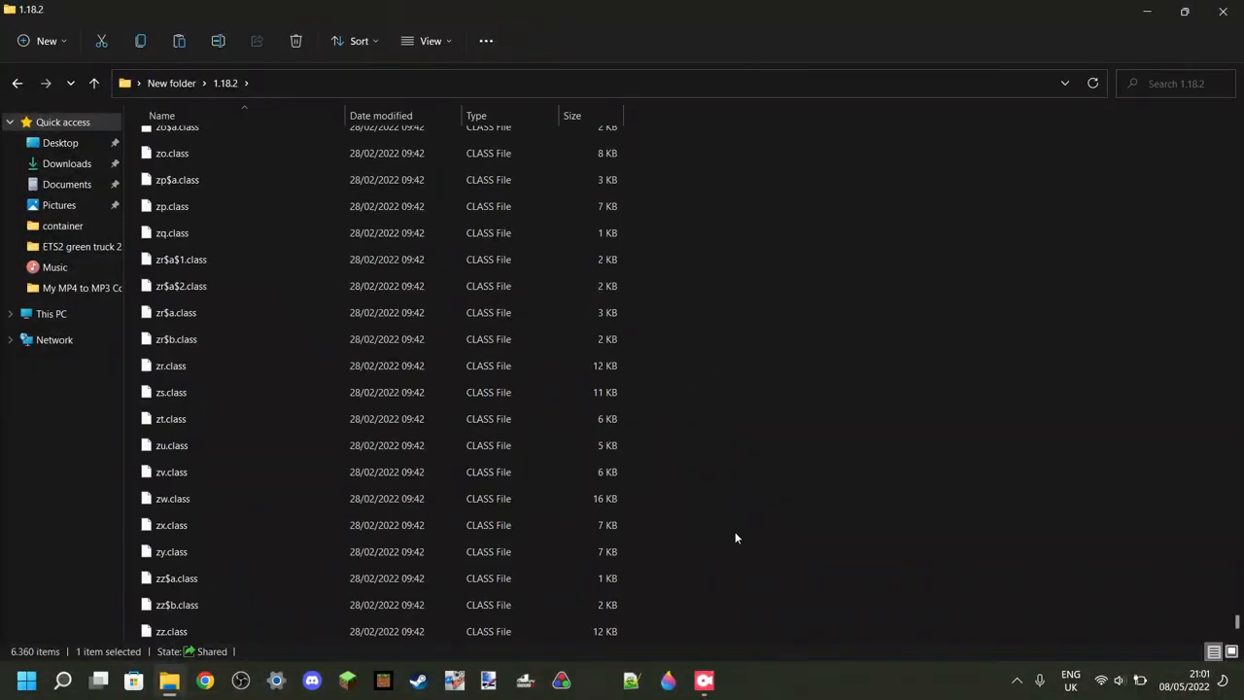
{"action": "mouse_move", "coordinate": [700, 556]}
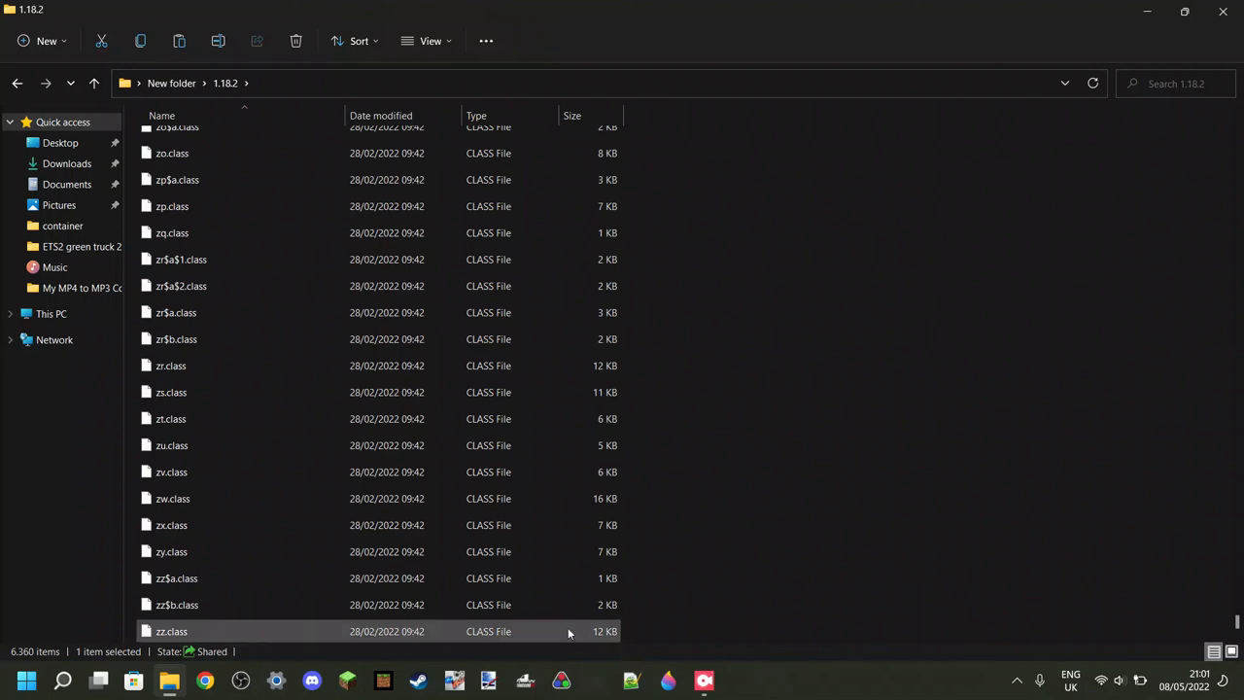
{"action": "key", "text": "ctrl+a"}
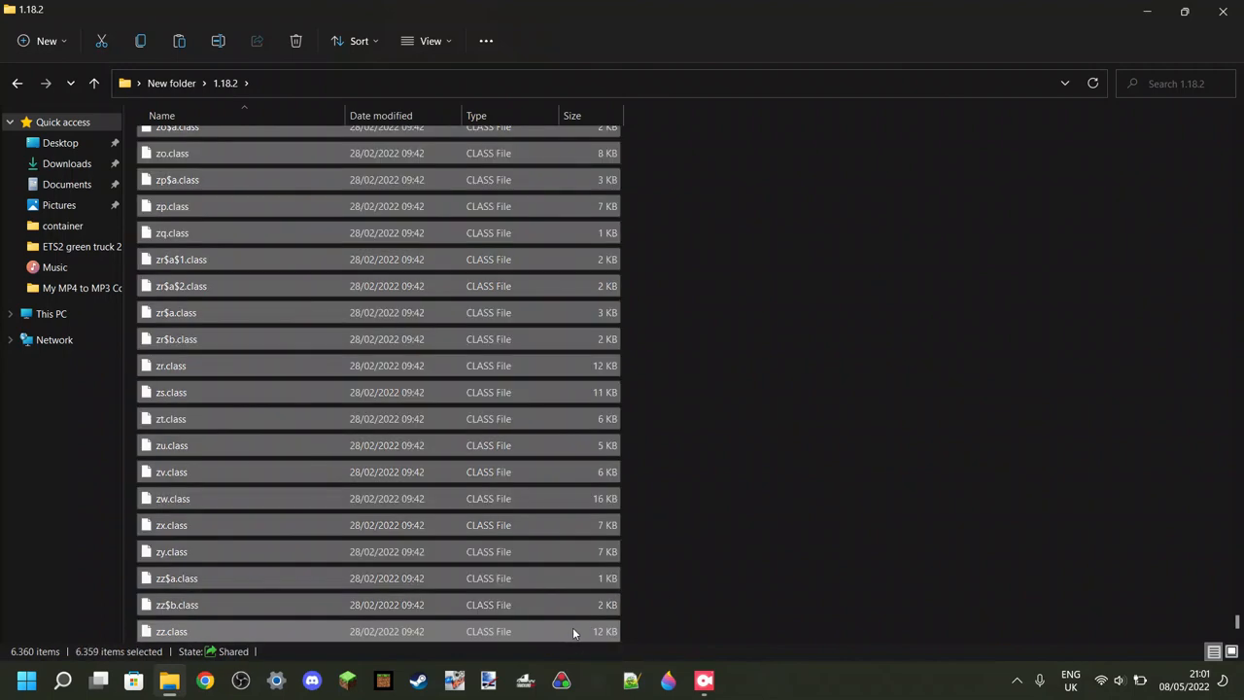
{"action": "mouse_move", "coordinate": [768, 560]}
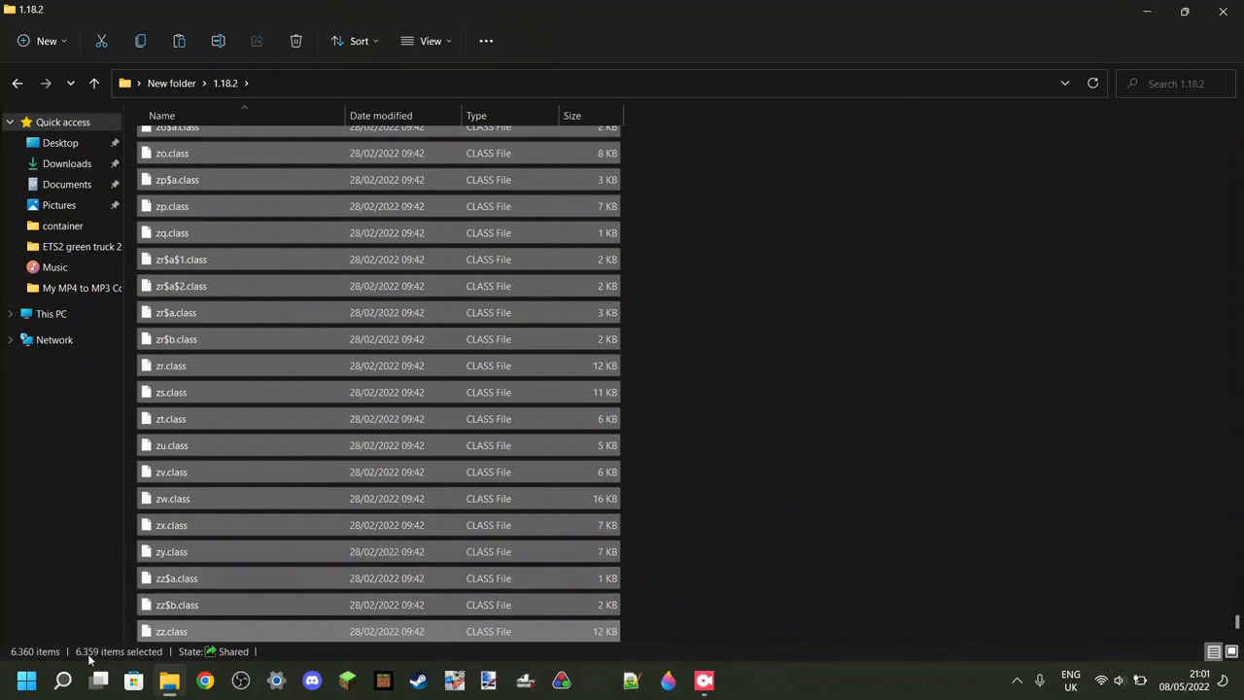
{"action": "mouse_move", "coordinate": [76, 631]}
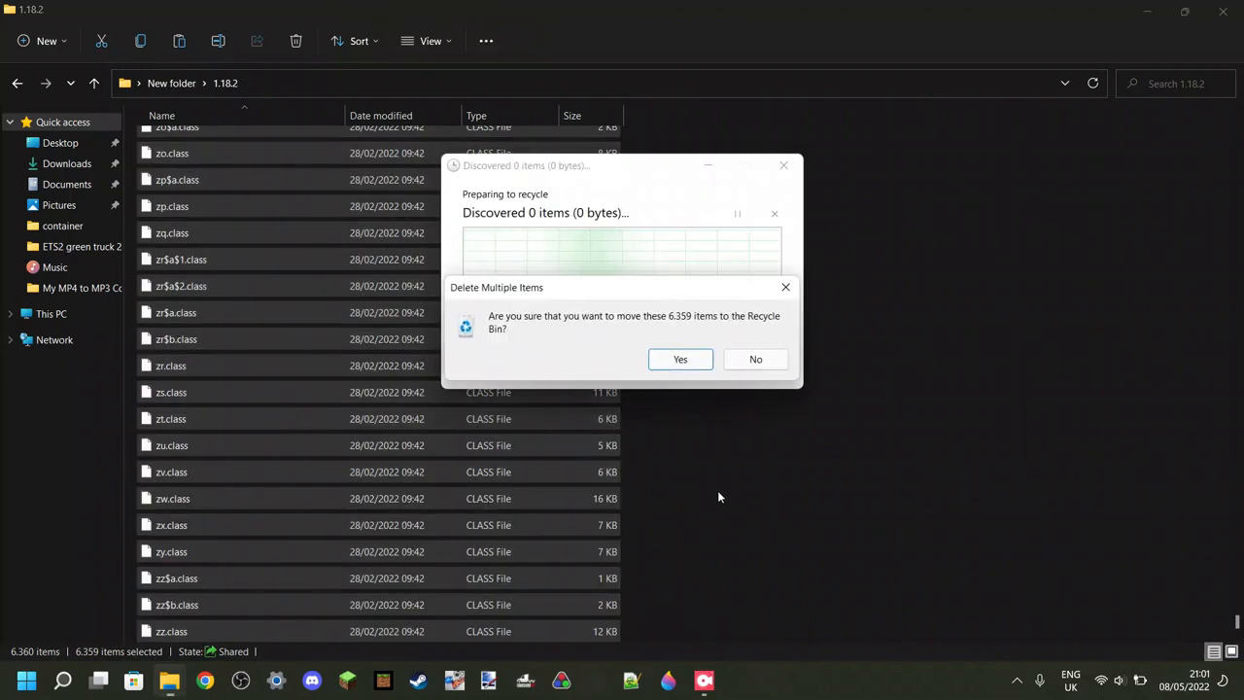
- Confirm recycling the 6,359 selected items and let it finish, leaving only assets in 1.18.2
{"action": "left_click", "coordinate": [680, 357]}
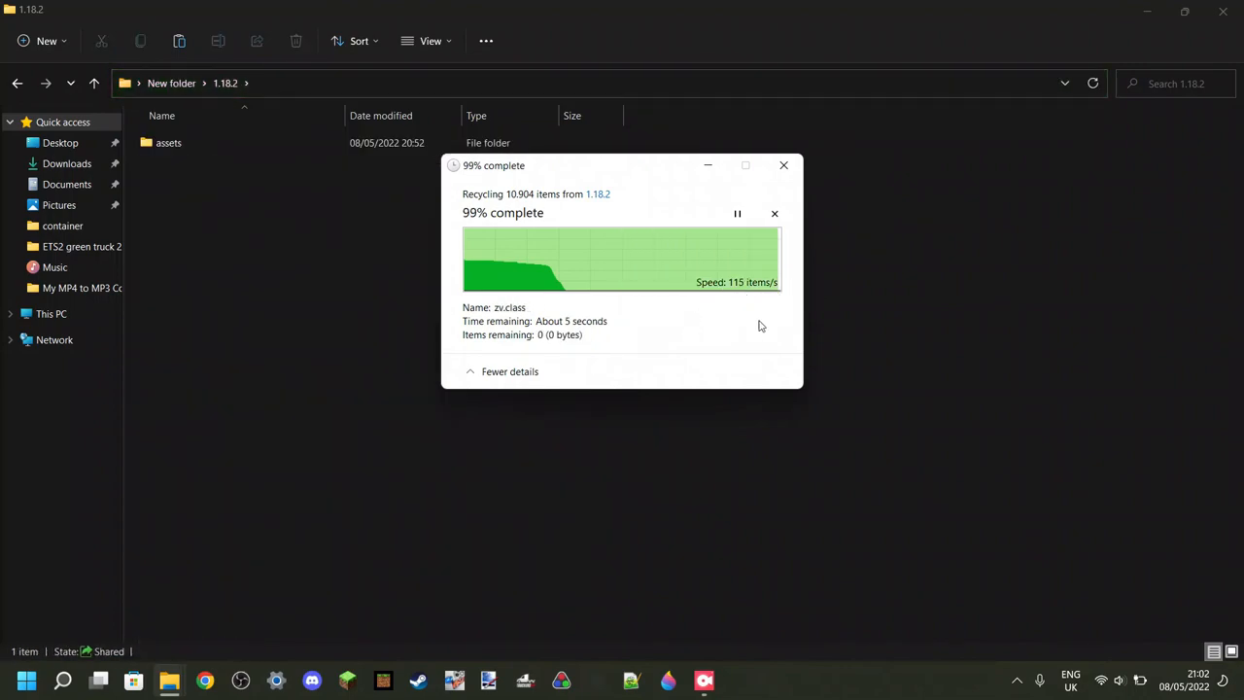
{"action": "left_click", "coordinate": [774, 212]}
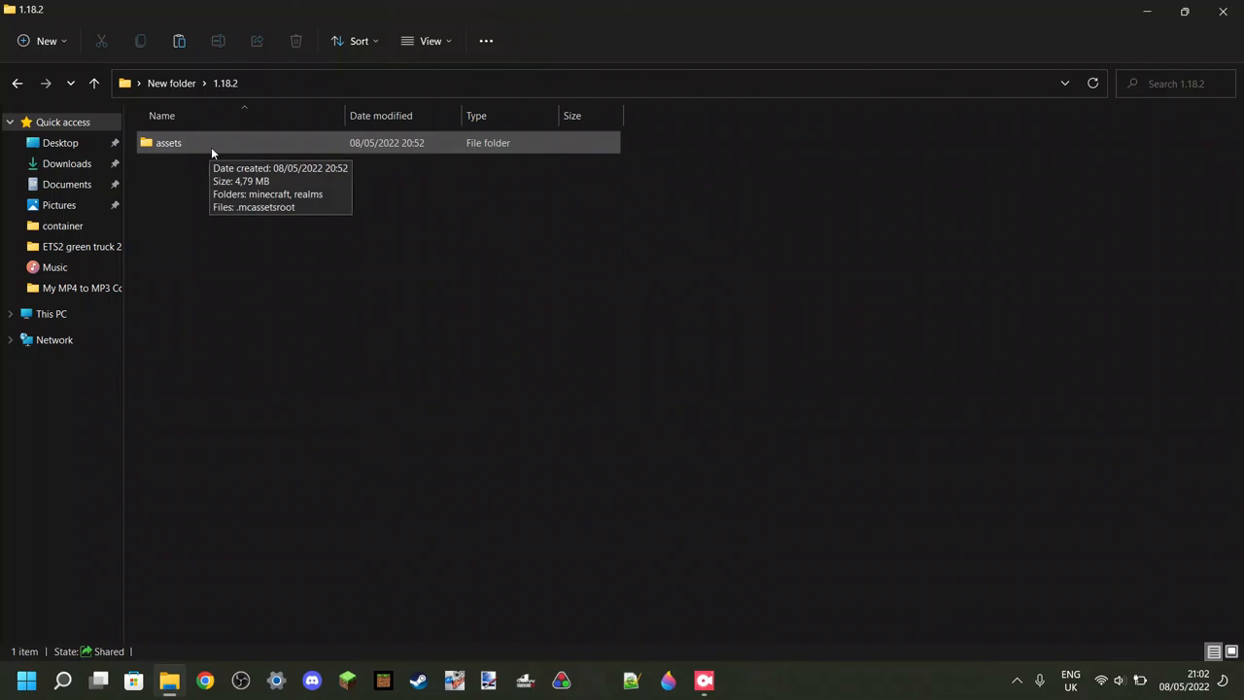
{"action": "mouse_move", "coordinate": [274, 175]}
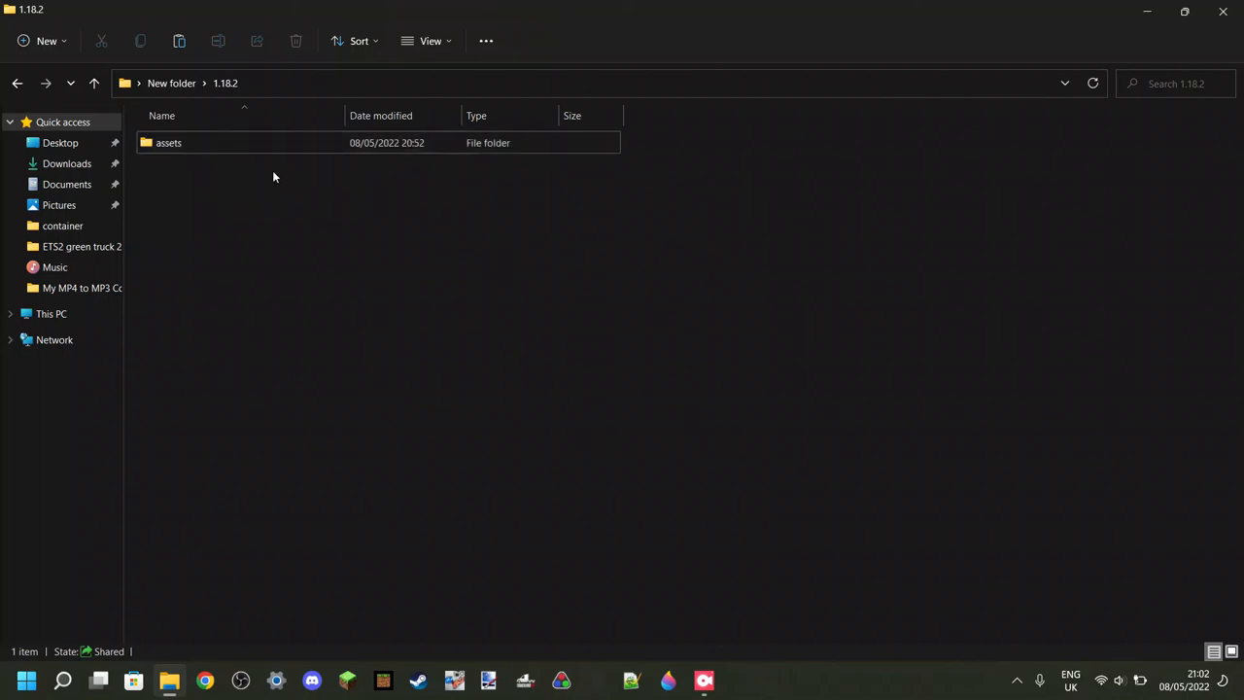
- Go into assets, deal with realms and .mcassetroot, and enter the minecraft folder
{"action": "double_click", "coordinate": [168, 143]}
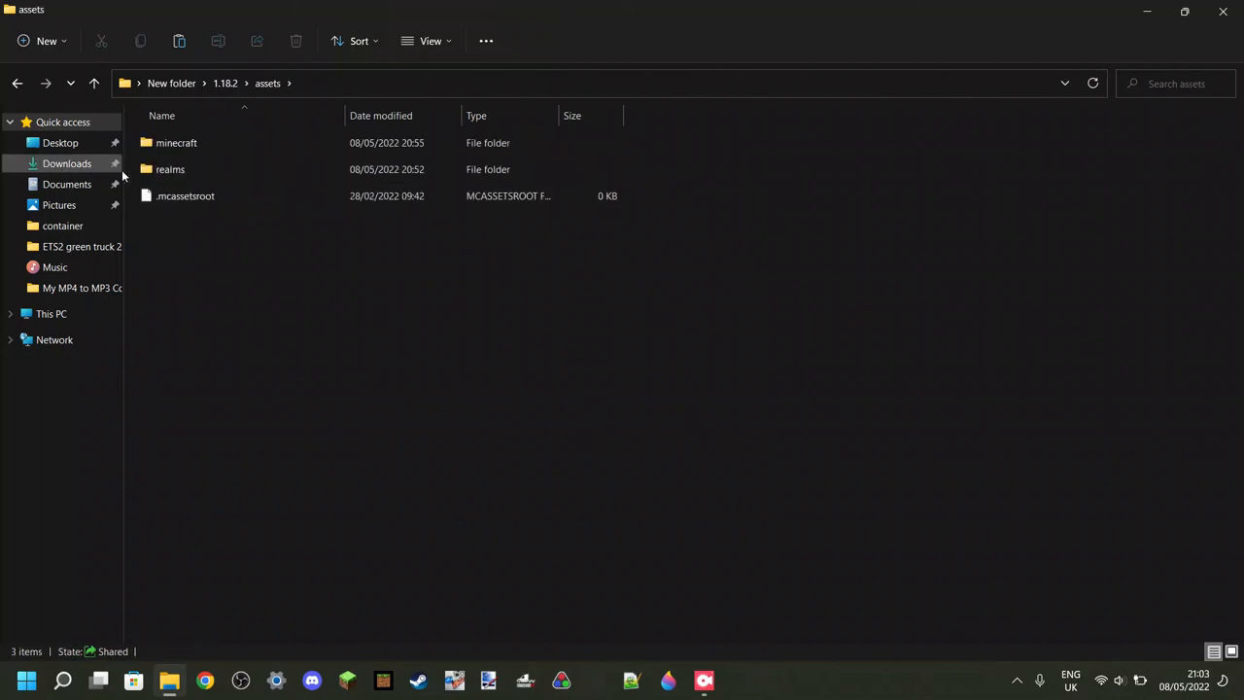
{"action": "right_click", "coordinate": [171, 169]}
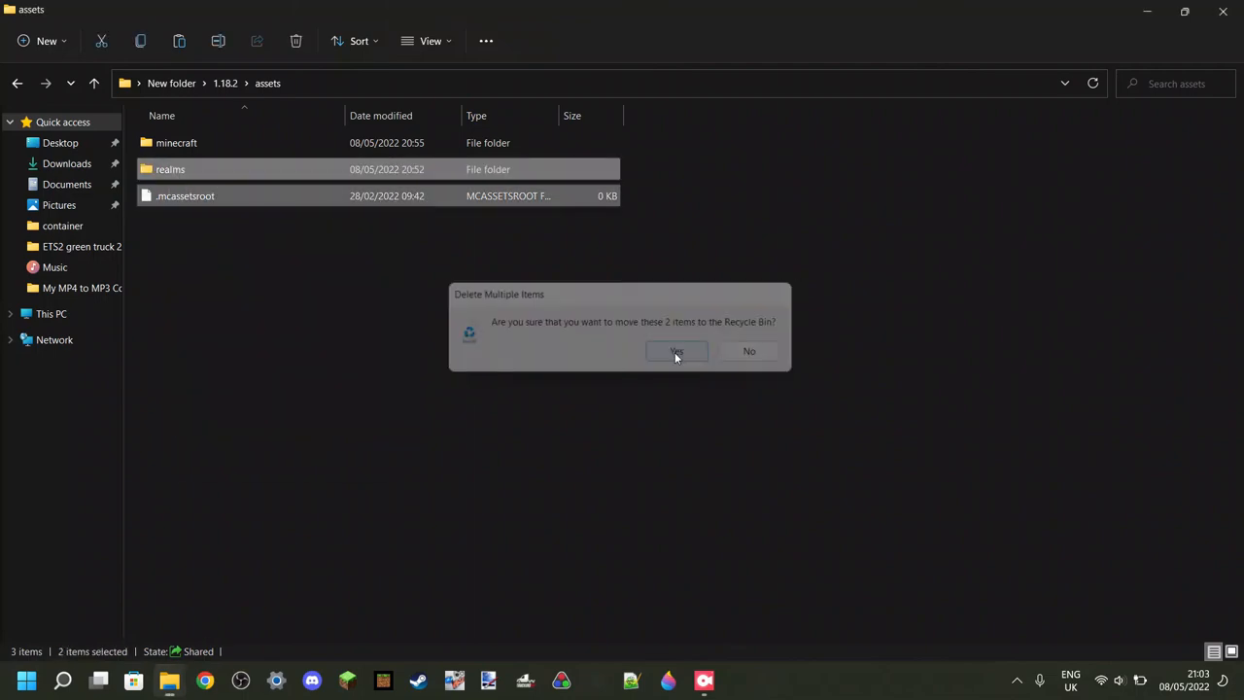
{"action": "left_click", "coordinate": [676, 350]}
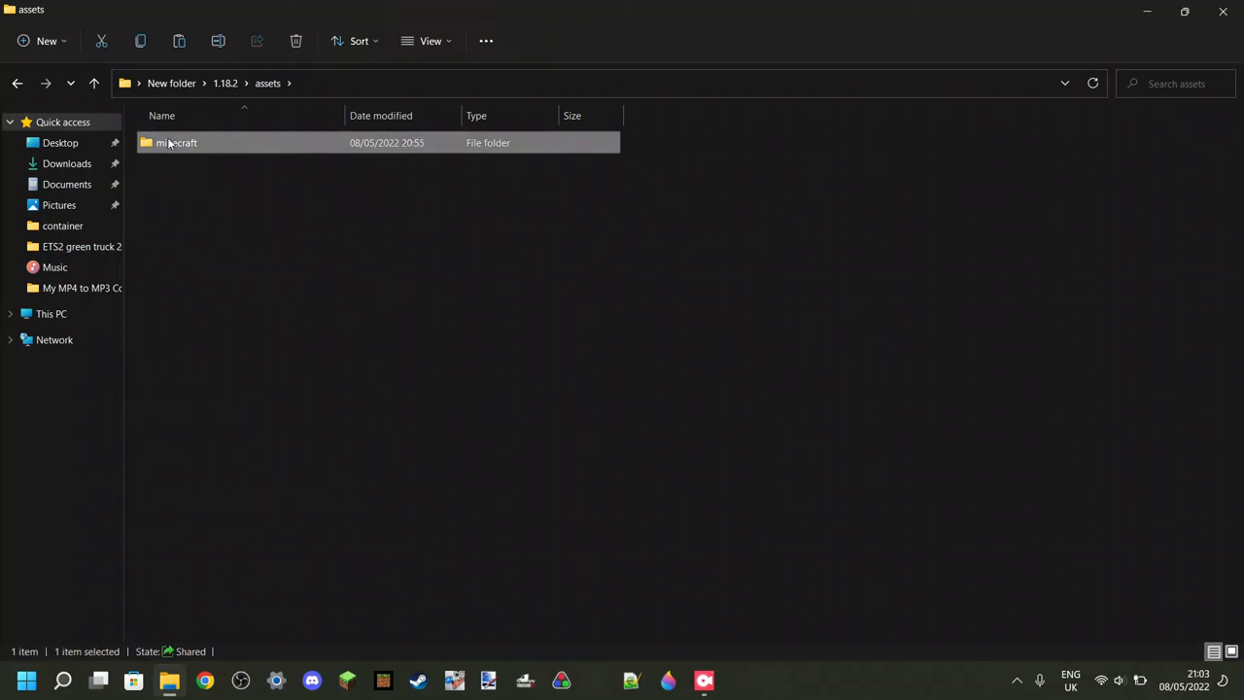
{"action": "double_click", "coordinate": [177, 144]}
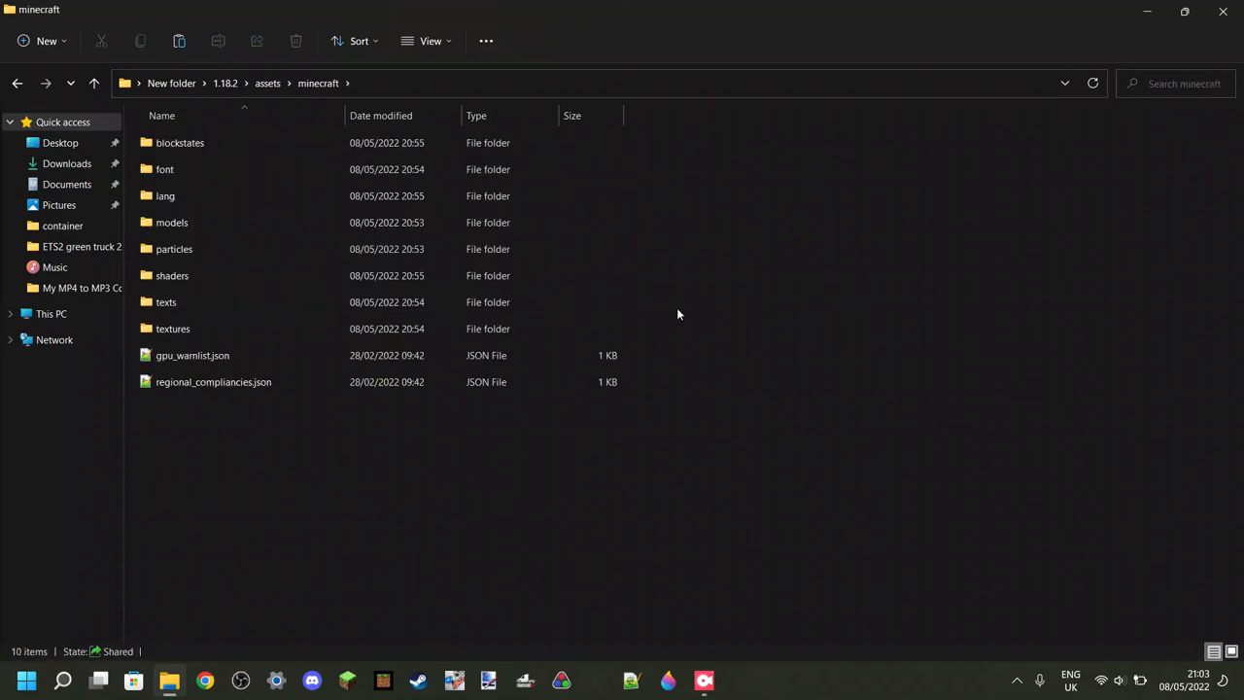
{"action": "mouse_move", "coordinate": [630, 231]}
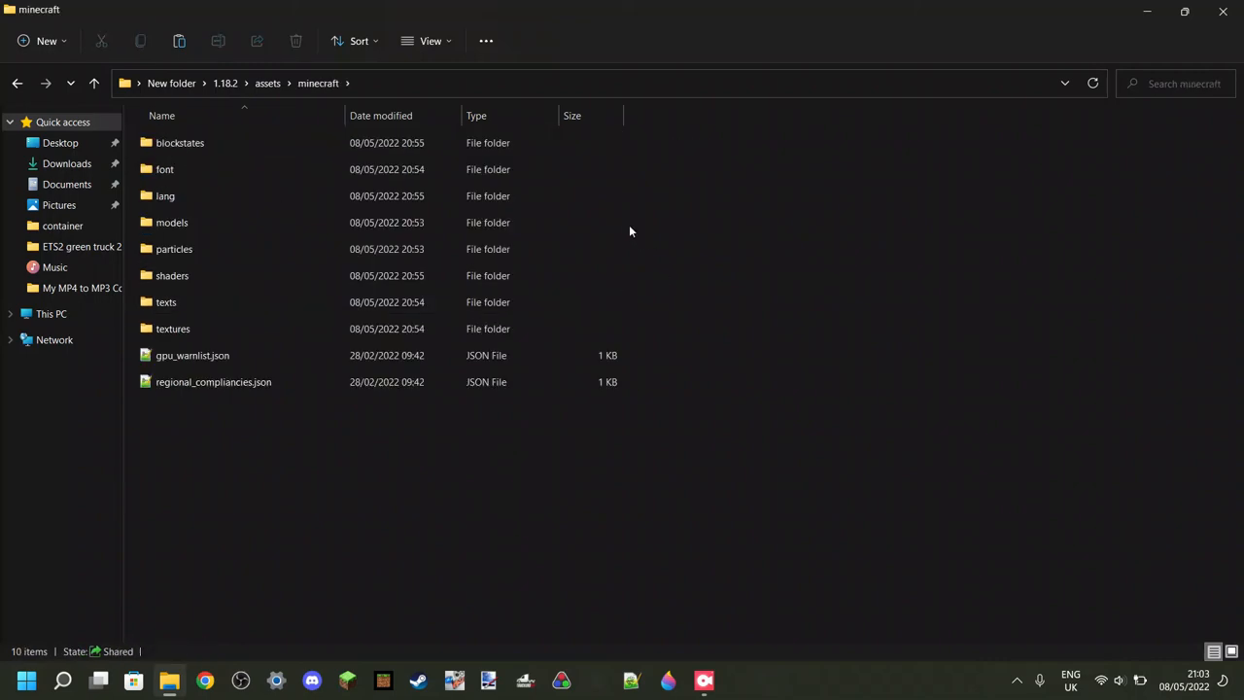
- Try selecting subfolders in minecraft, ending with only the texts folder selected
{"action": "left_click", "coordinate": [179, 144]}
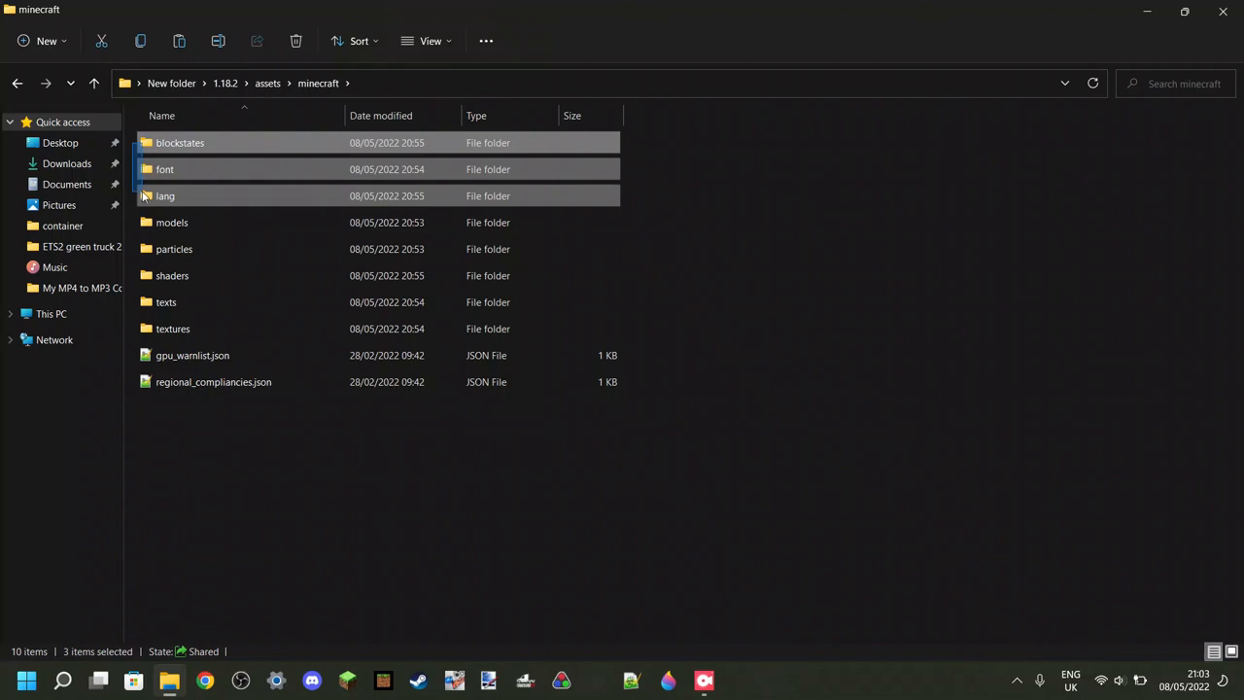
{"action": "double_click", "coordinate": [166, 195]}
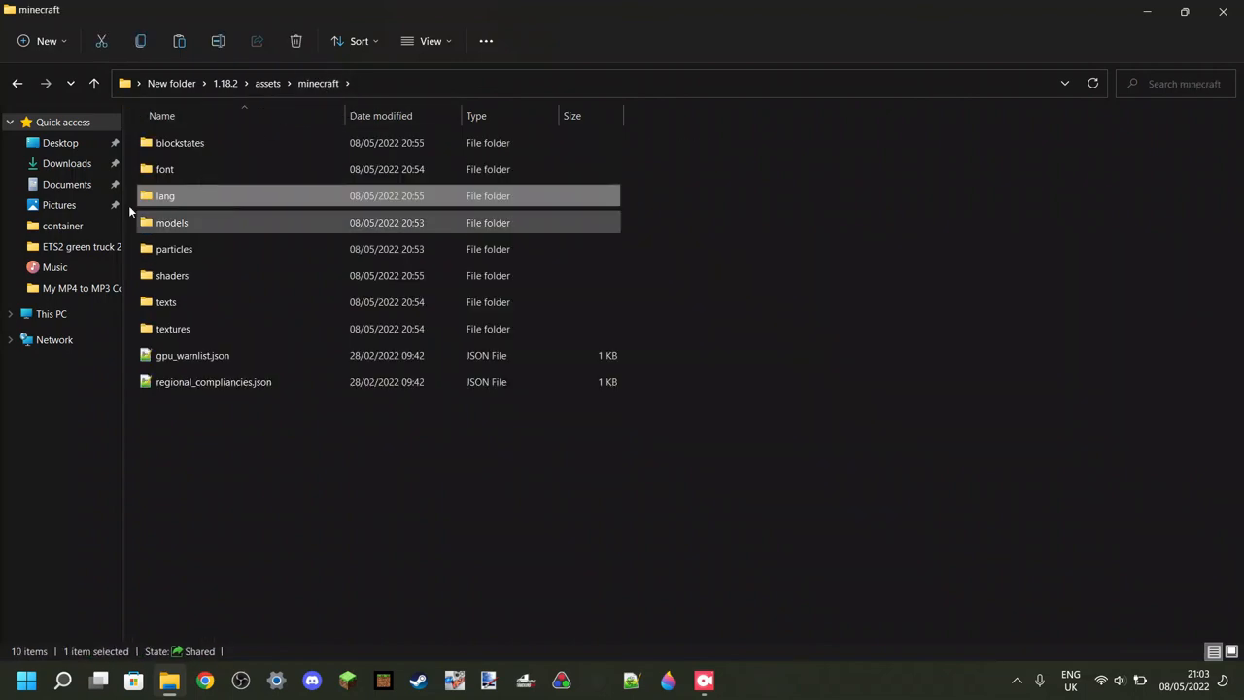
{"action": "left_click", "coordinate": [171, 222]}
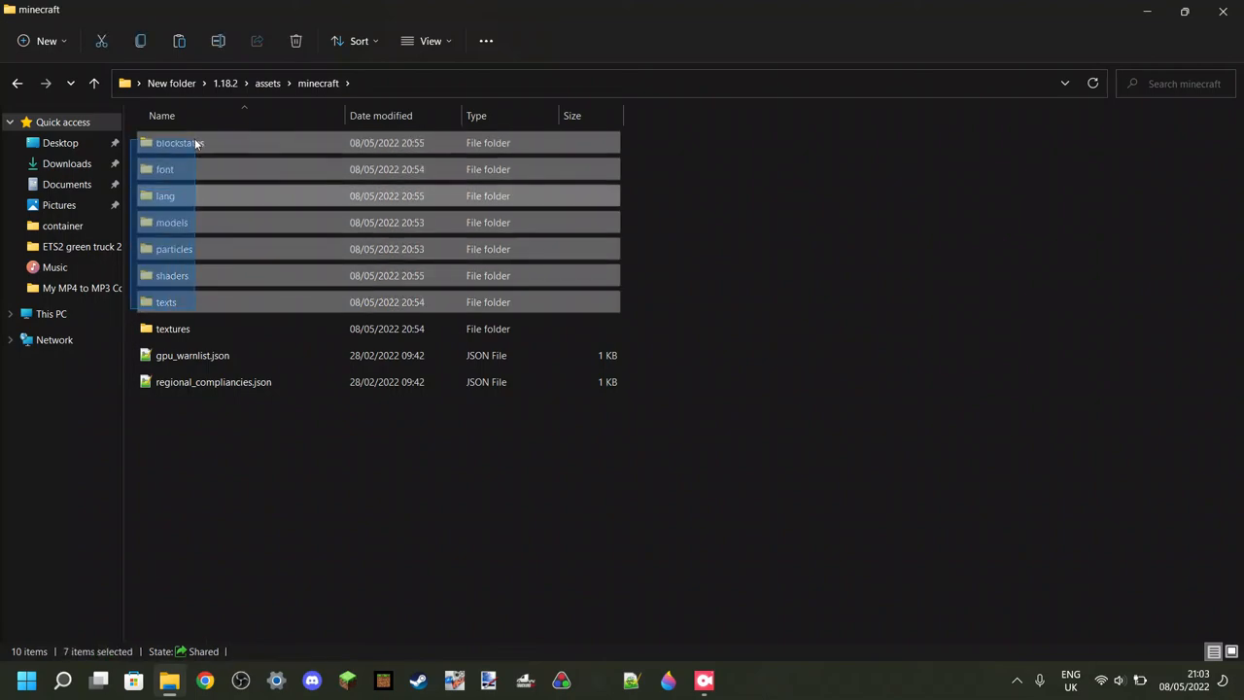
{"action": "left_click", "coordinate": [167, 302]}
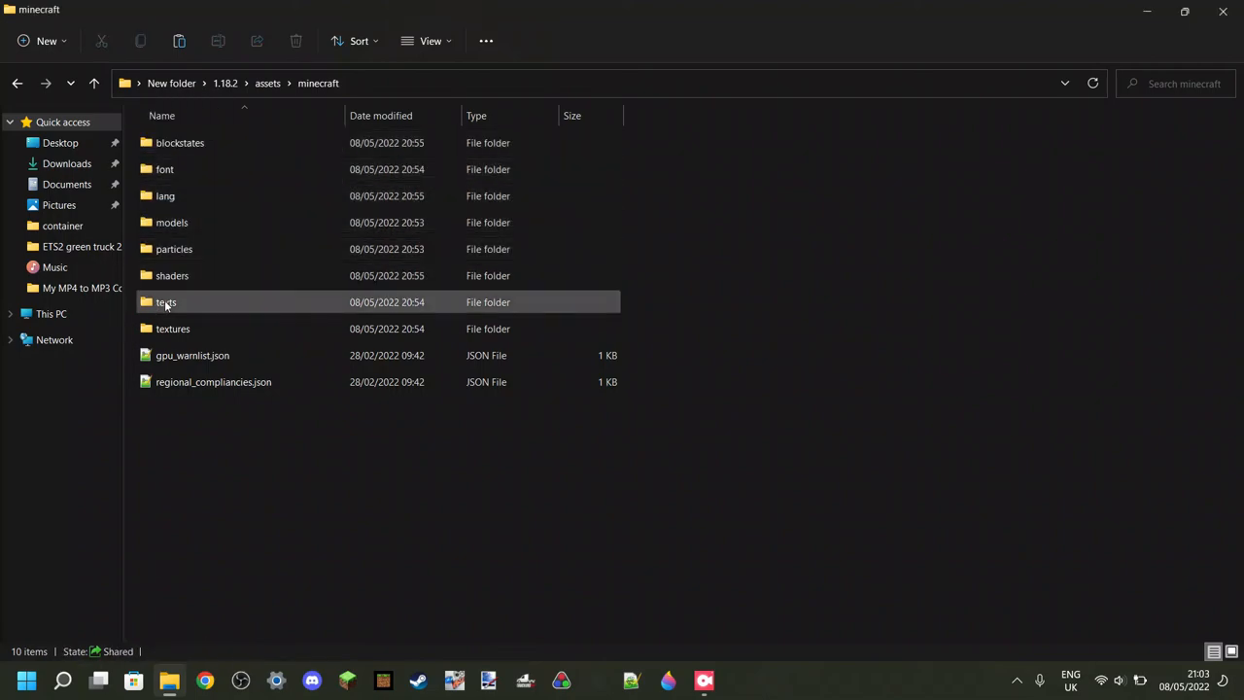
- Enter textures and browse the block folder's PNG texture files
{"action": "double_click", "coordinate": [173, 329]}
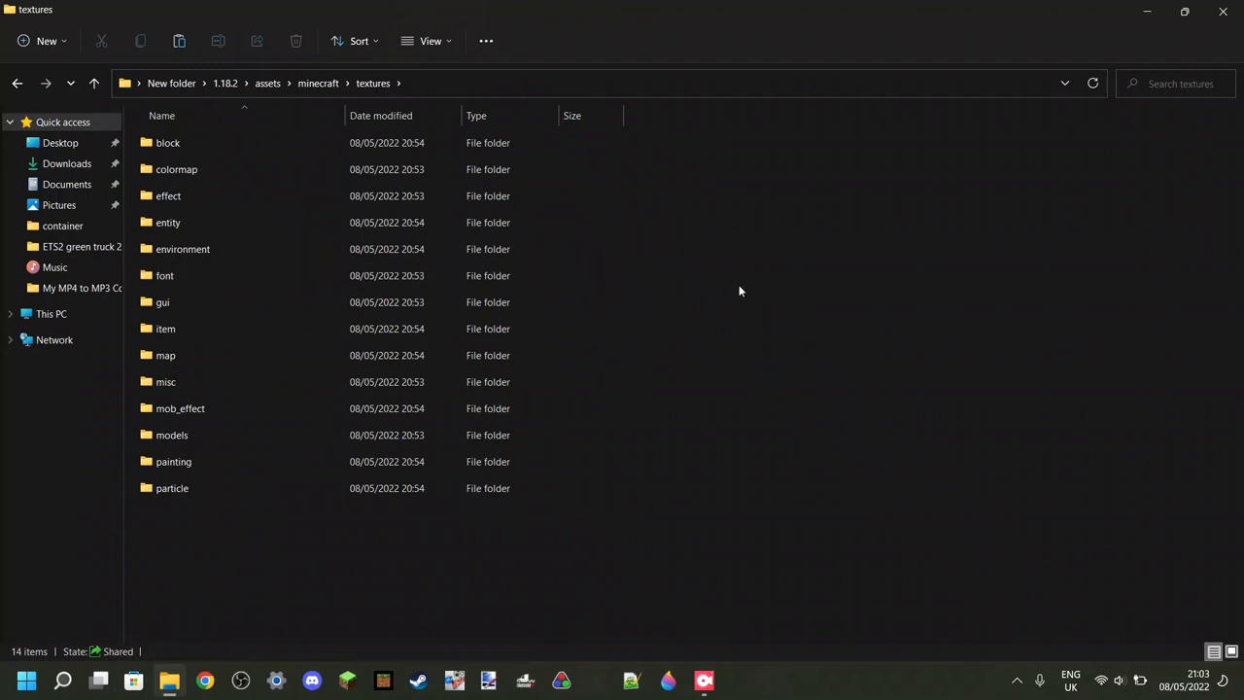
{"action": "mouse_move", "coordinate": [649, 266]}
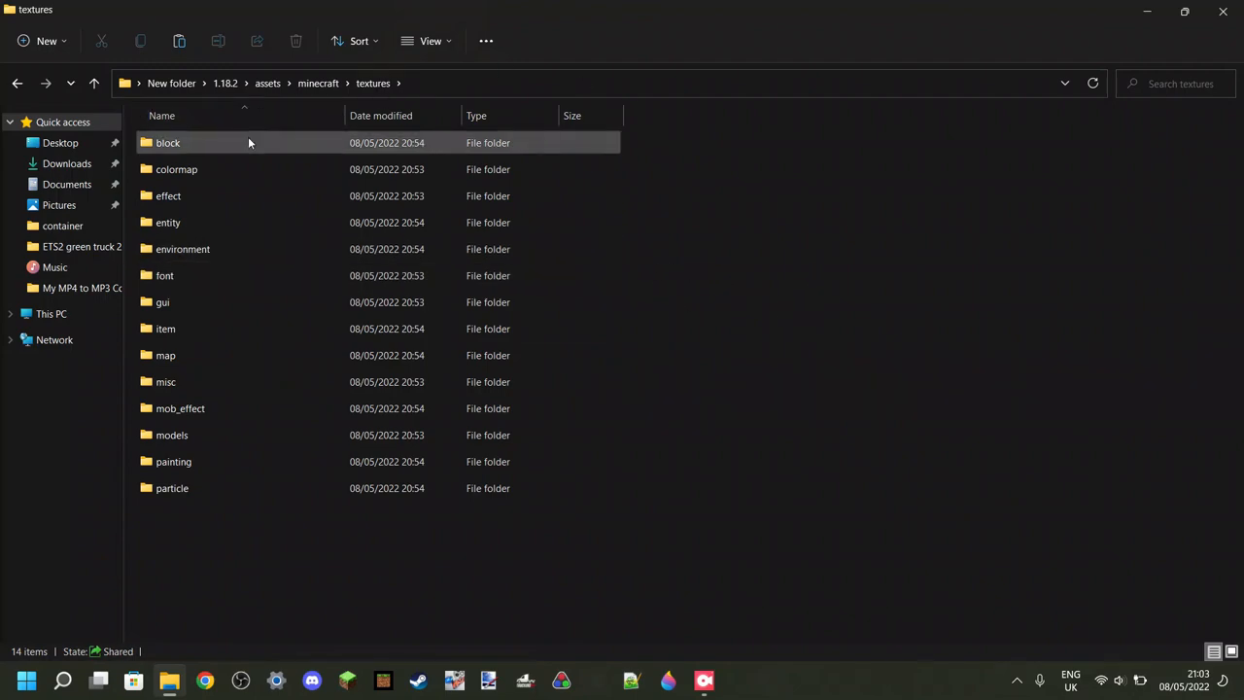
{"action": "double_click", "coordinate": [168, 144]}
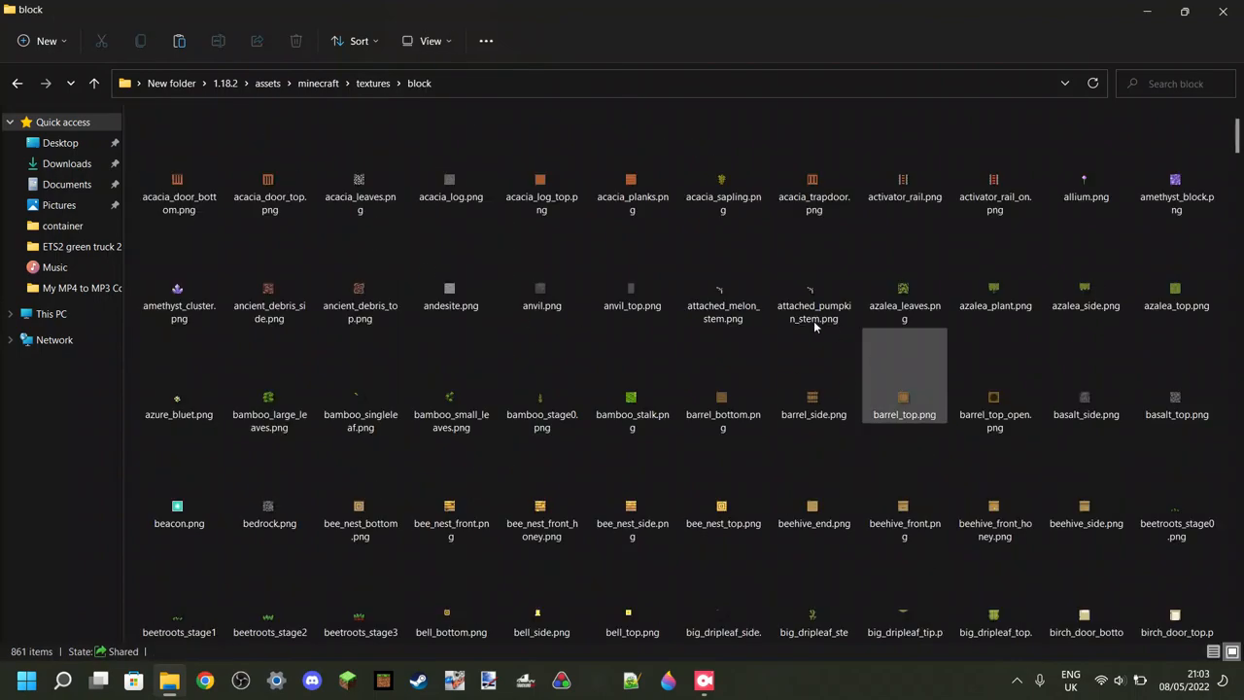
{"action": "scroll", "scroll_direction": "down", "scroll_amount": 3}
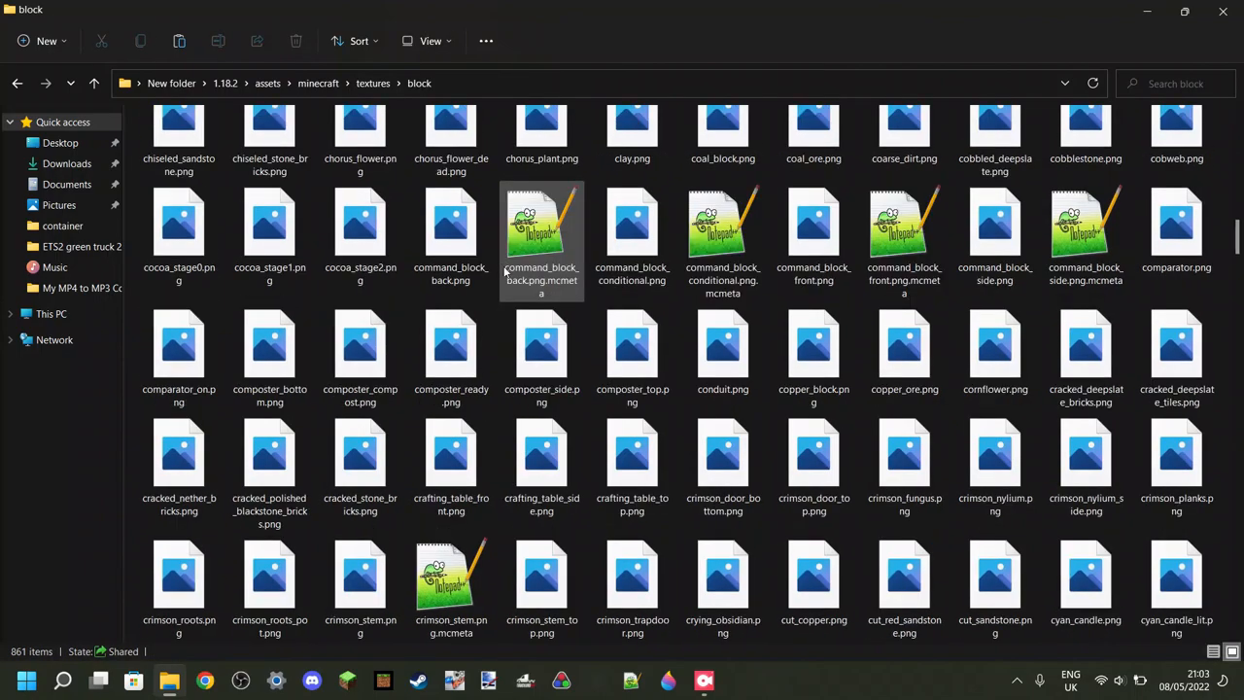
{"action": "scroll", "scroll_direction": "down", "scroll_amount": 3}
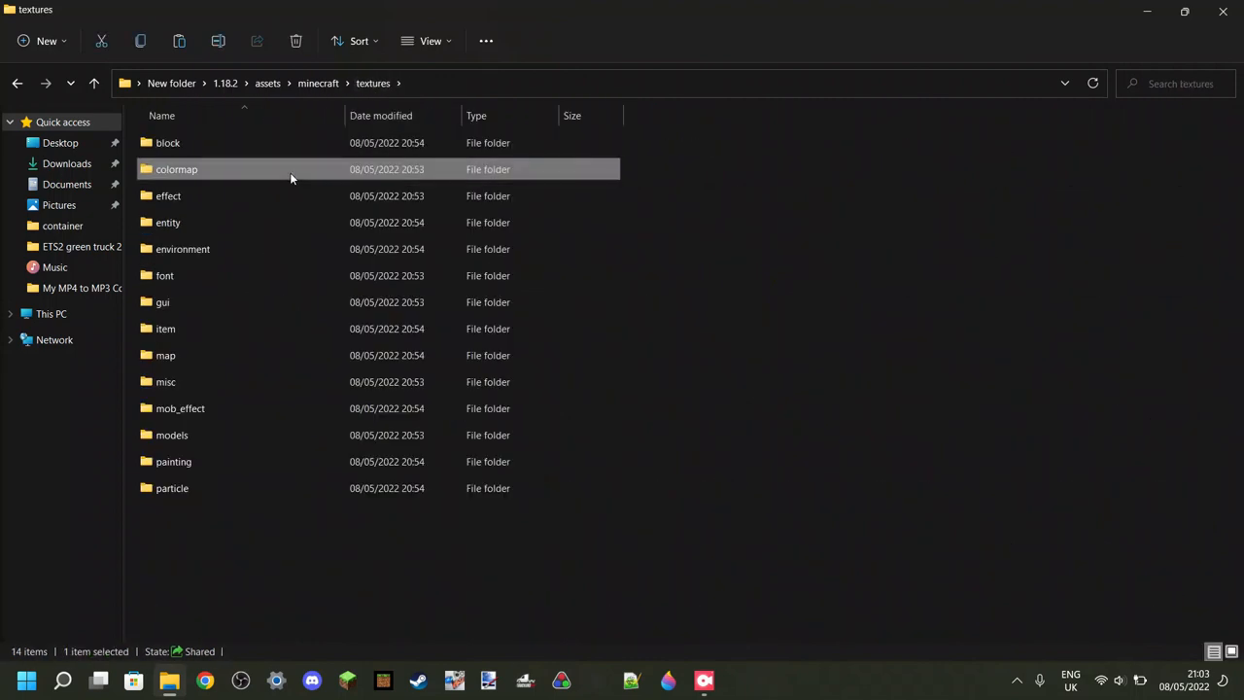
- Look into the colormap and entity texture folders, returning to textures with nothing selected
{"action": "double_click", "coordinate": [175, 169]}
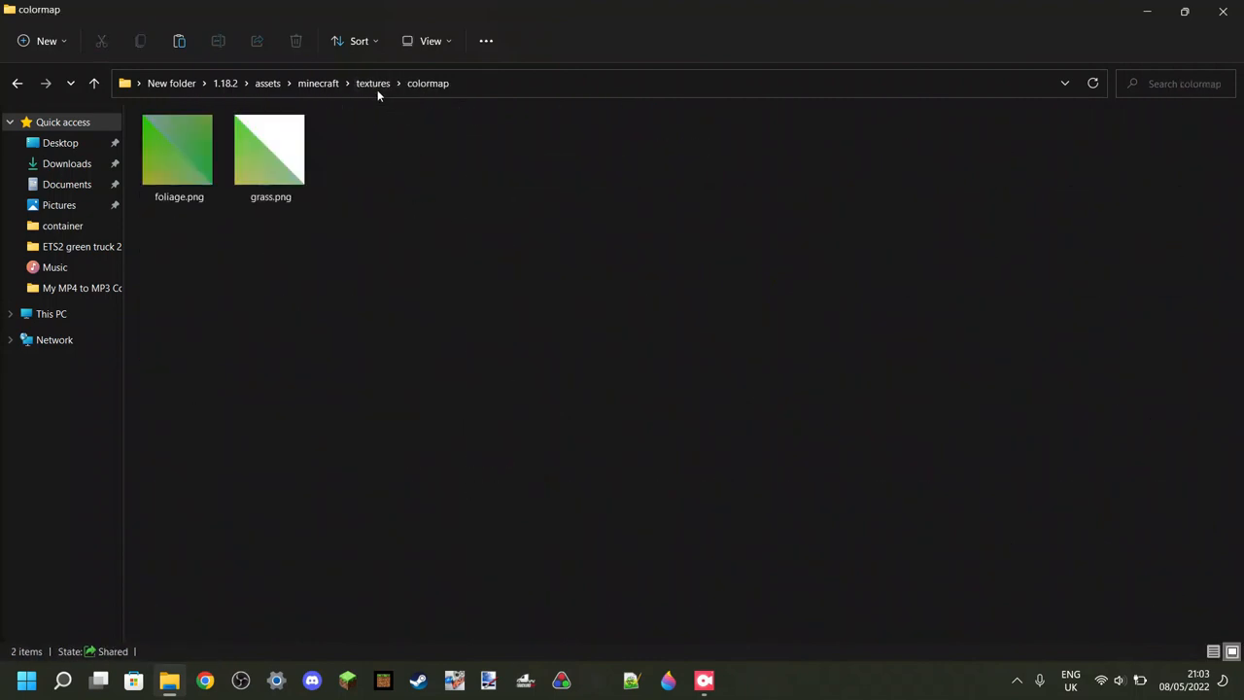
{"action": "left_click", "coordinate": [373, 82]}
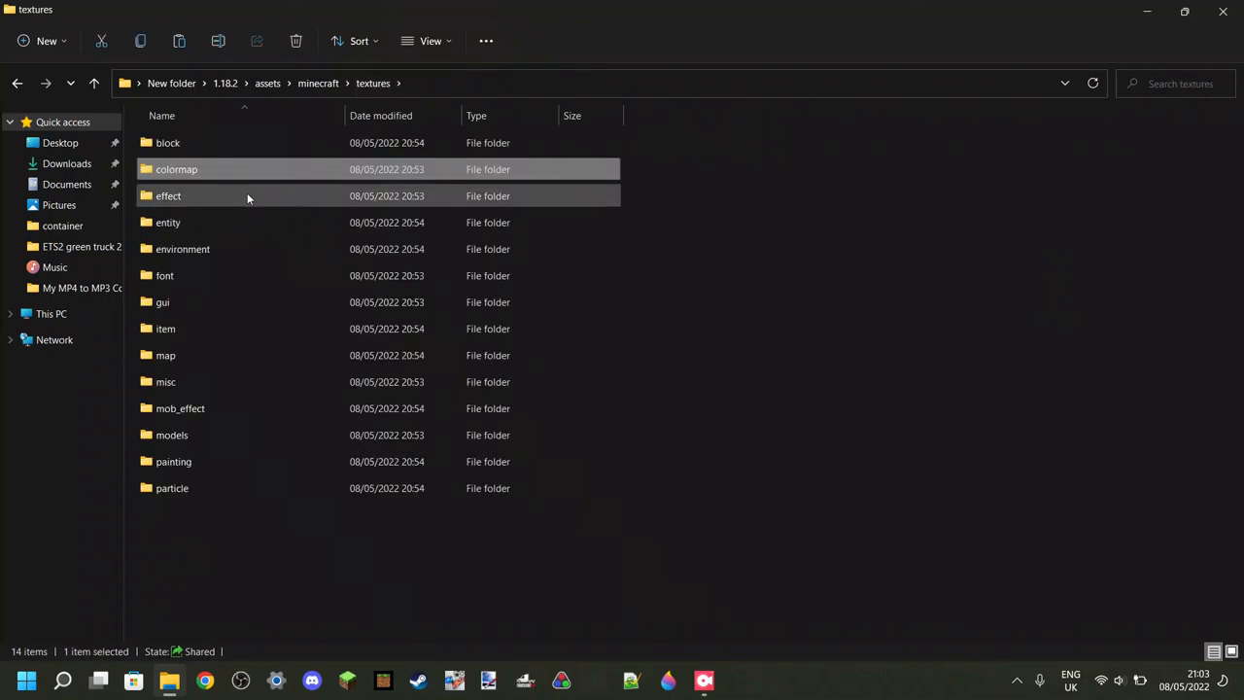
{"action": "double_click", "coordinate": [167, 194]}
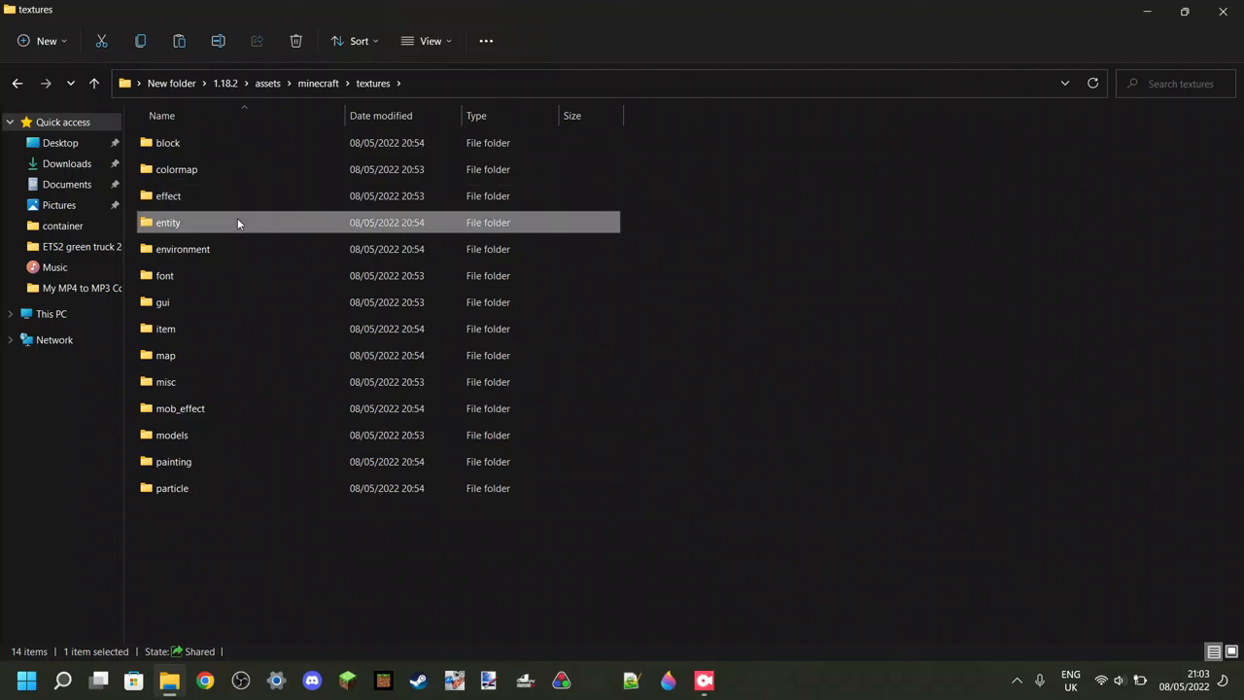
{"action": "double_click", "coordinate": [168, 222]}
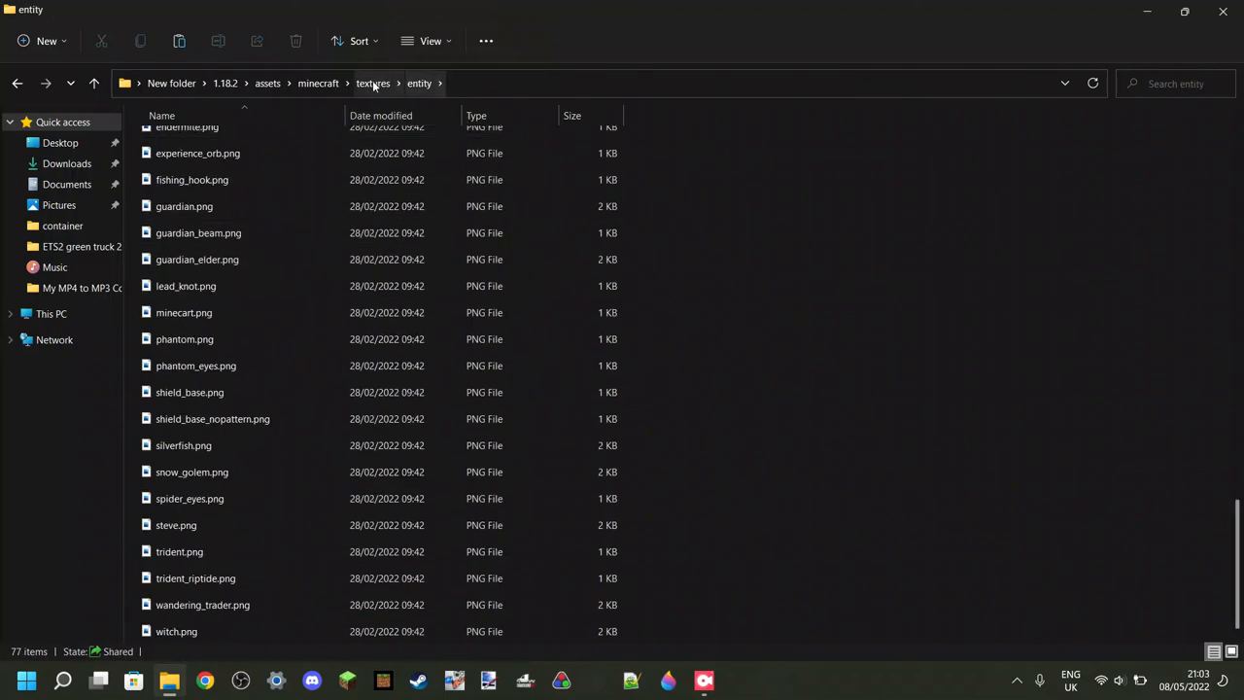
{"action": "left_click", "coordinate": [373, 82]}
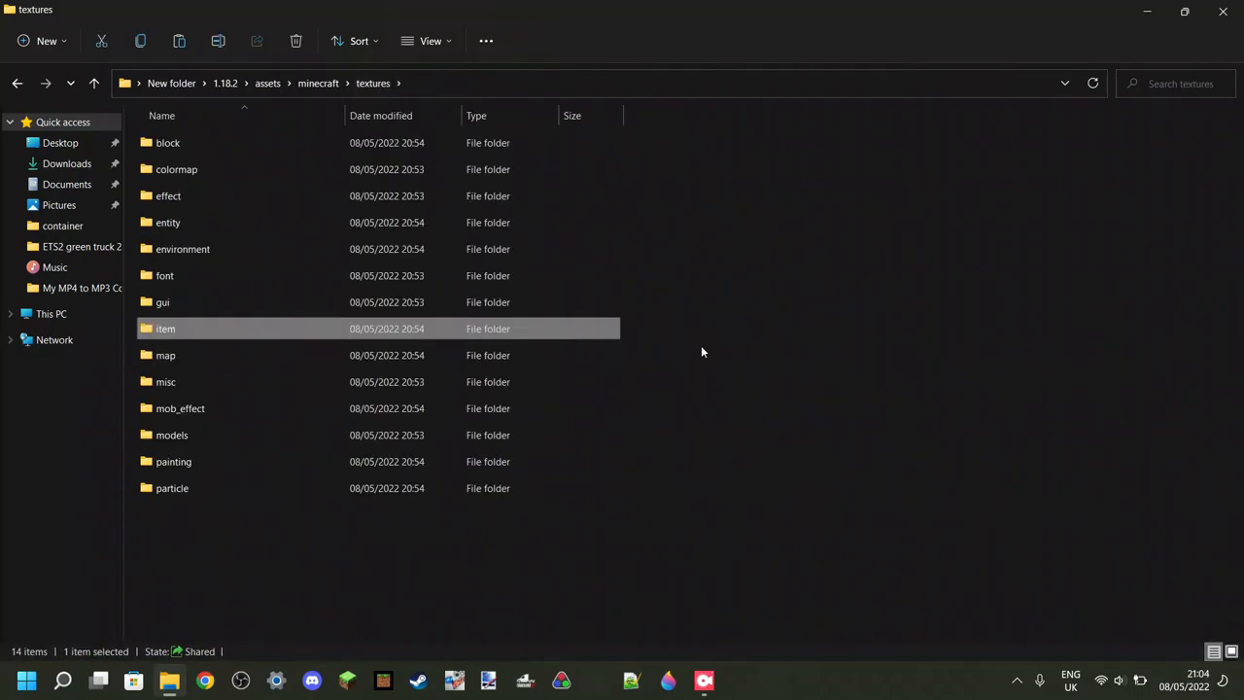
{"action": "left_click", "coordinate": [704, 352]}
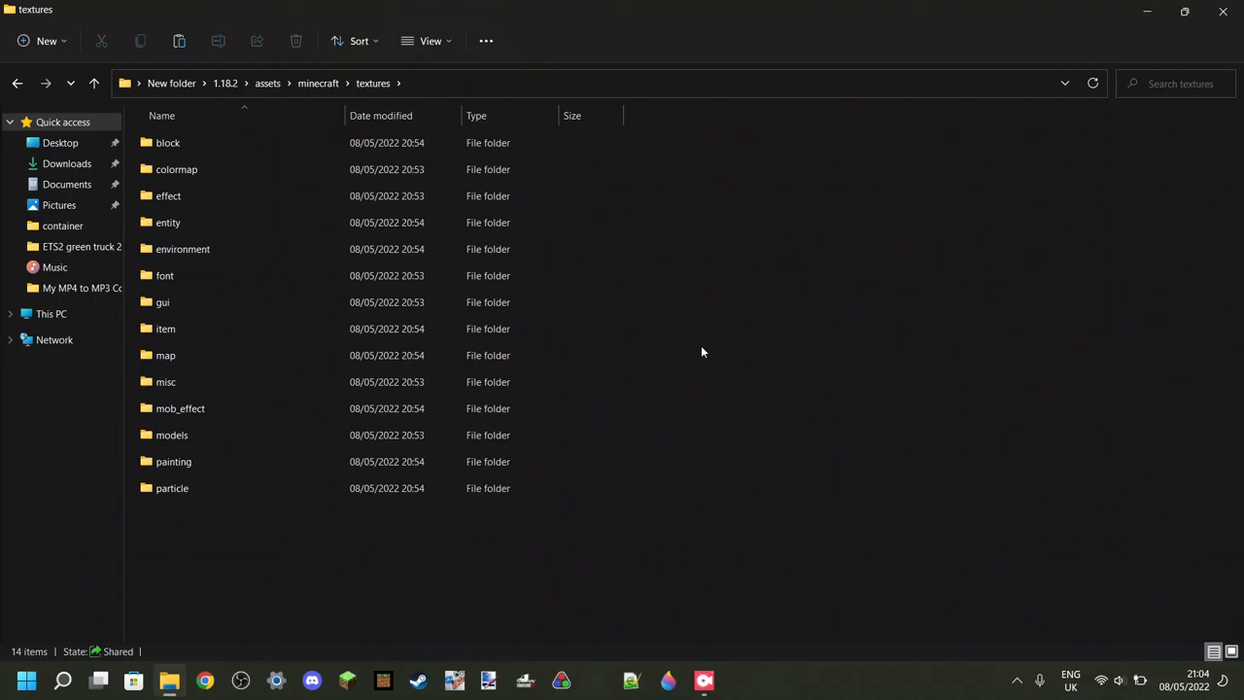
{"action": "mouse_move", "coordinate": [705, 346]}
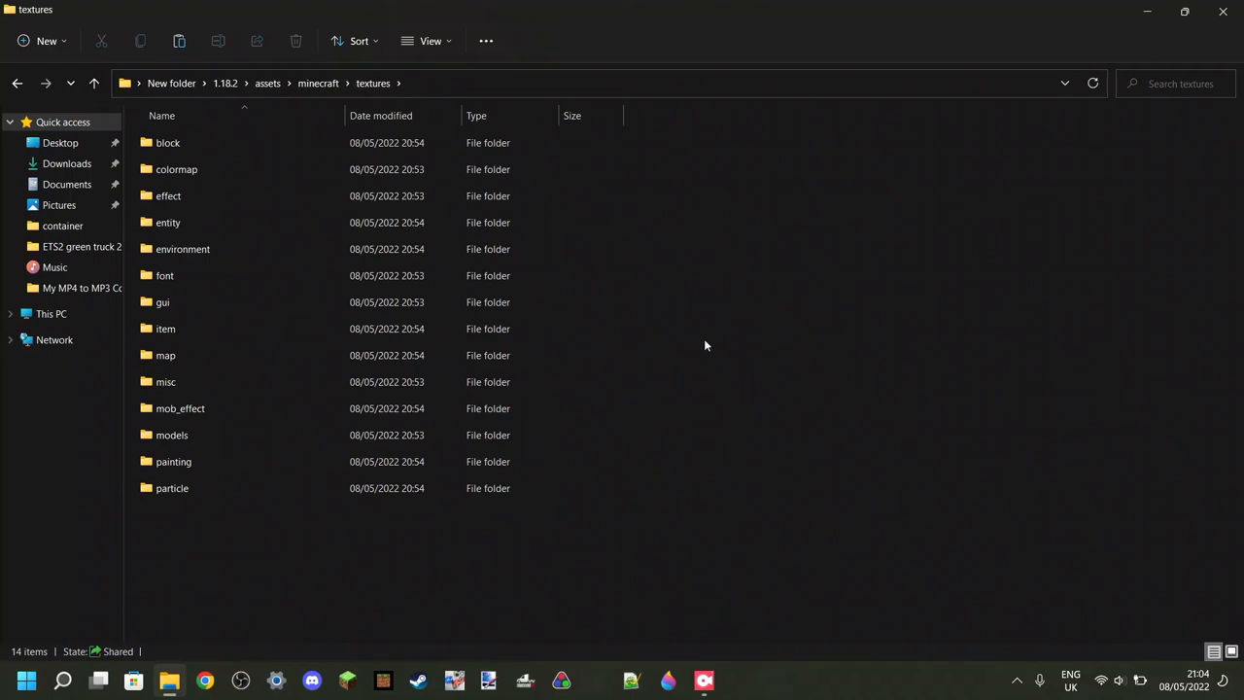
{"action": "mouse_move", "coordinate": [710, 348]}
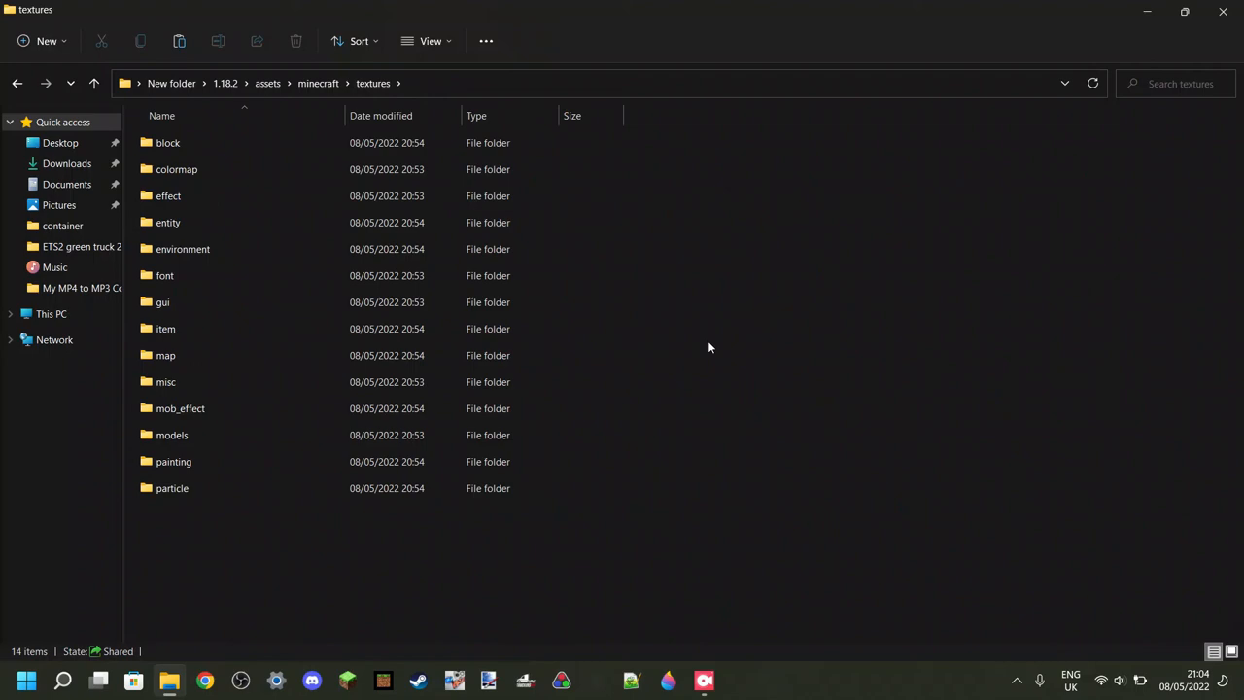
{"action": "mouse_move", "coordinate": [699, 350]}
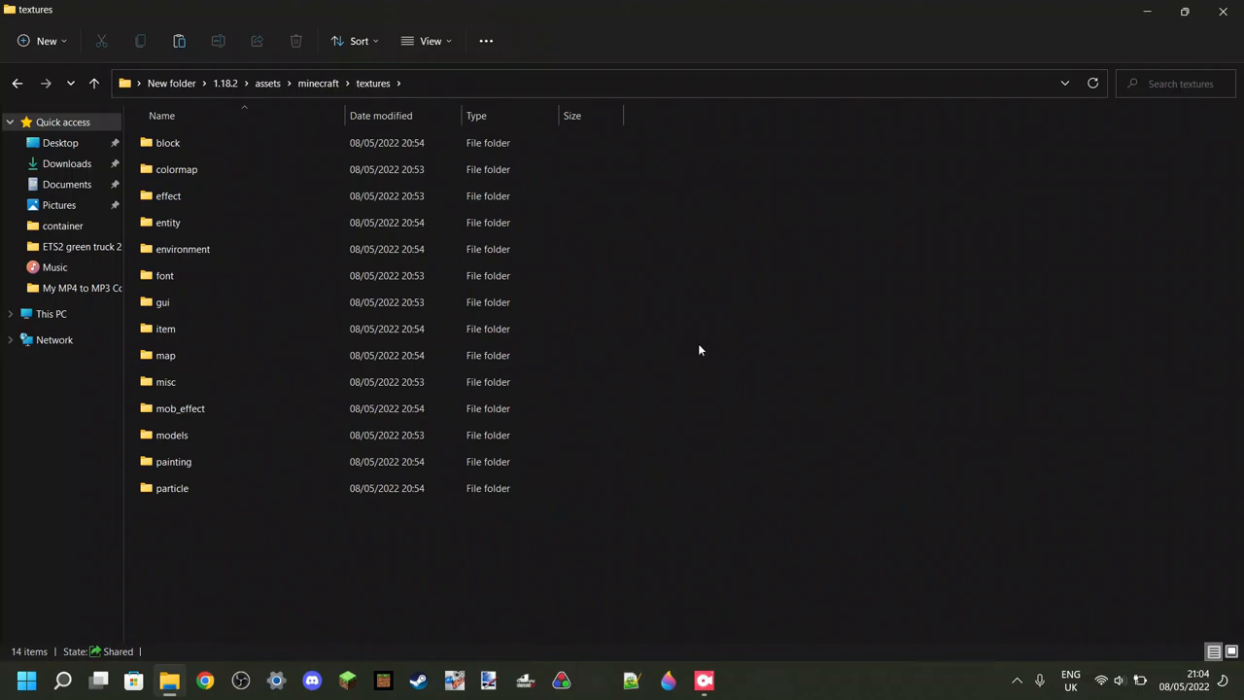
{"action": "mouse_move", "coordinate": [682, 379]}
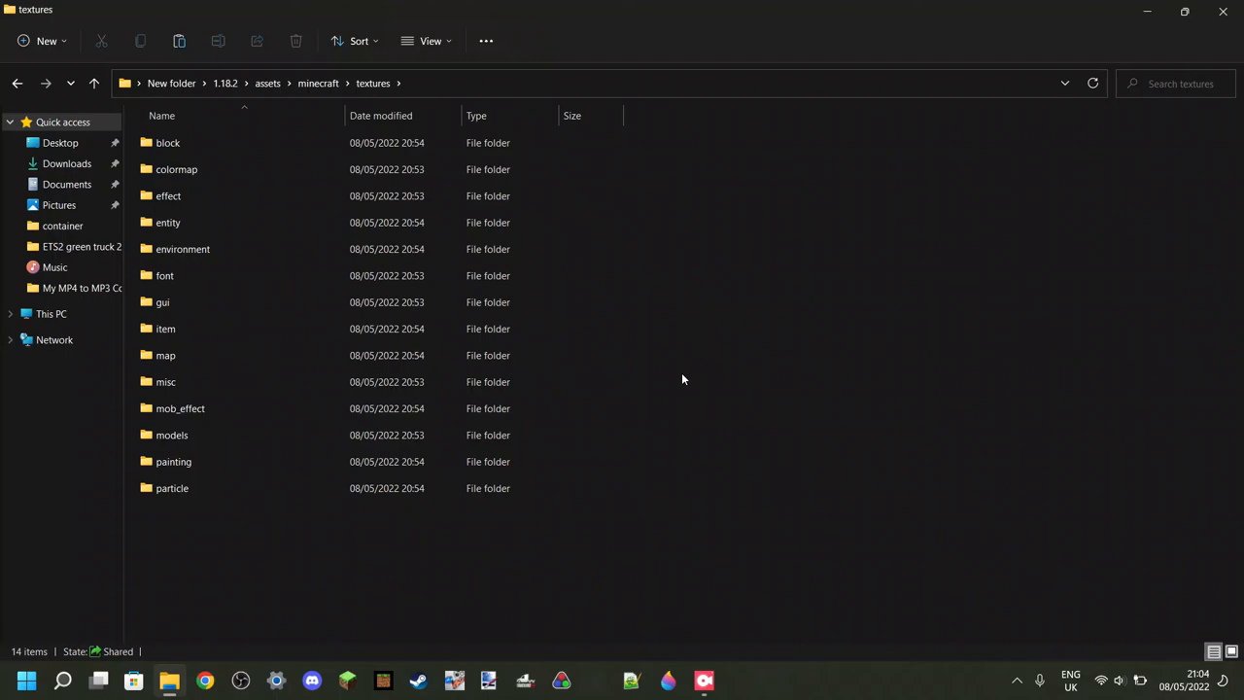